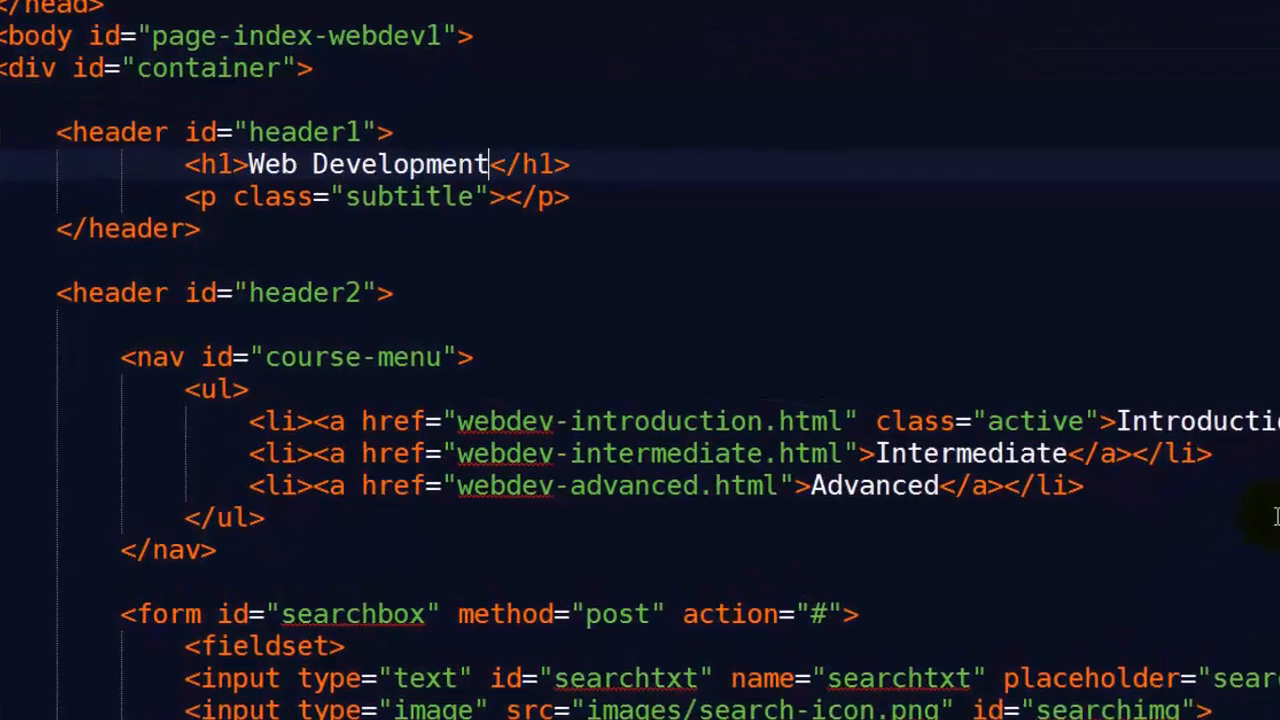
Finish typing the 'Six Minutes. Smarter.' subtitle text
{"action": "type", "text": "Six Minute"}
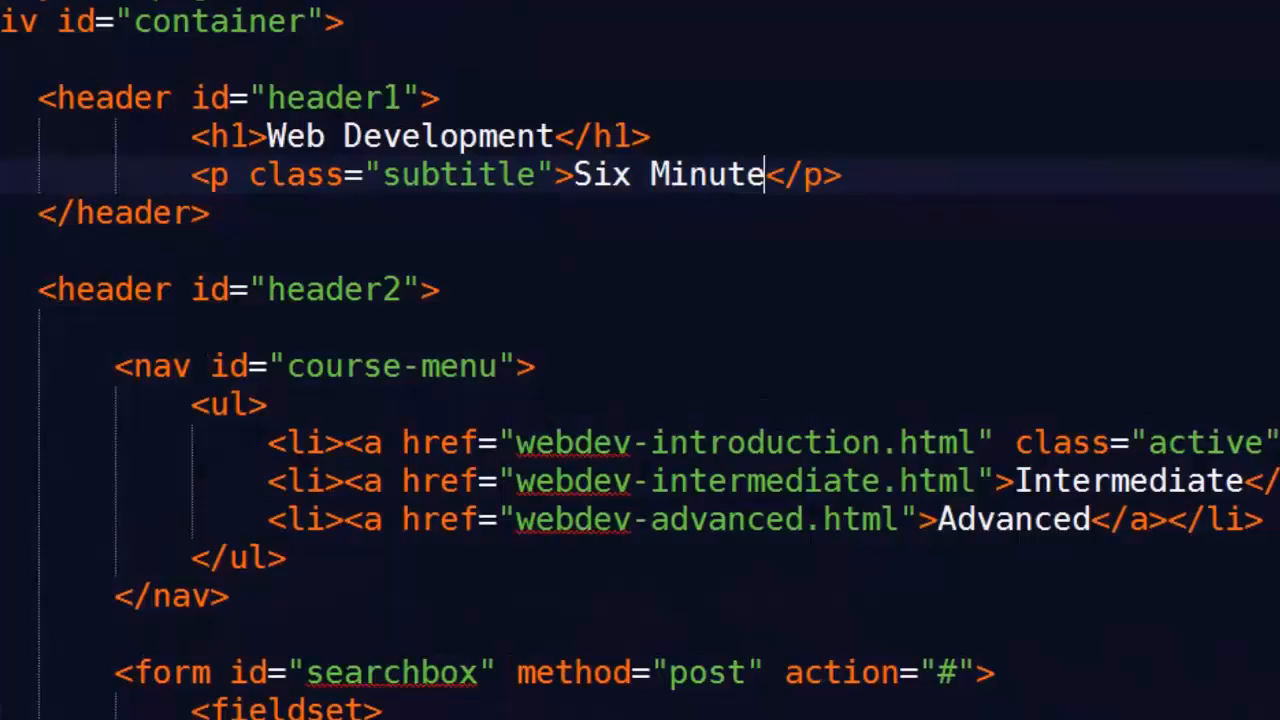
{"action": "type", "text": "s. Smarter."}
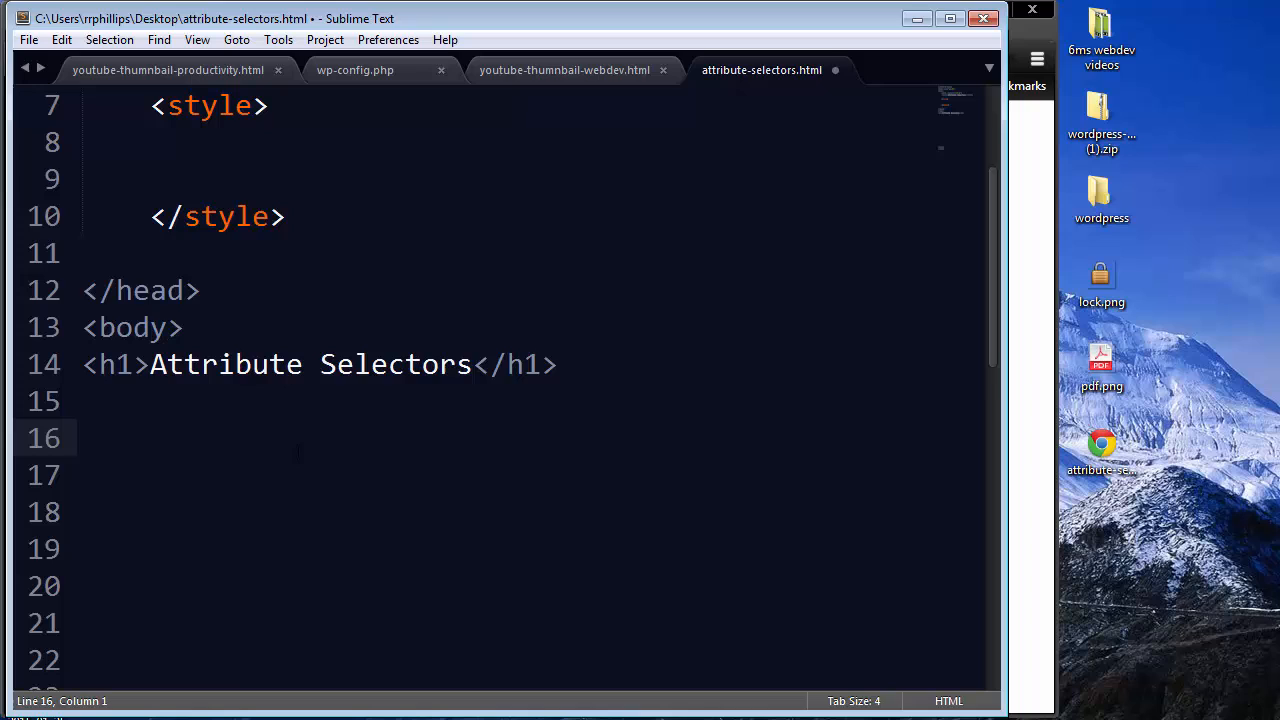
Type four <input type="text"> fields and add required to the first two
{"action": "scroll", "scroll_direction": "down", "scroll_amount": 3}
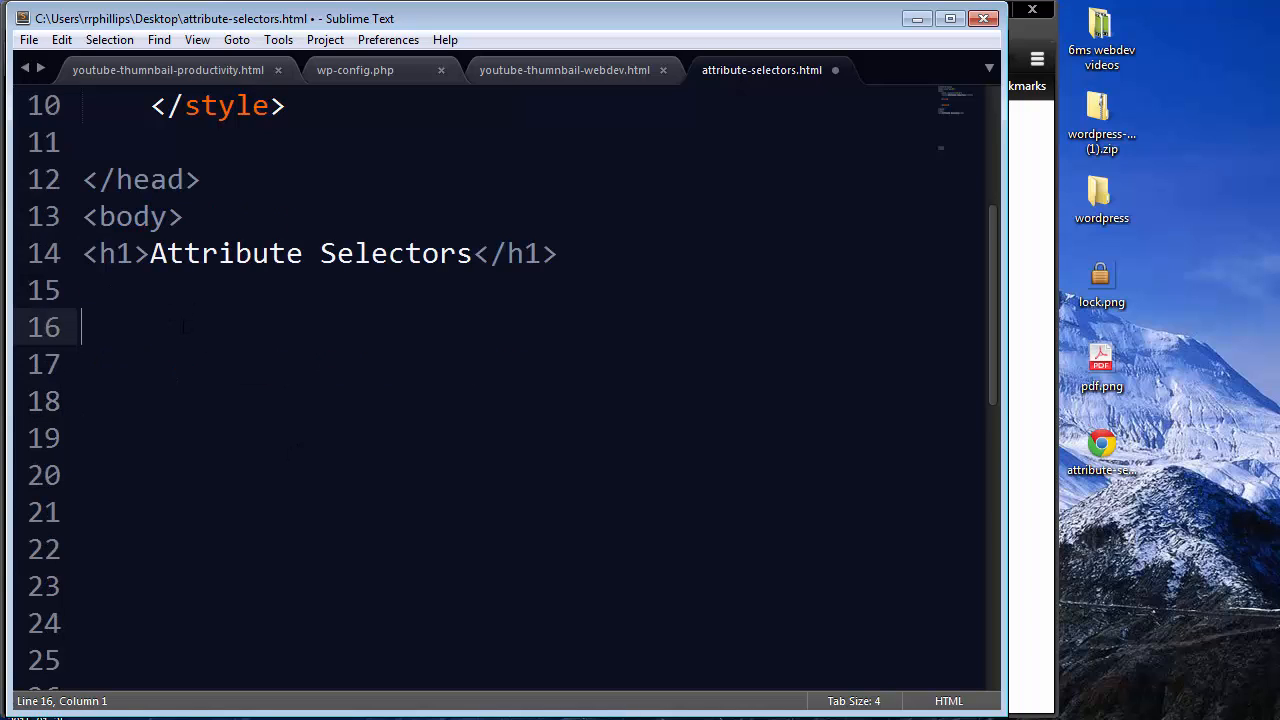
{"action": "type", "text": "<input"}
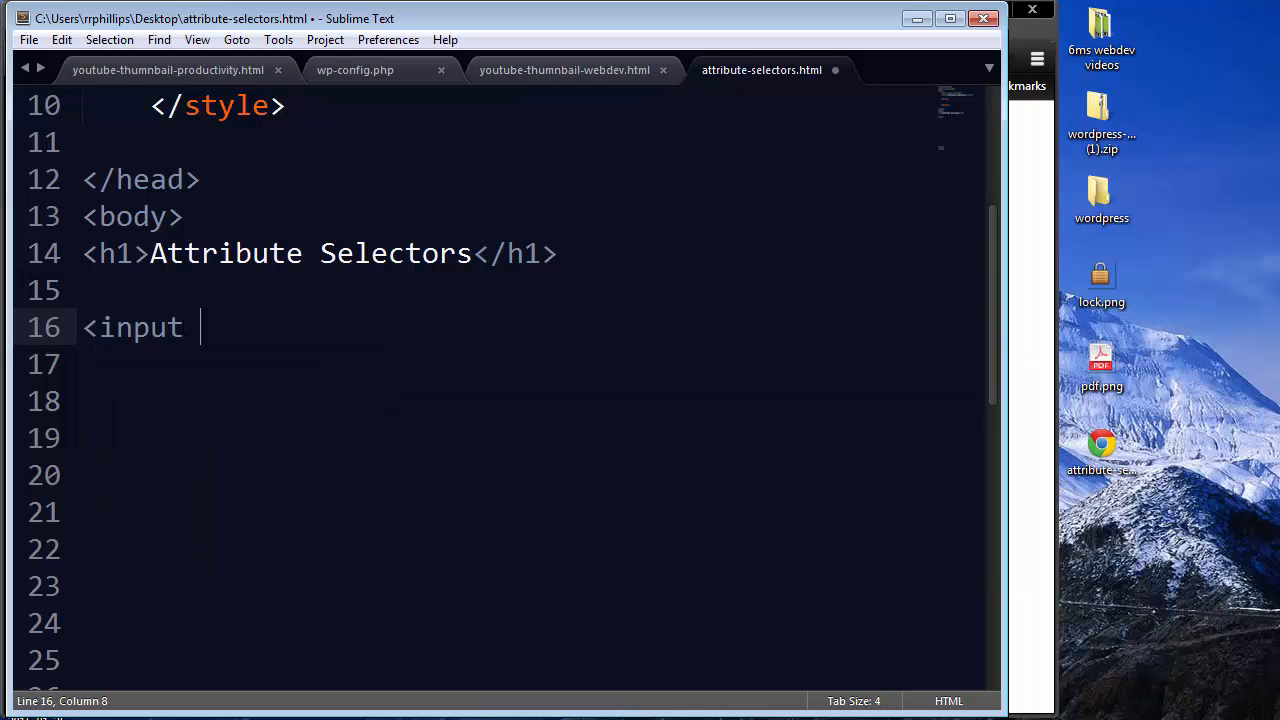
{"action": "type", "text": "type=\"text\">"}
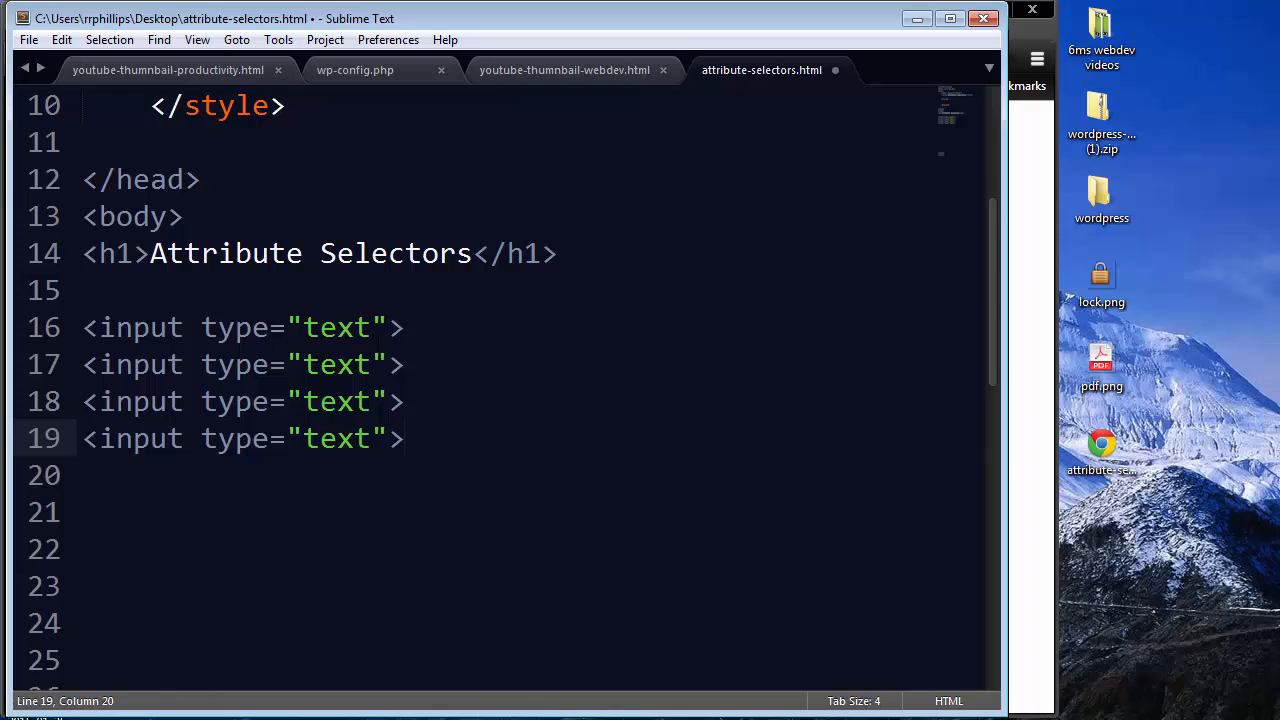
{"action": "left_click", "coordinate": [405, 327]}
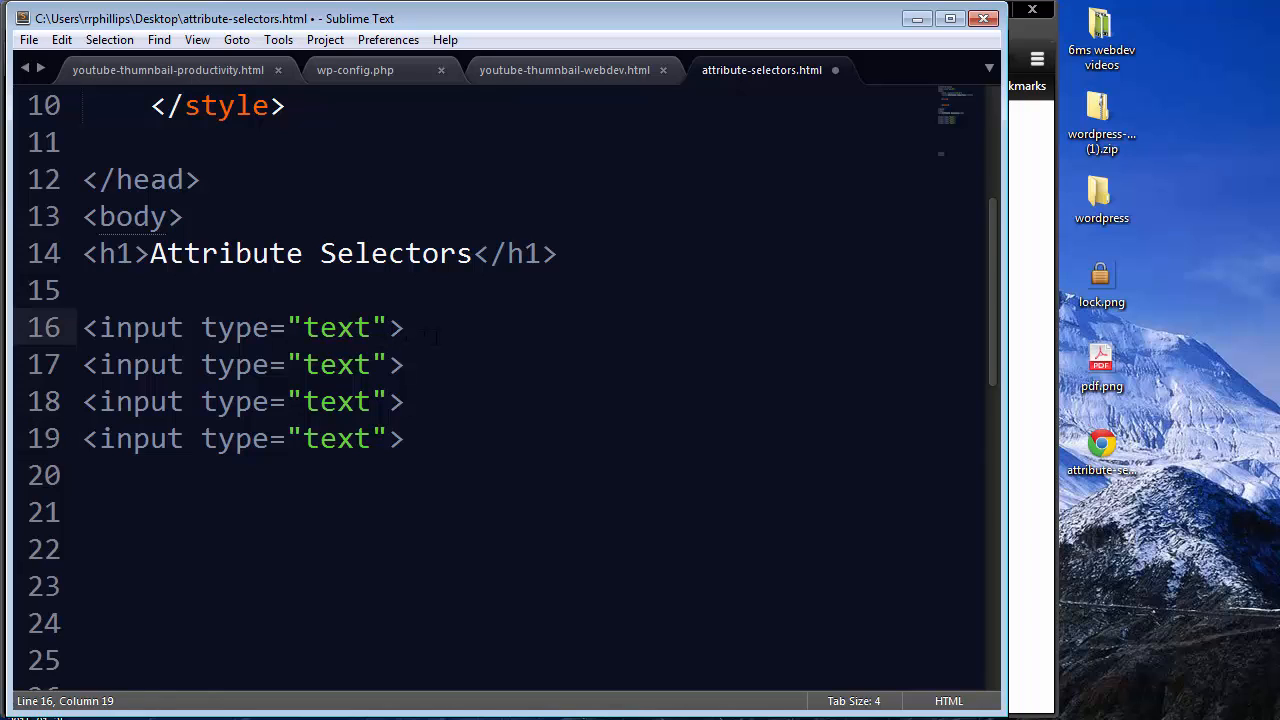
{"action": "type", "text": "required"}
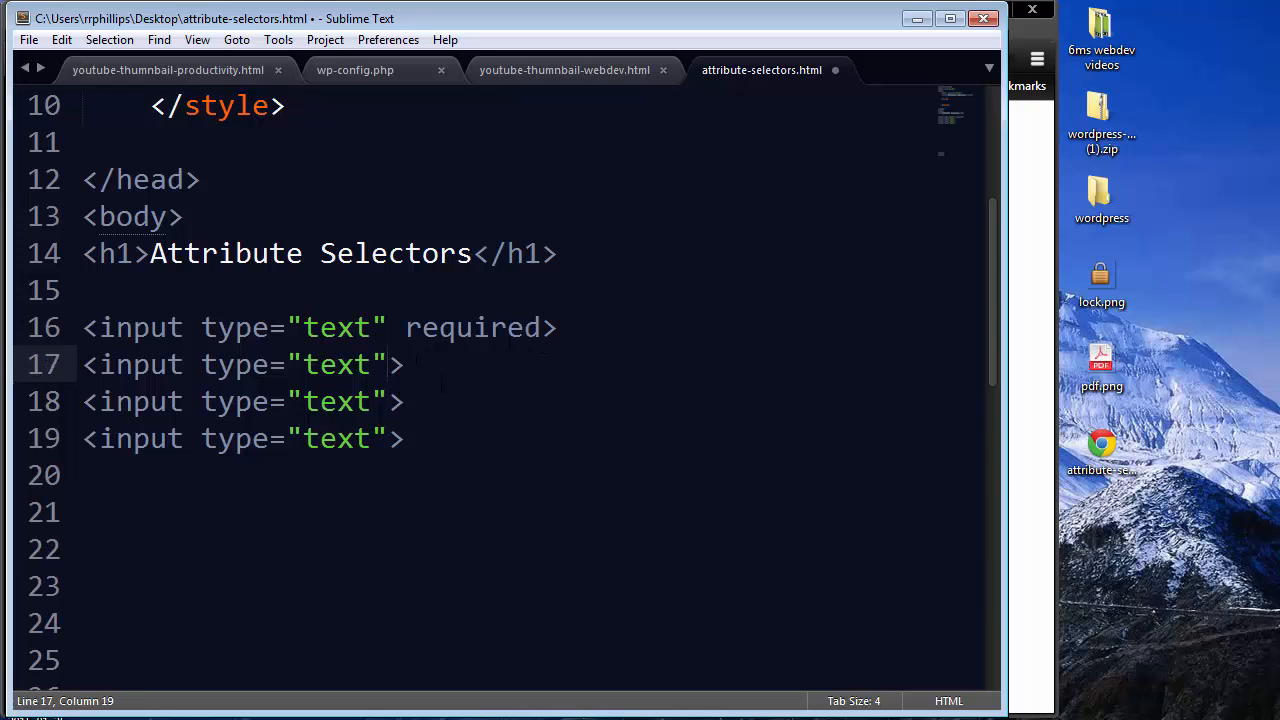
{"action": "type", "text": "required"}
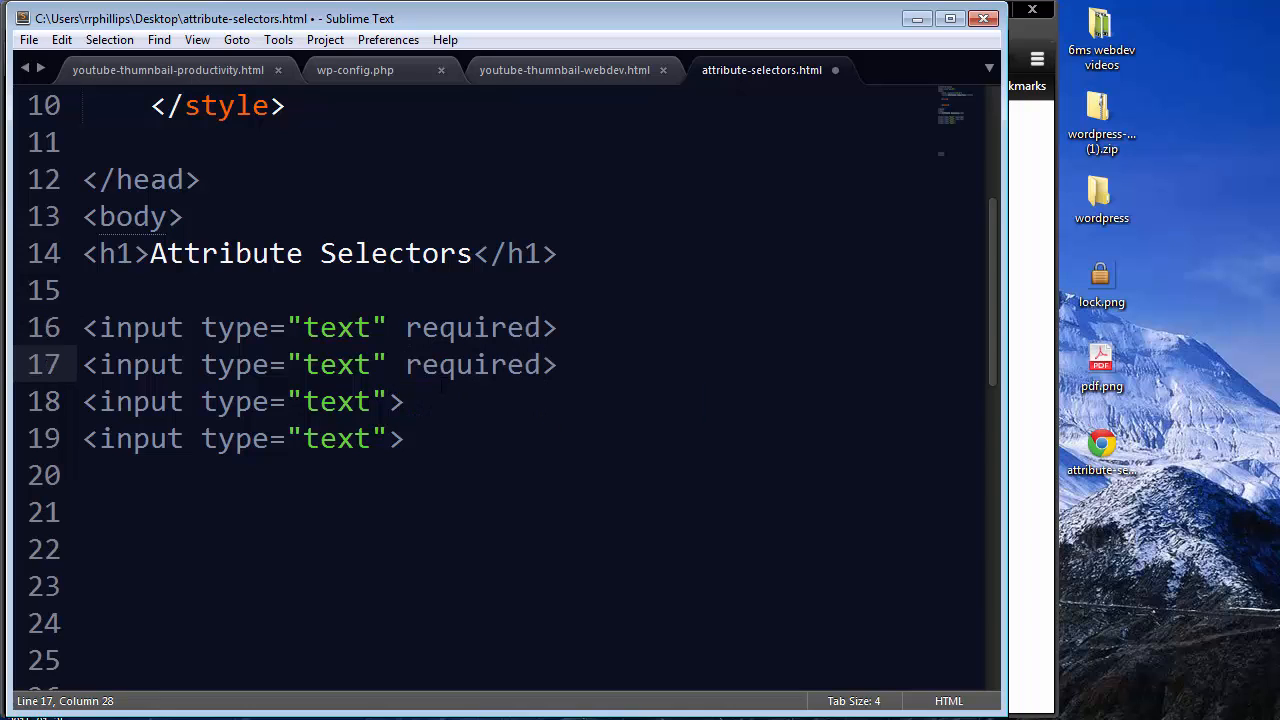
{"action": "double_click", "coordinate": [455, 364]}
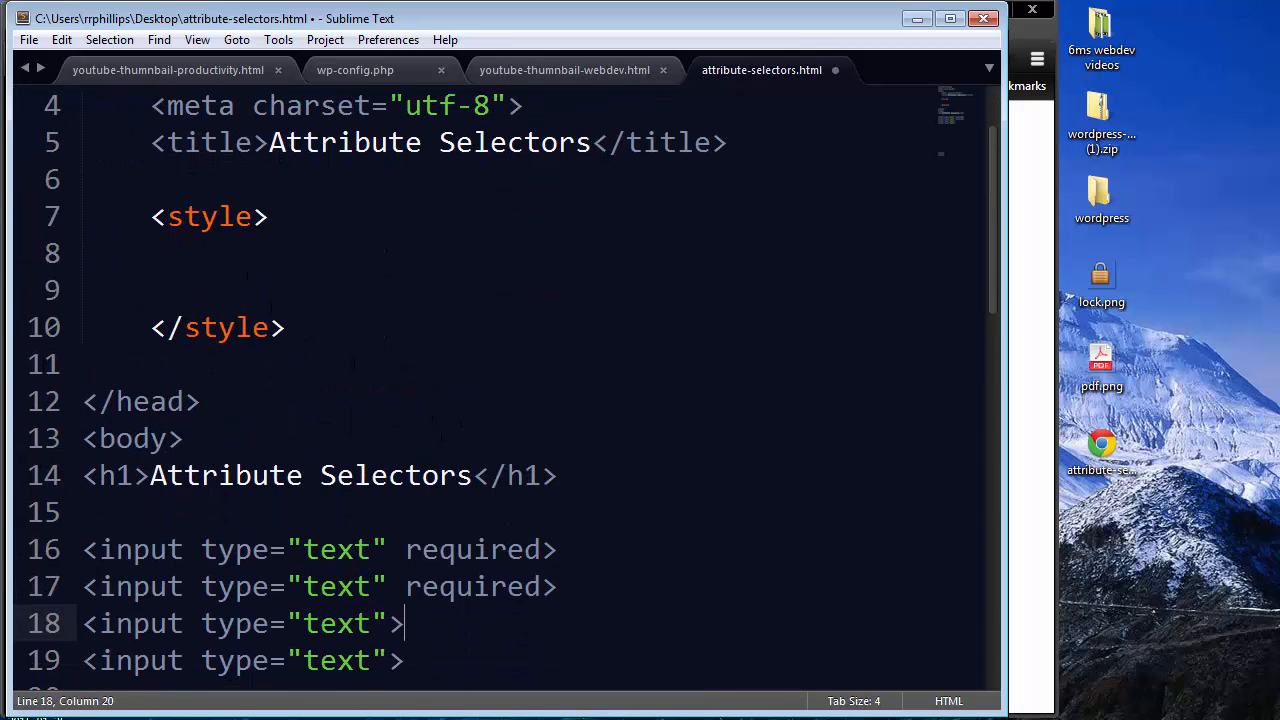
Write an input[required] style rule with a 3px solid red border
{"action": "left_click", "coordinate": [220, 253]}
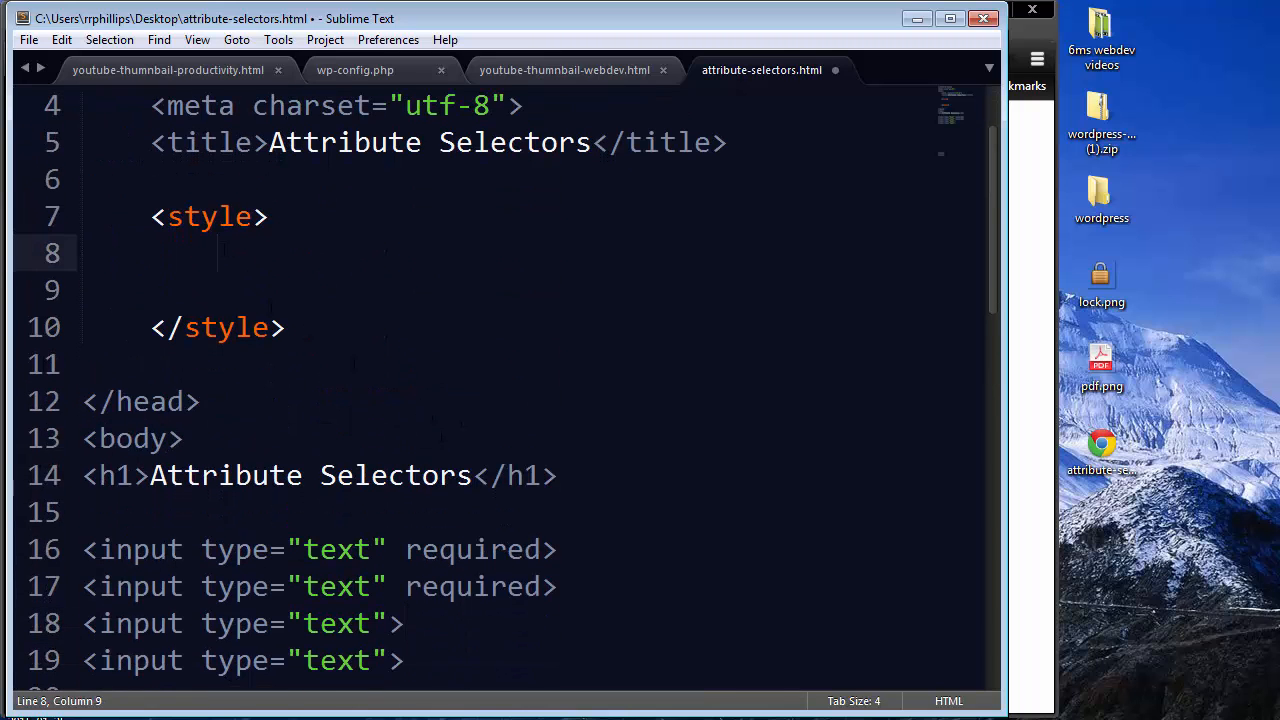
{"action": "type", "text": "in"}
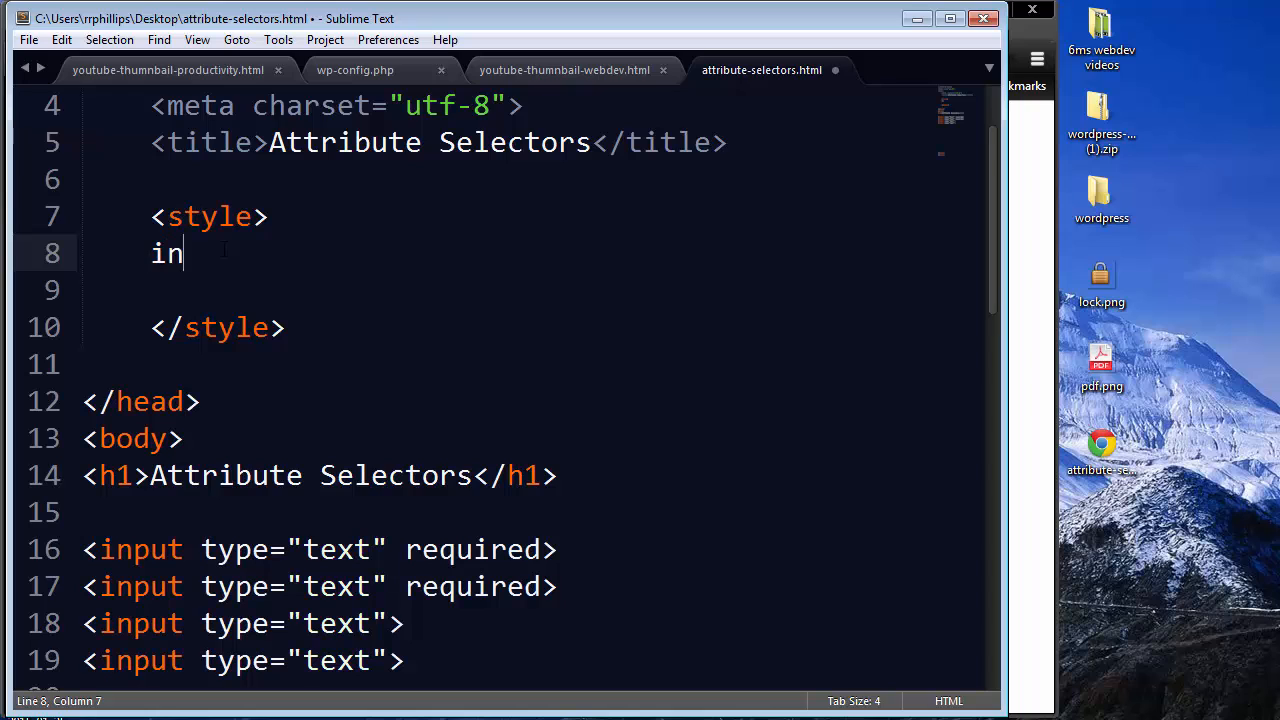
{"action": "type", "text": "put[]"}
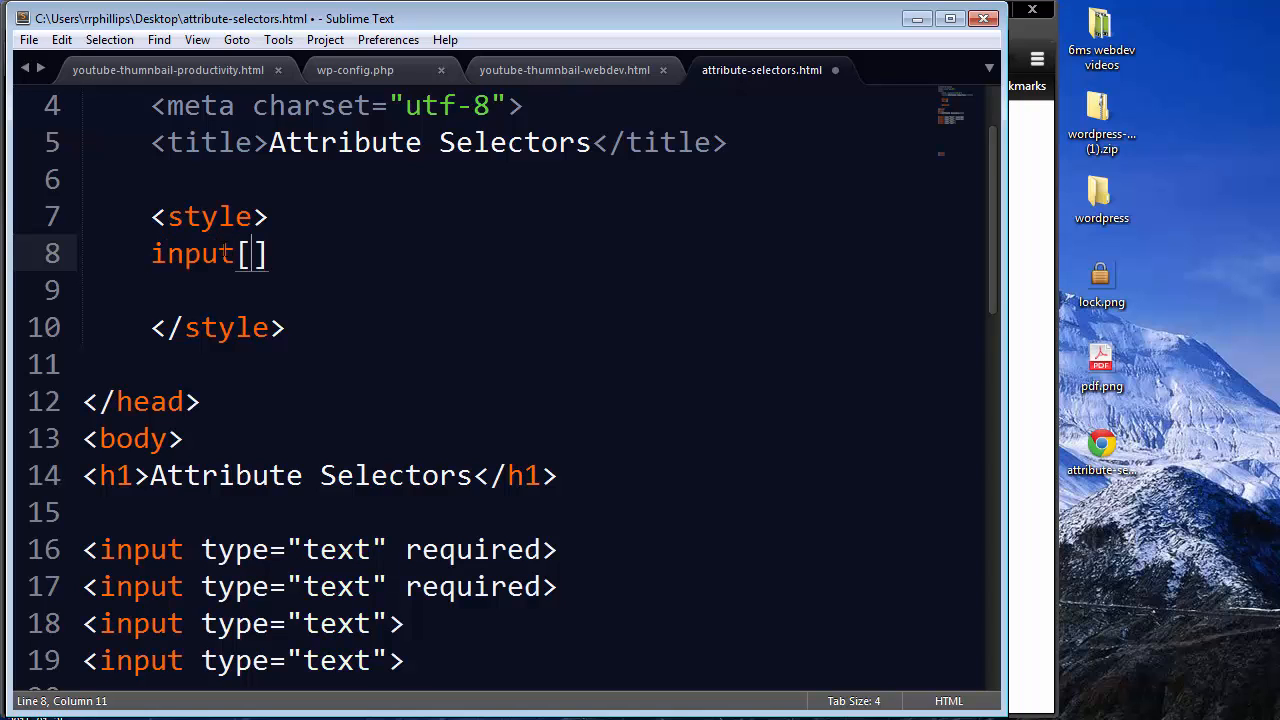
{"action": "type", "text": "required"}
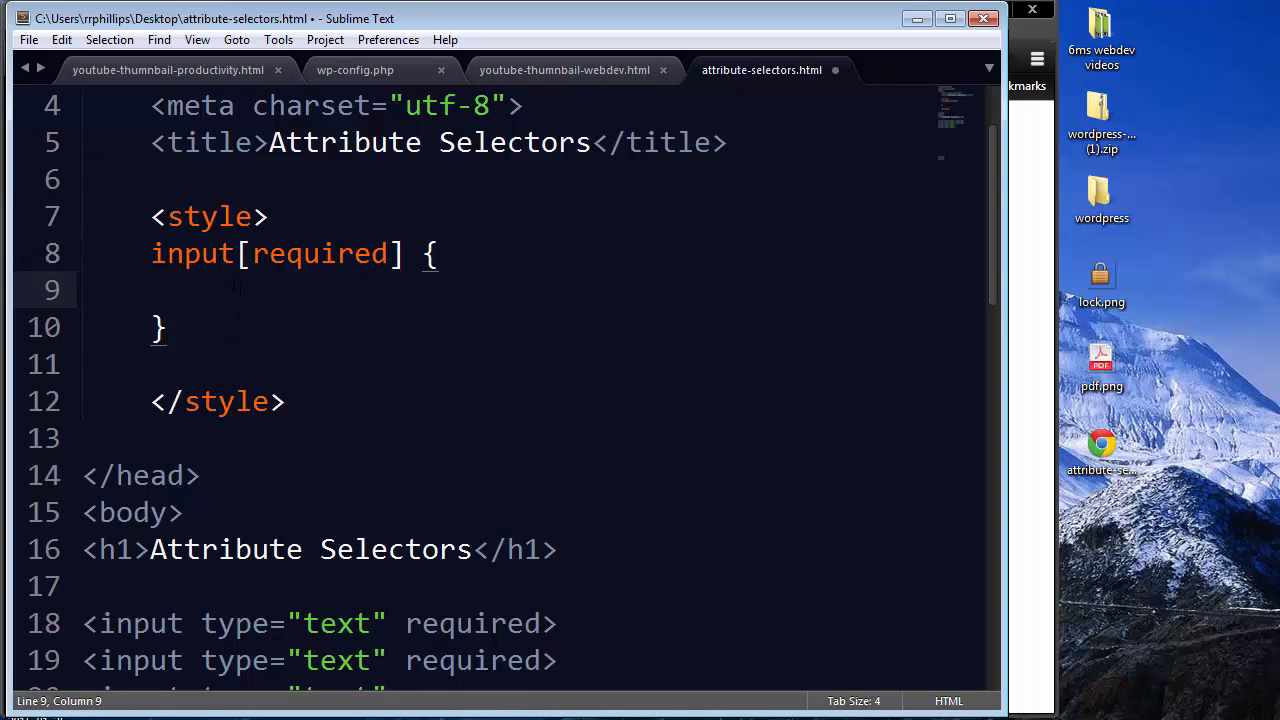
{"action": "type", "text": "border: 3px sol;"}
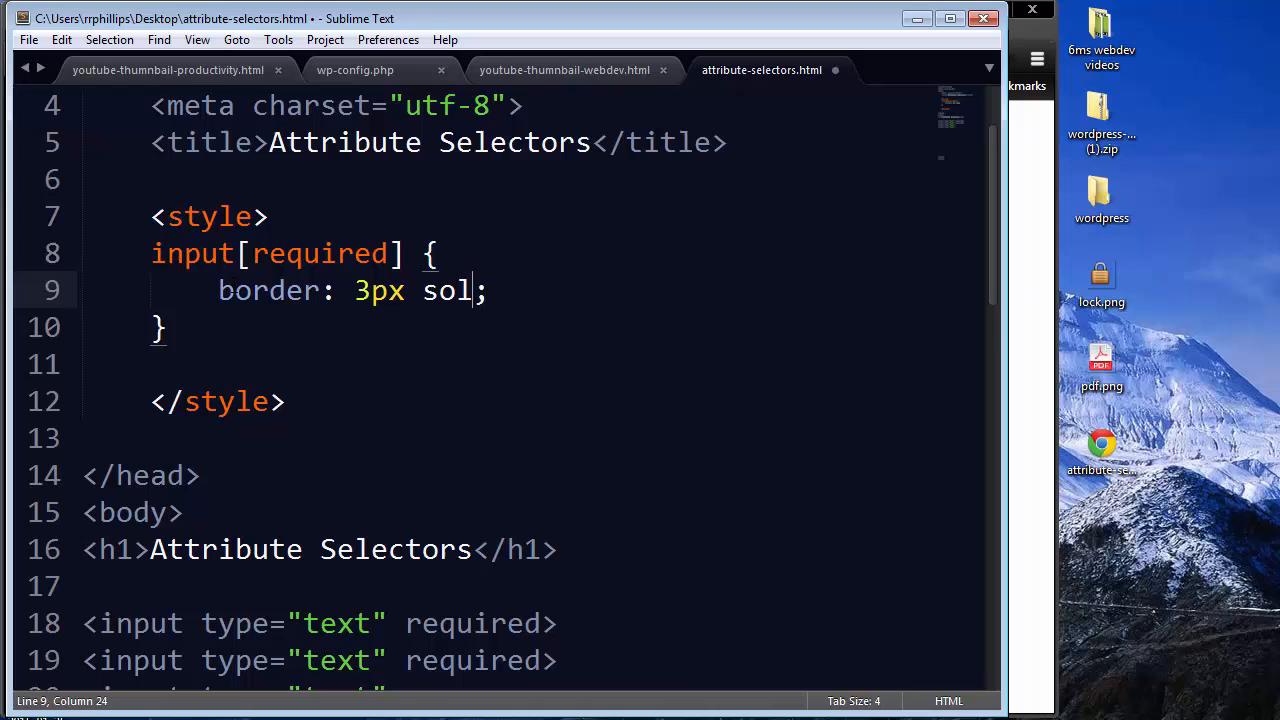
{"action": "type", "text": "id red"}
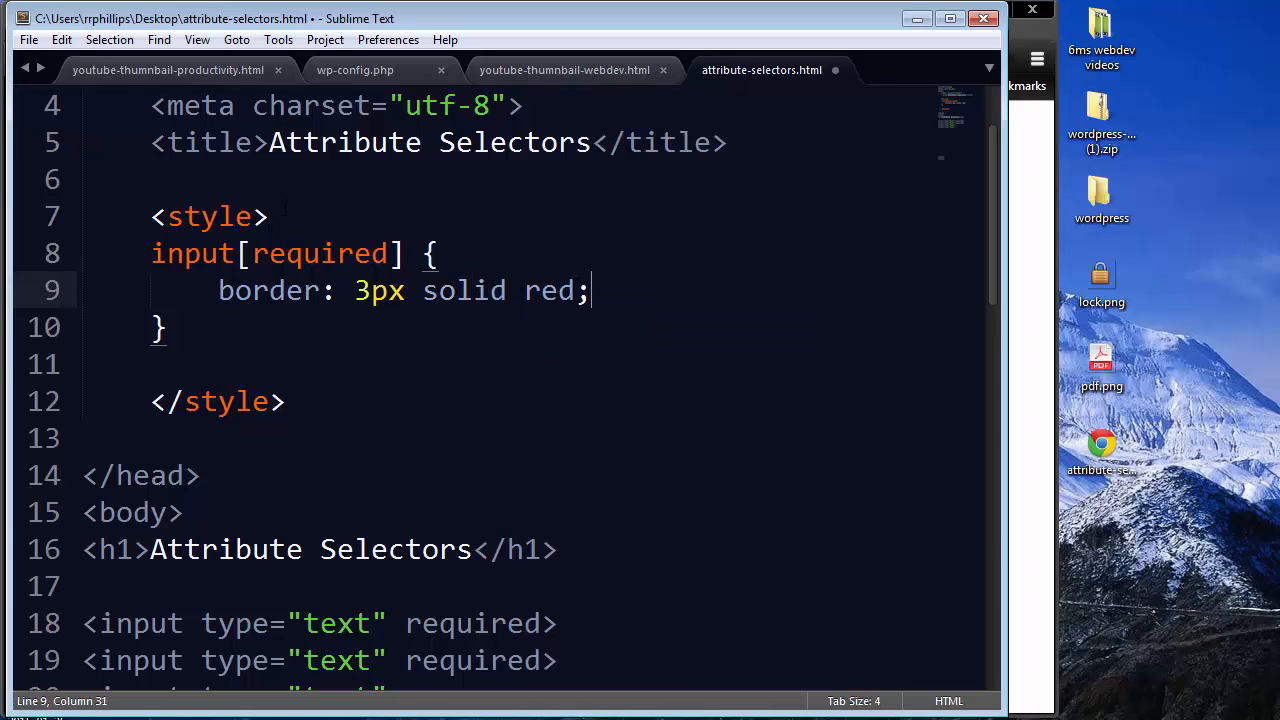
Add an input rule giving all inputs a 3px solid gray border
{"action": "type", "text": "input {"}
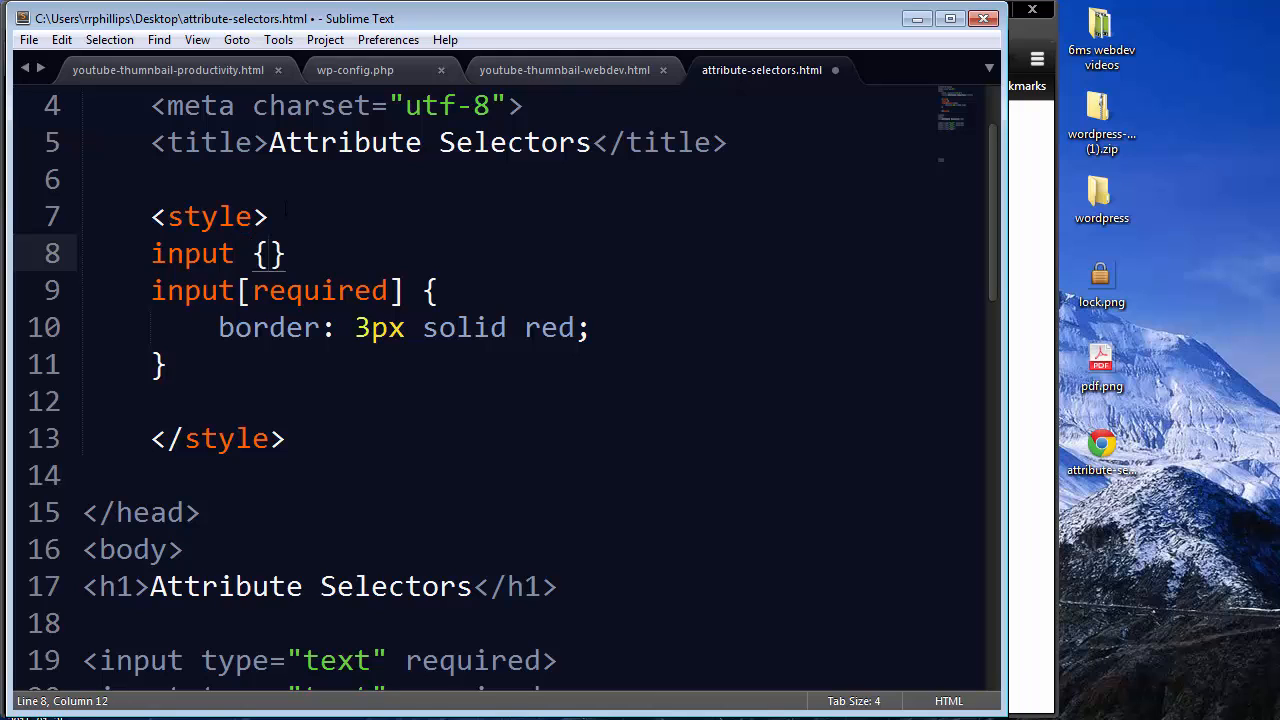
{"action": "type", "text": "border: 3px;"}
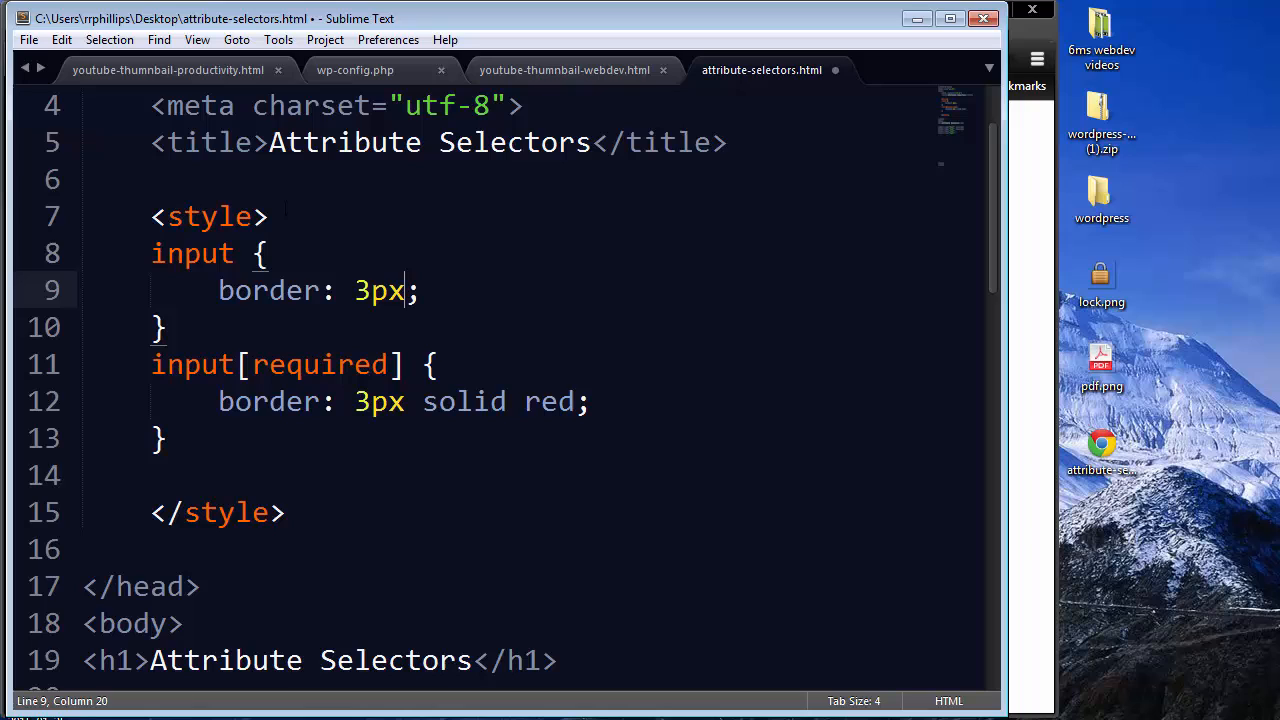
{"action": "type", "text": "solid gray"}
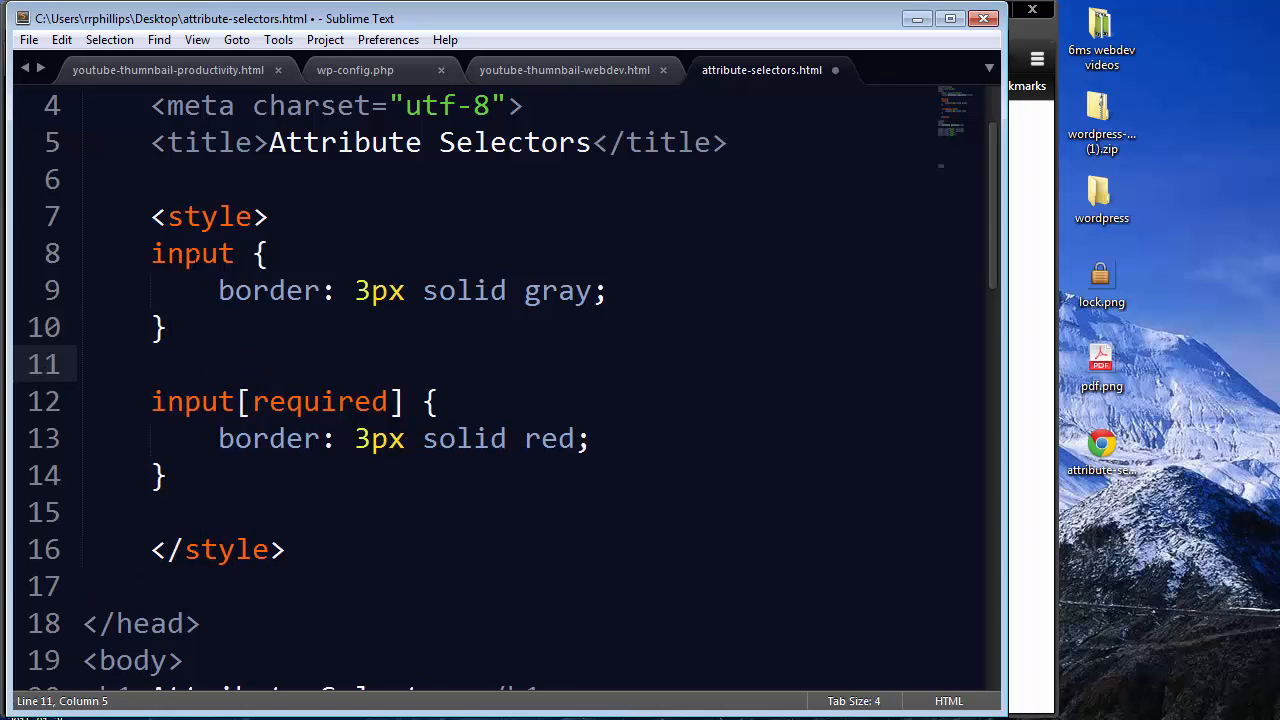
{"action": "left_click_drag", "start_coordinate": [151, 253], "coordinate": [170, 327]}
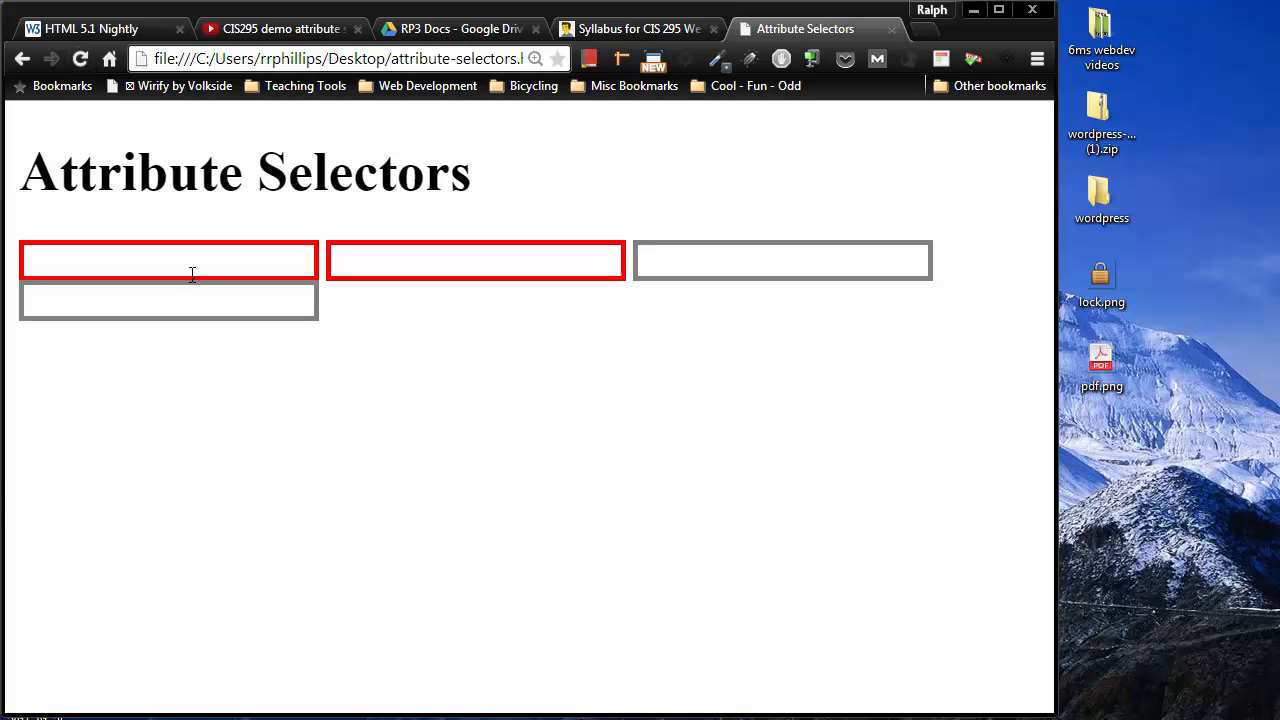
Click into the first required field in Chrome to check its red border
{"action": "left_click", "coordinate": [475, 260]}
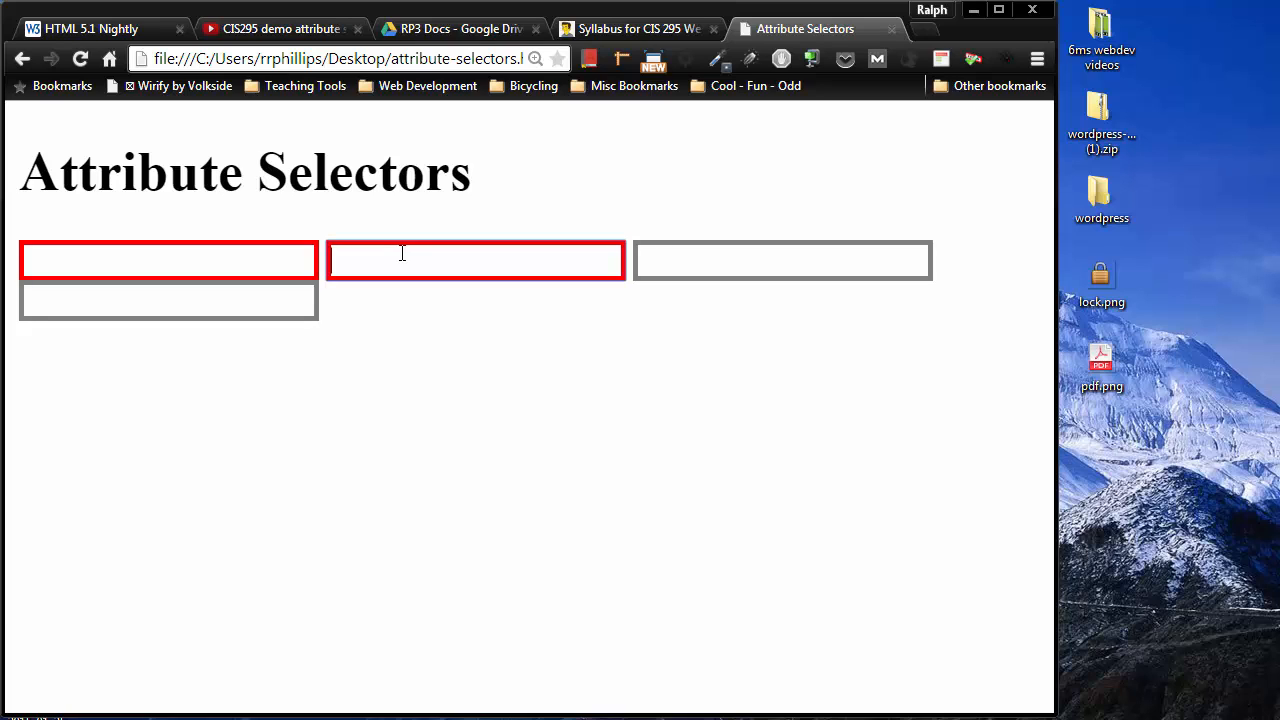
{"action": "mouse_move", "coordinate": [389, 302]}
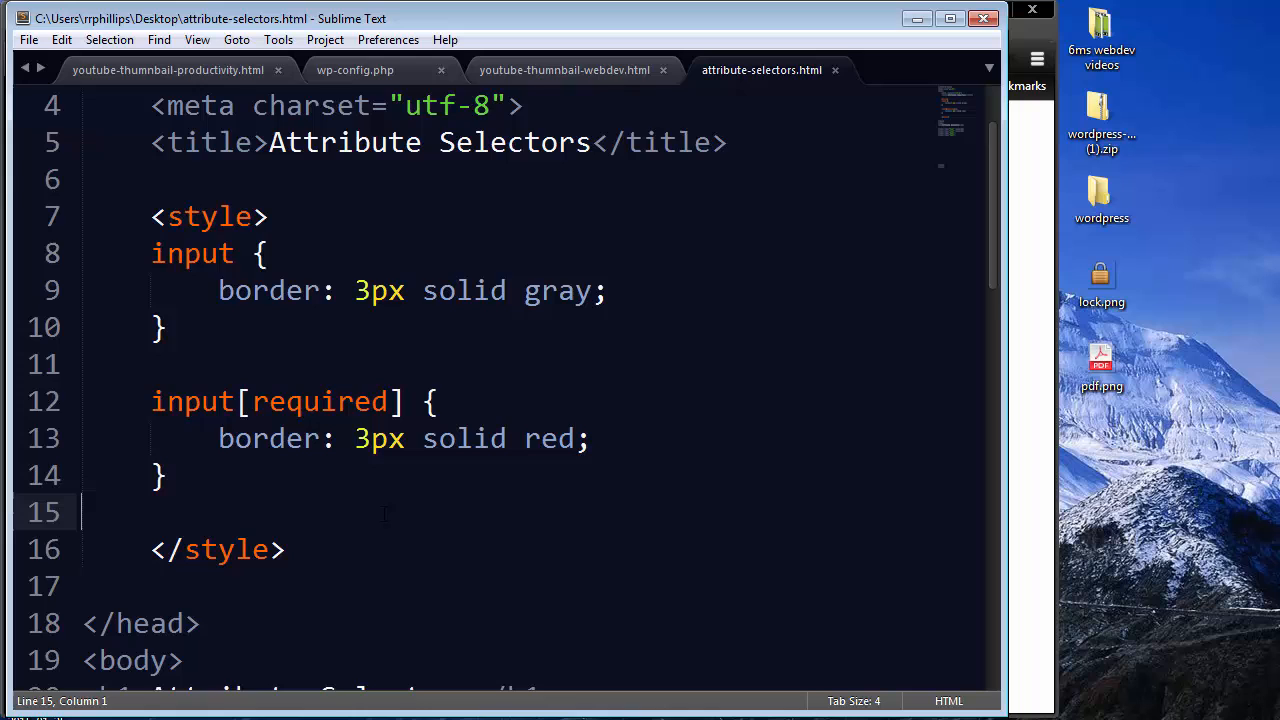
Change the last input's type from text to password
{"action": "scroll", "scroll_direction": "down", "scroll_amount": 3}
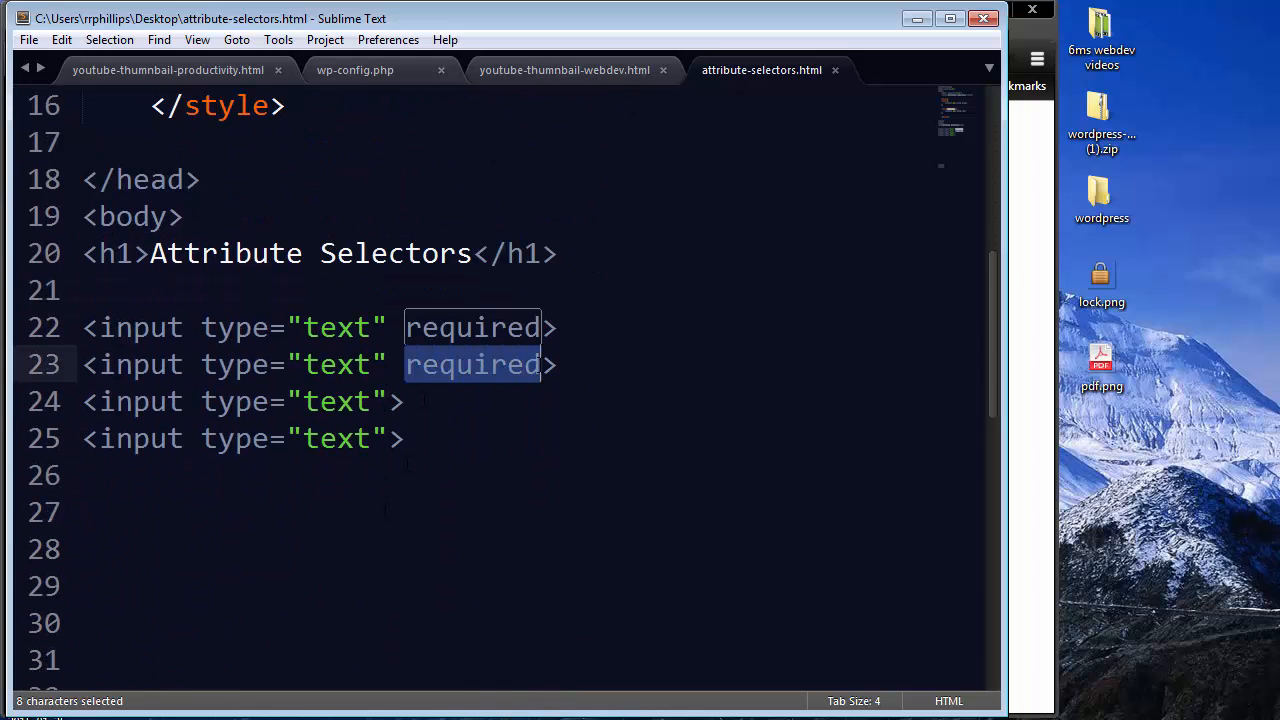
{"action": "left_click", "coordinate": [404, 438]}
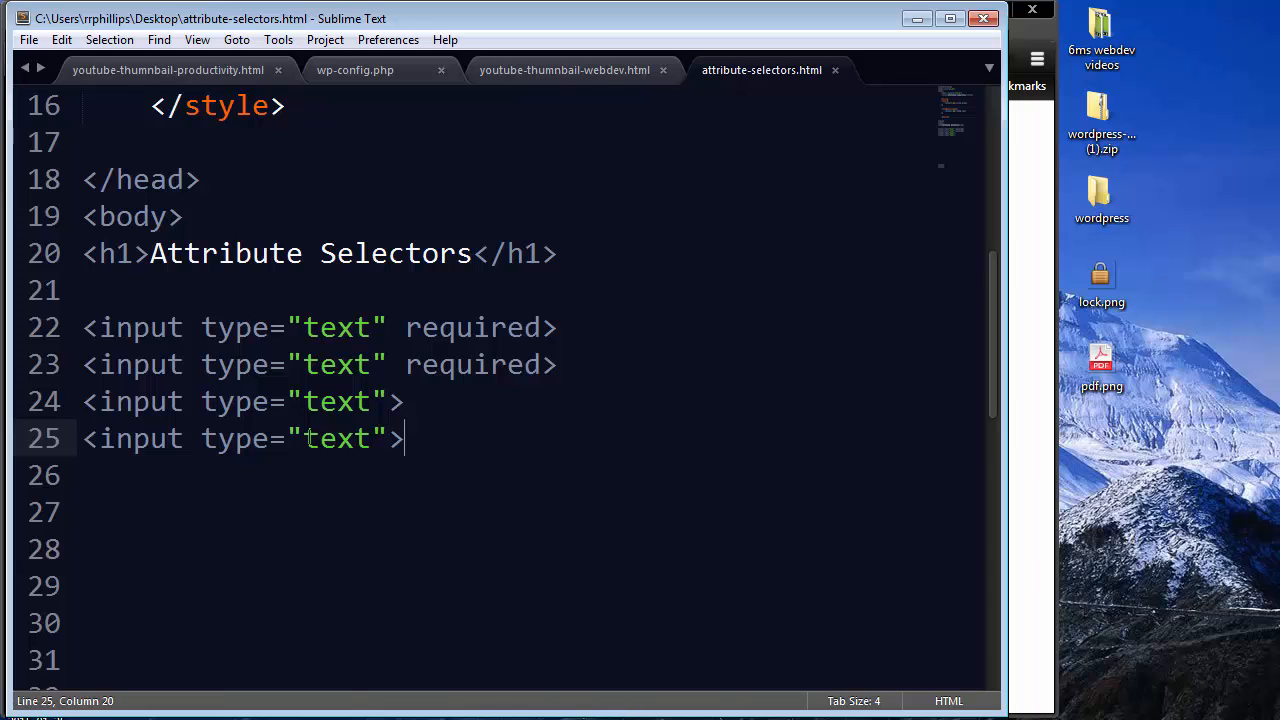
{"action": "double_click", "coordinate": [337, 438]}
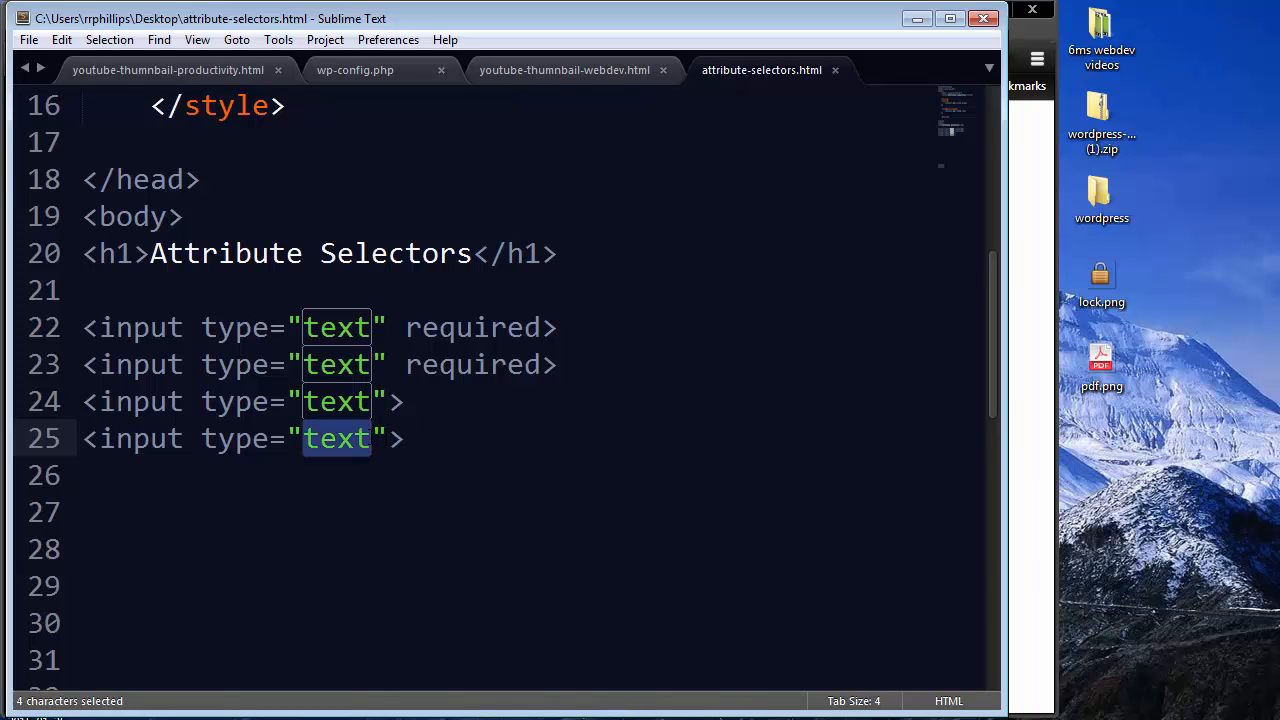
{"action": "type", "text": "passwor"}
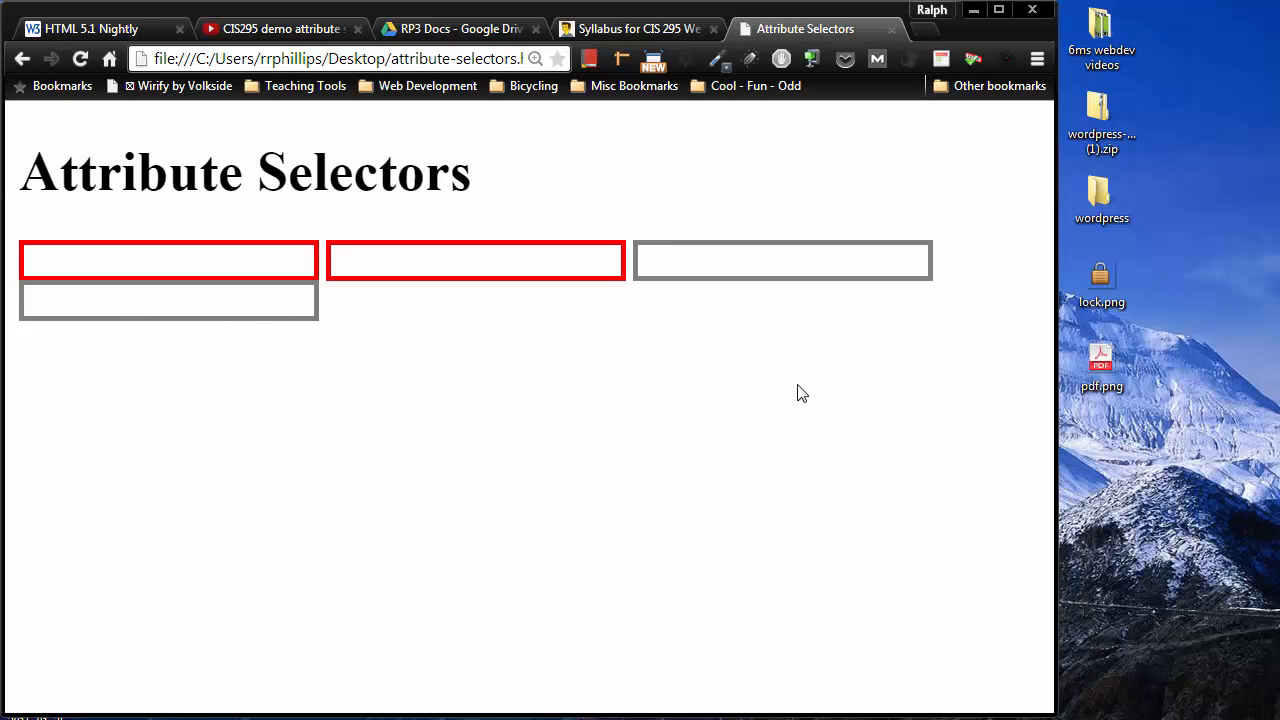
{"action": "left_click", "coordinate": [535, 58]}
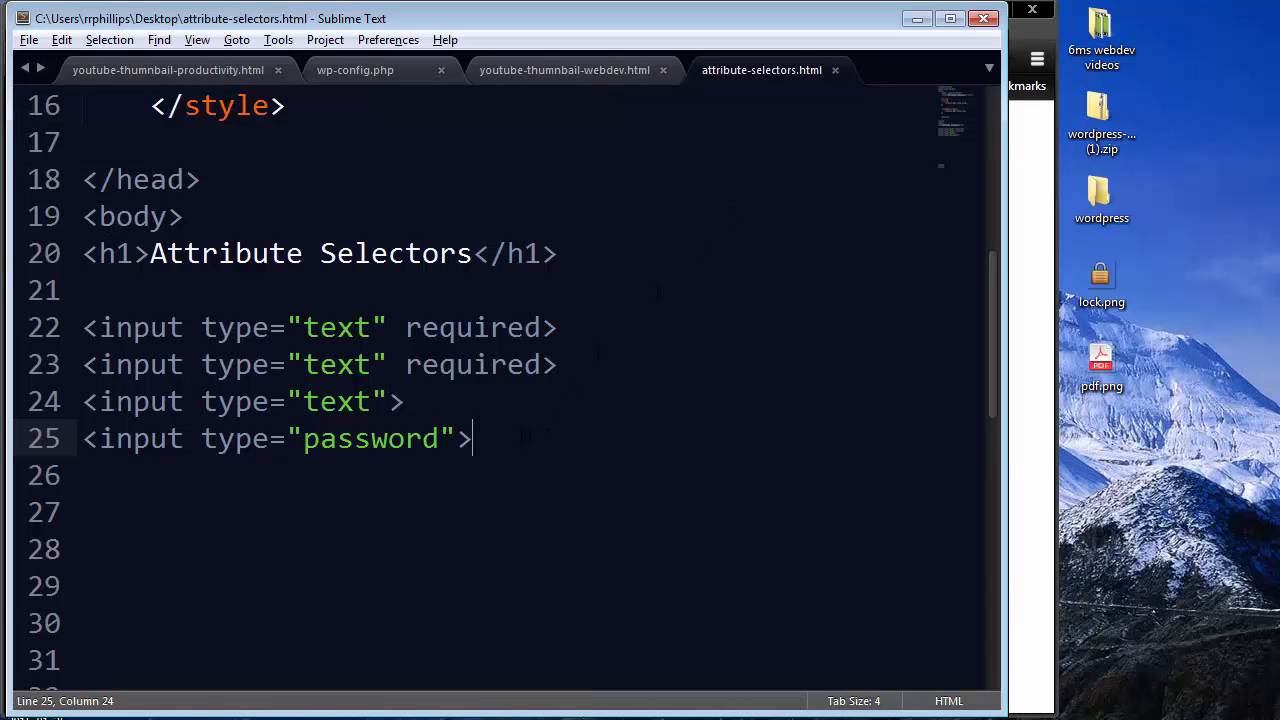
Write an input[type=password] rule with background-color #FFC
{"action": "double_click", "coordinate": [235, 438]}
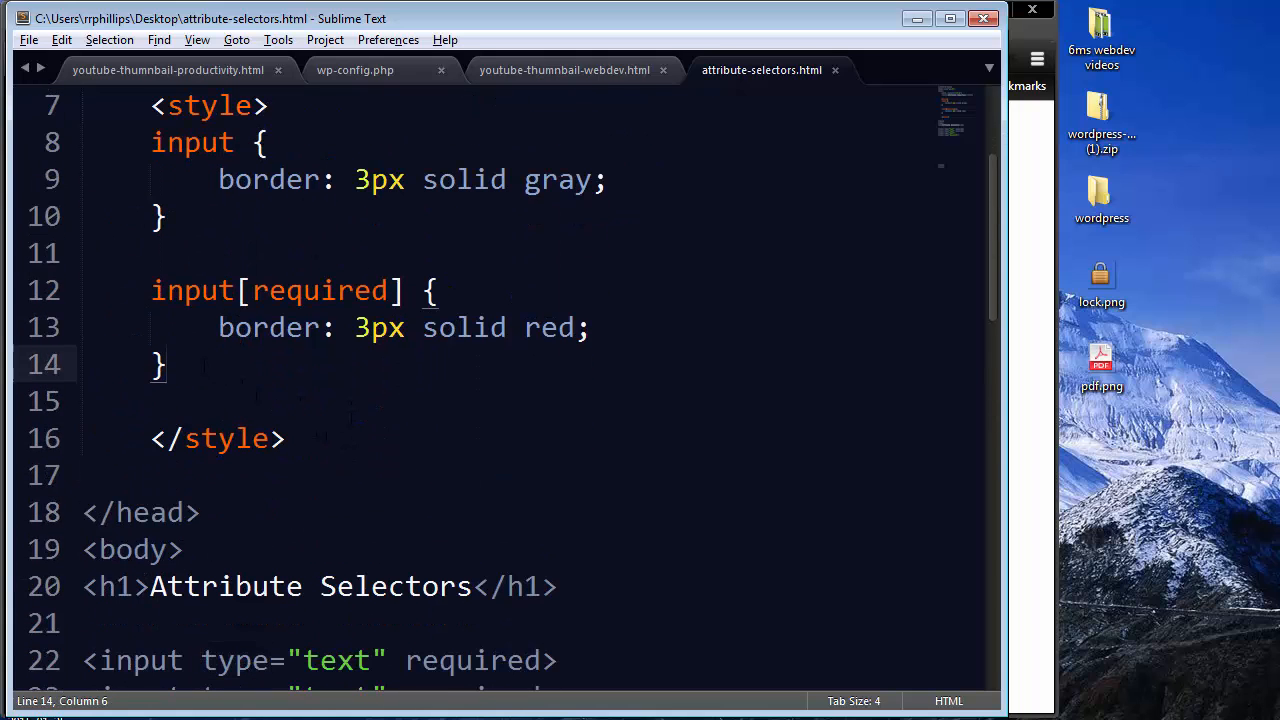
{"action": "type", "text": "input"}
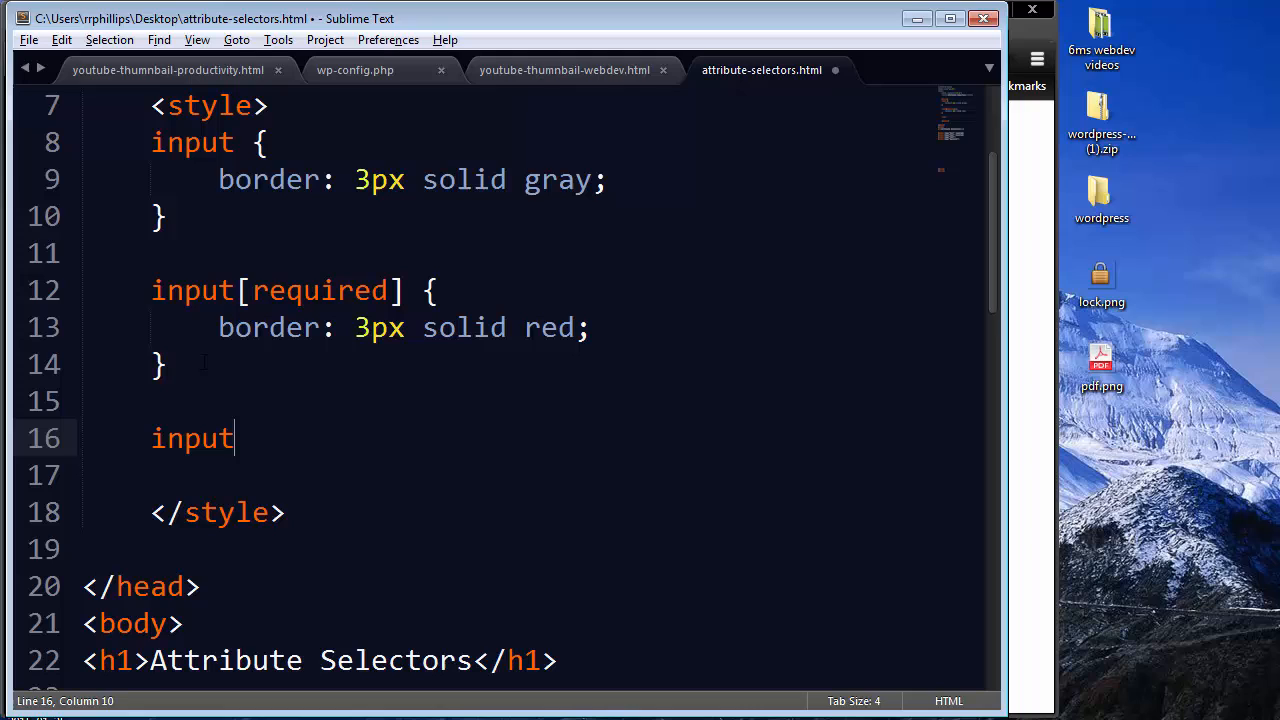
{"action": "type", "text": "[t]"}
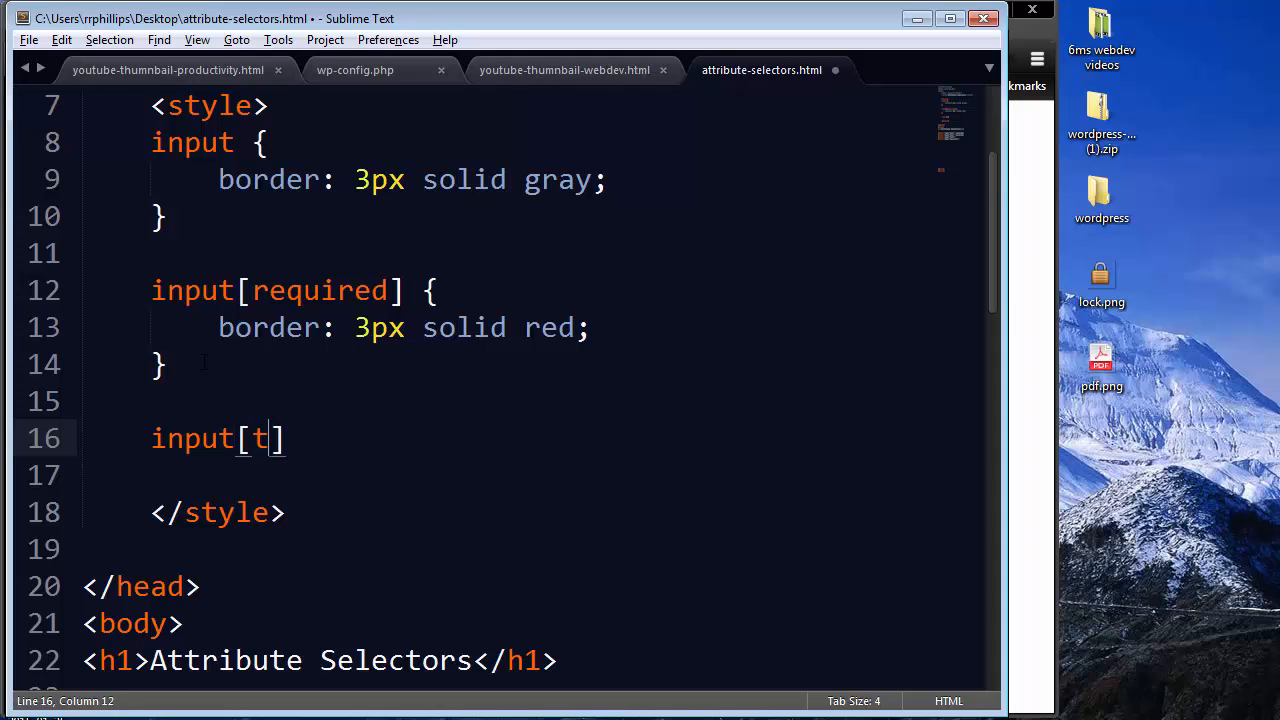
{"action": "type", "text": "ype="}
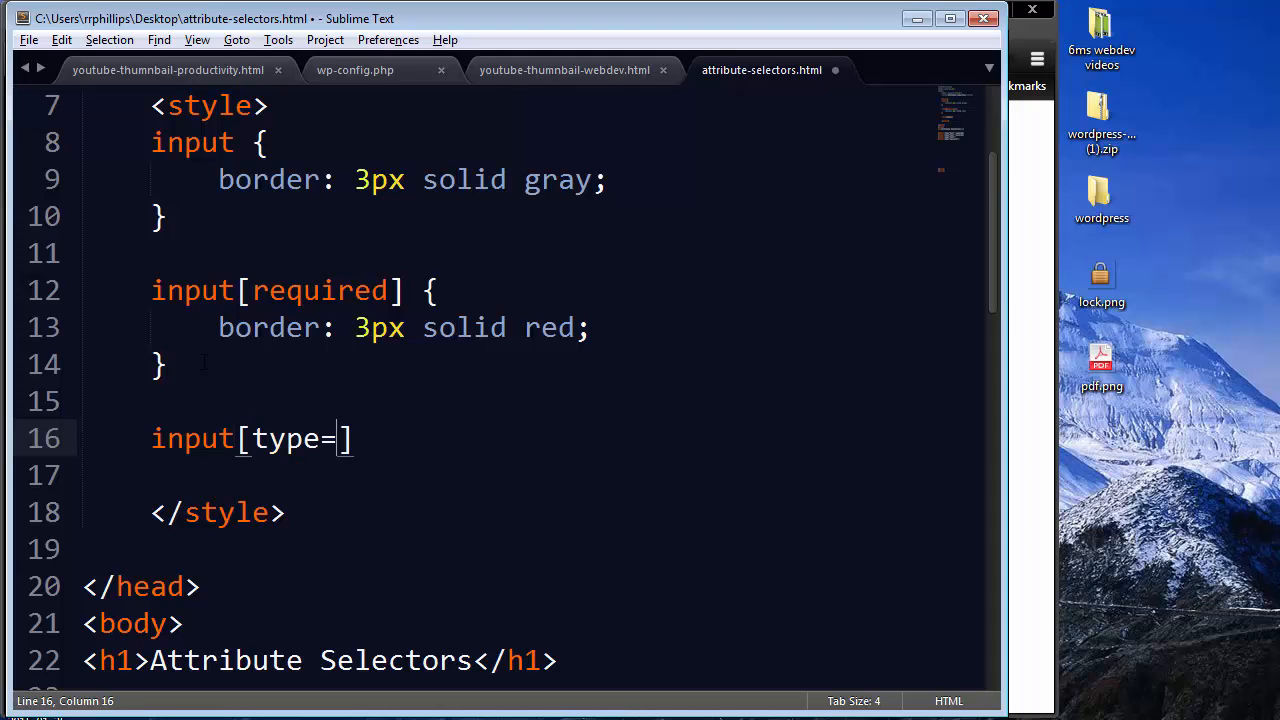
{"action": "type", "text": "pass"}
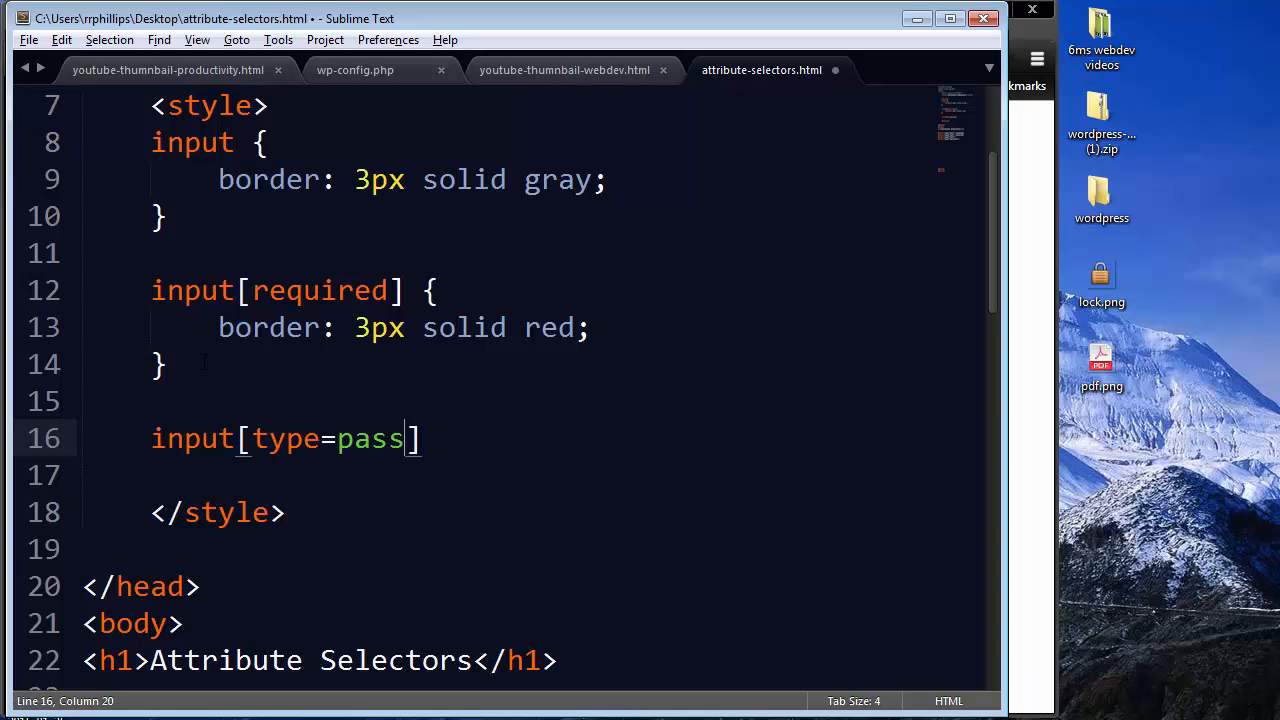
{"action": "type", "text": "word] {"}
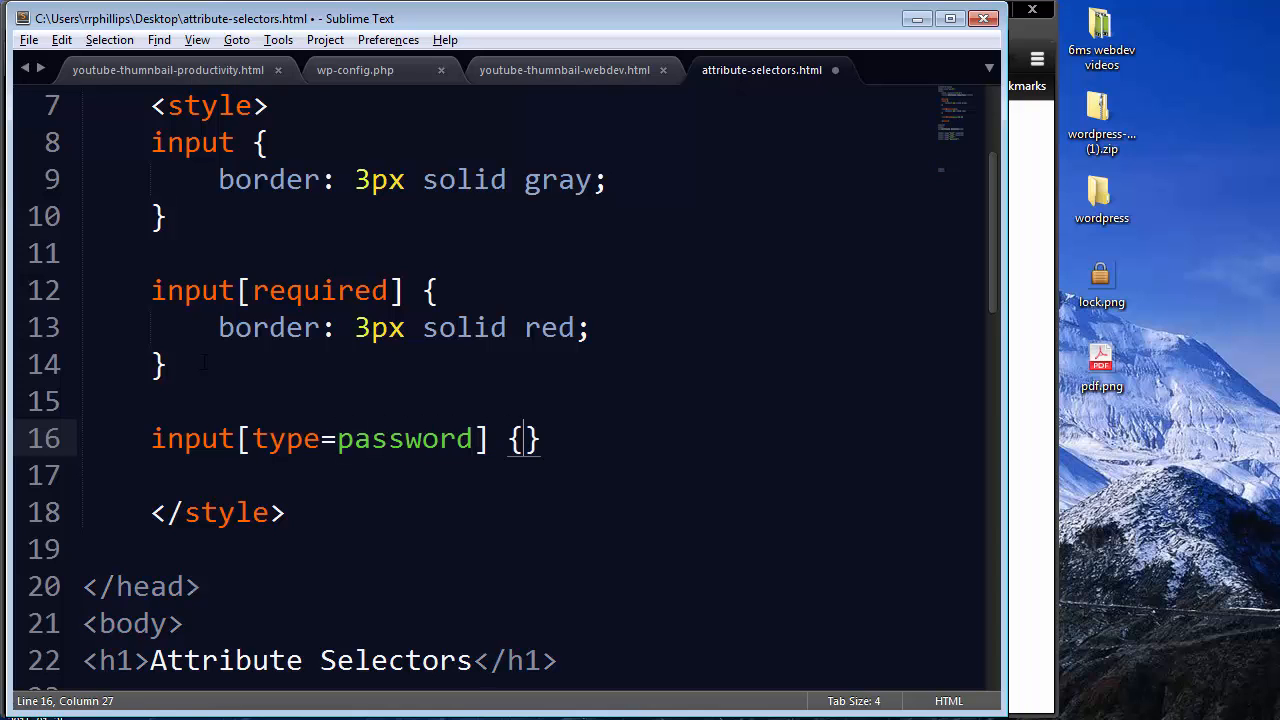
{"action": "type", "text": "background-color: #;"}
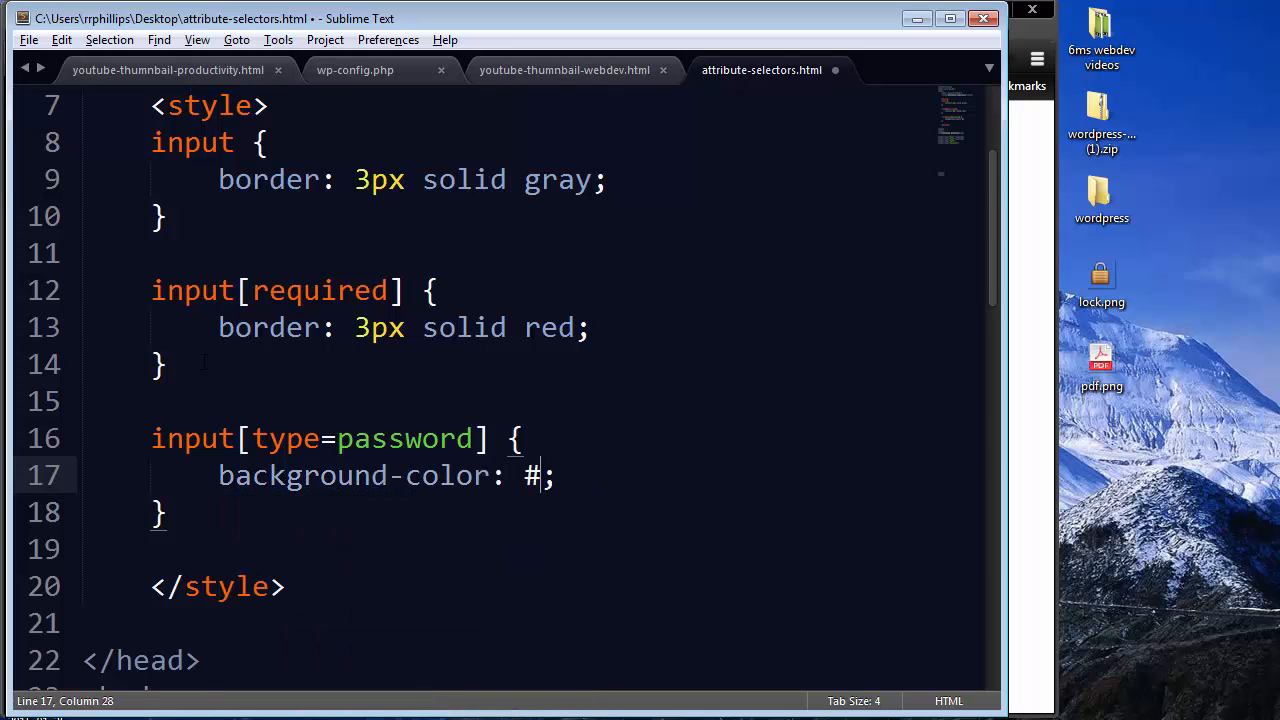
{"action": "type", "text": "FFC"}
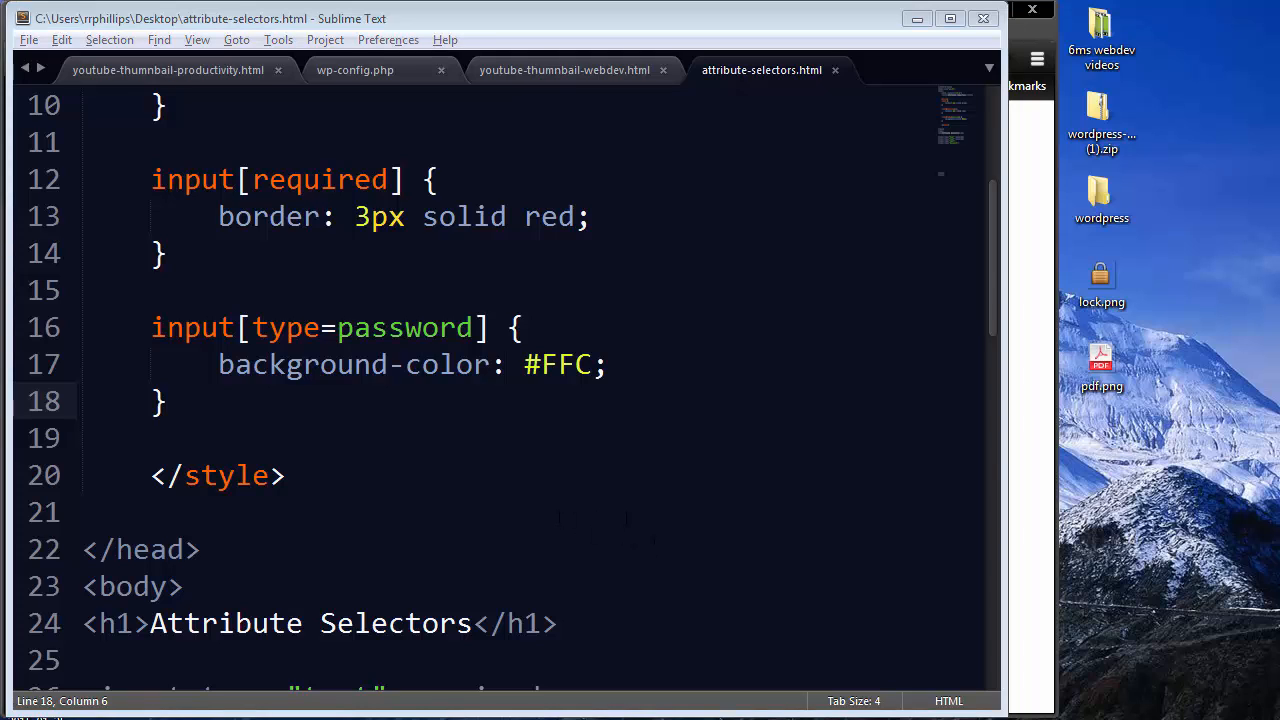
{"action": "mouse_move", "coordinate": [1172, 402]}
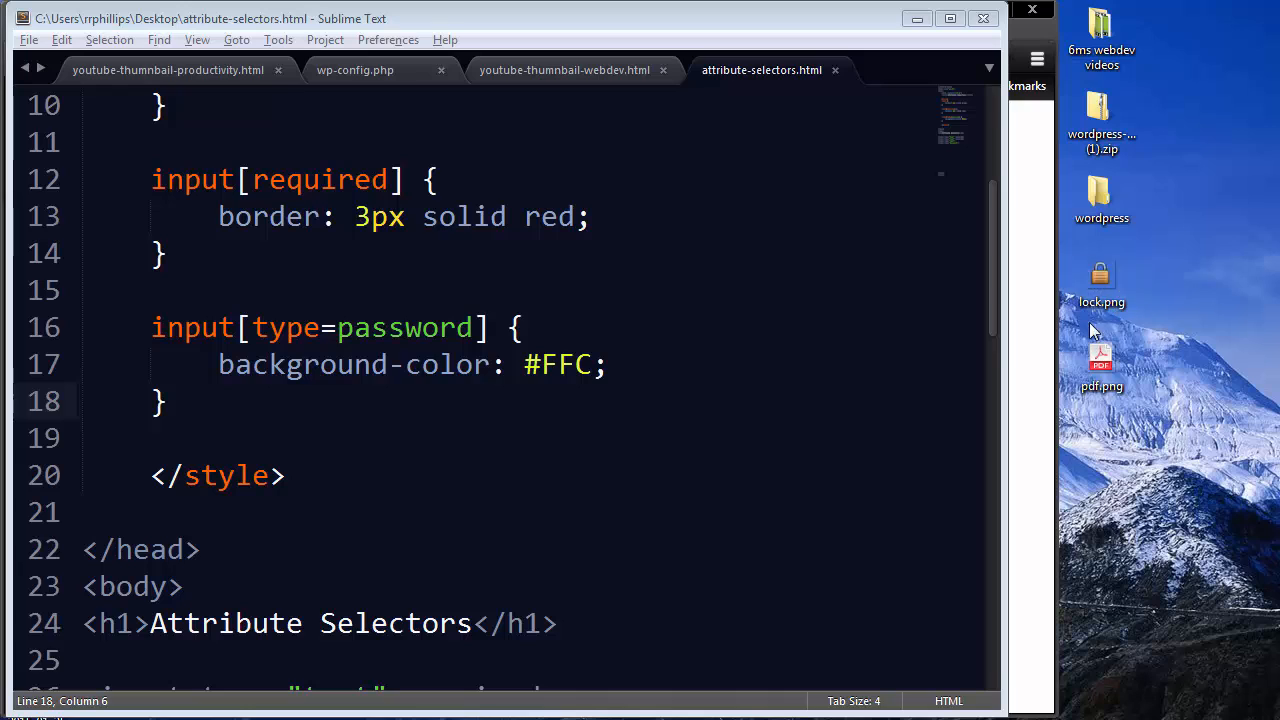
Scroll to the body markup and place the caret after the password input
{"action": "left_click", "coordinate": [1101, 283]}
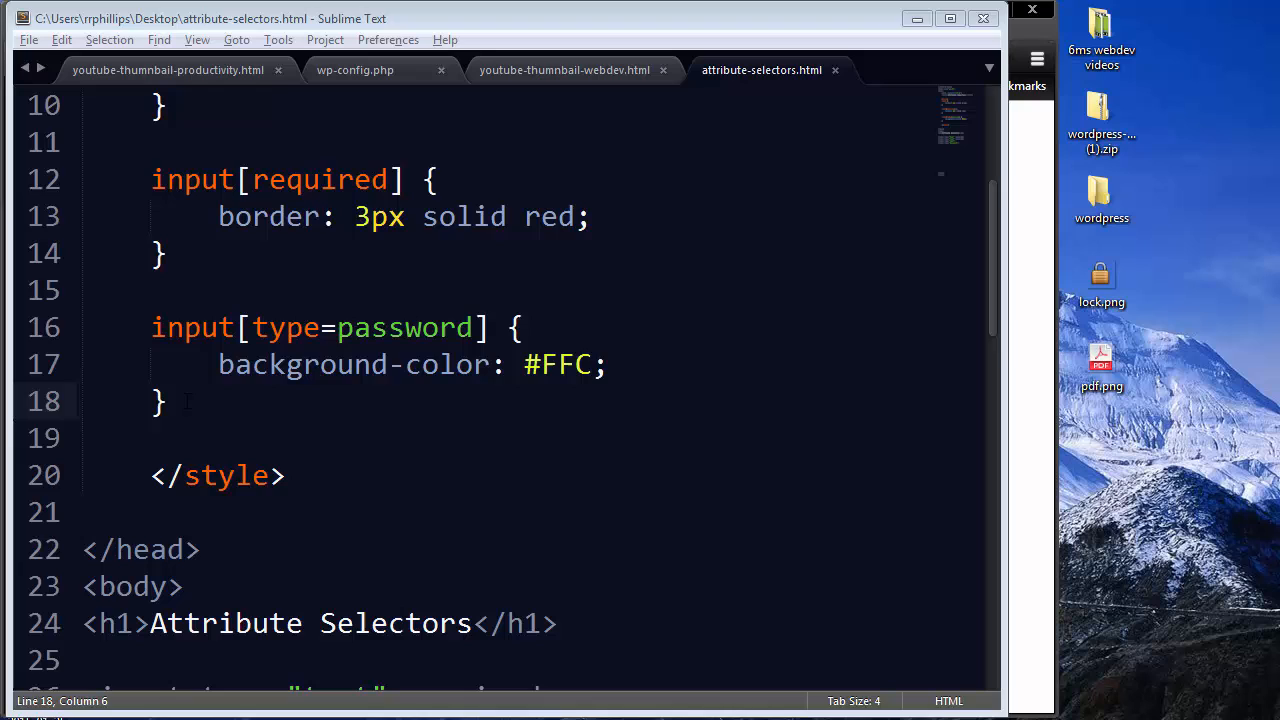
{"action": "scroll", "scroll_direction": "down", "scroll_amount": 3}
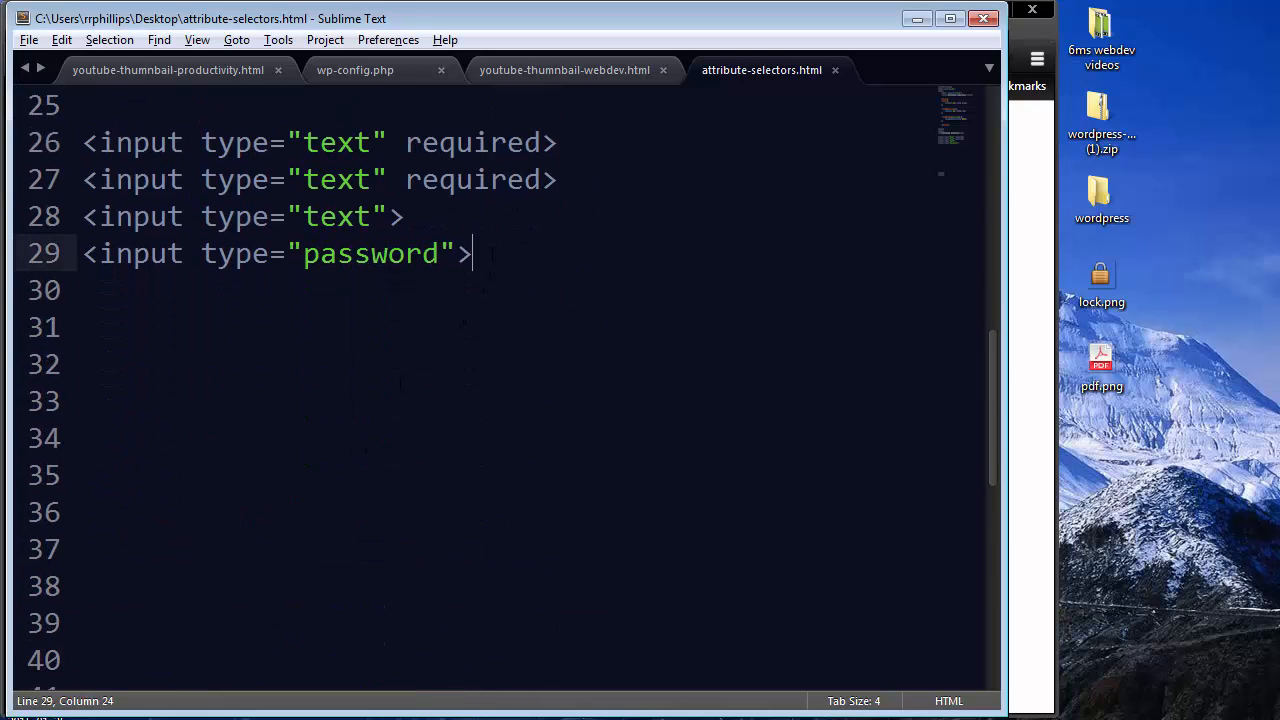
{"action": "type", "text": "<hr>"}
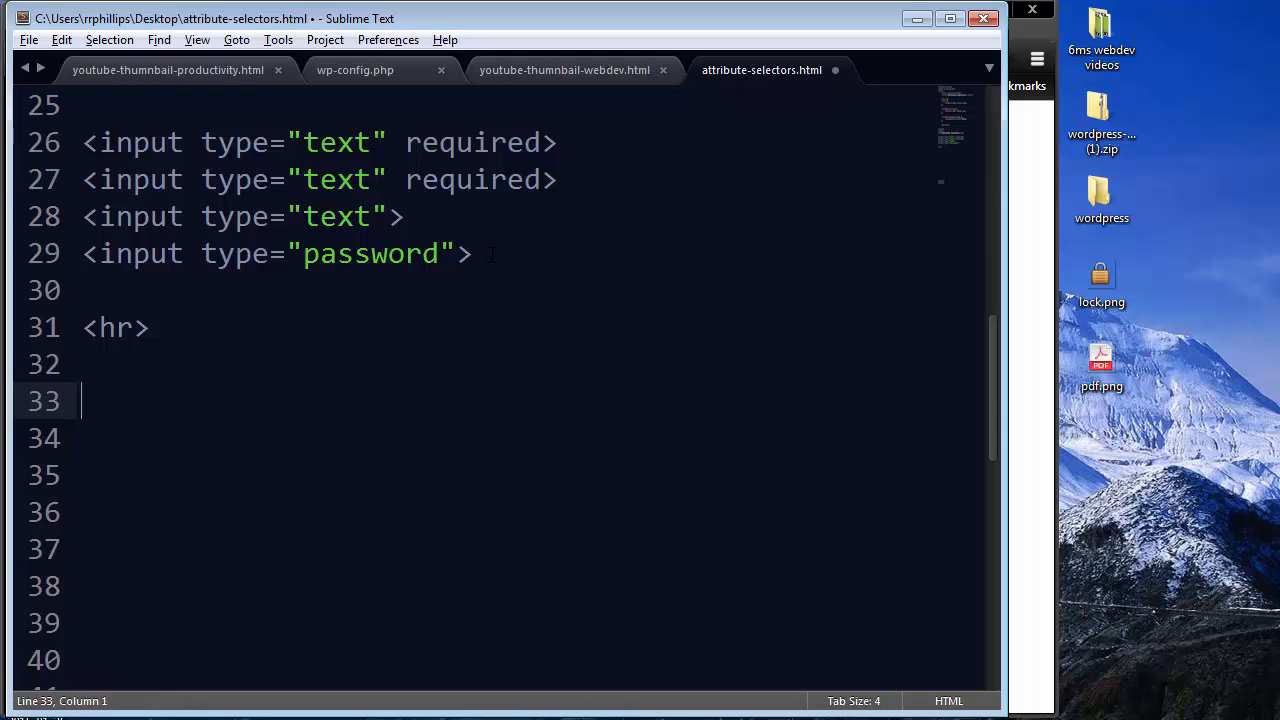
{"action": "type", "text": "<"}
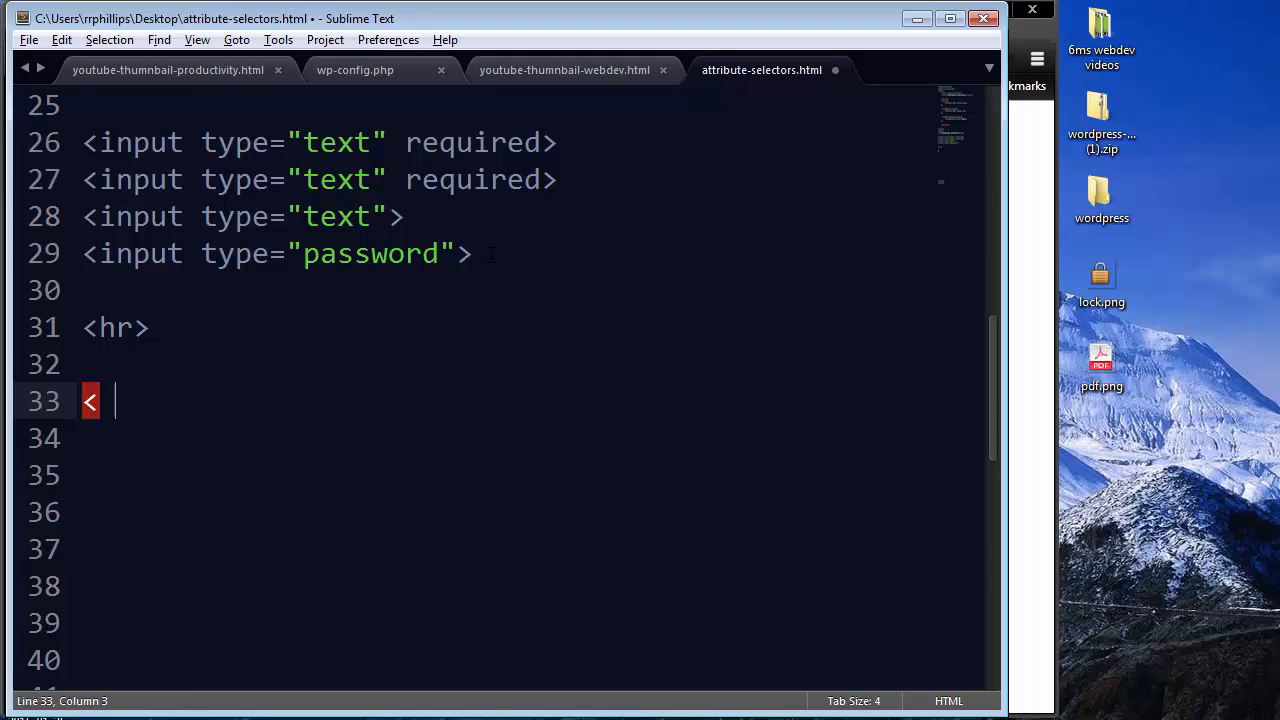
{"action": "type", "text": "a href=\"\""}
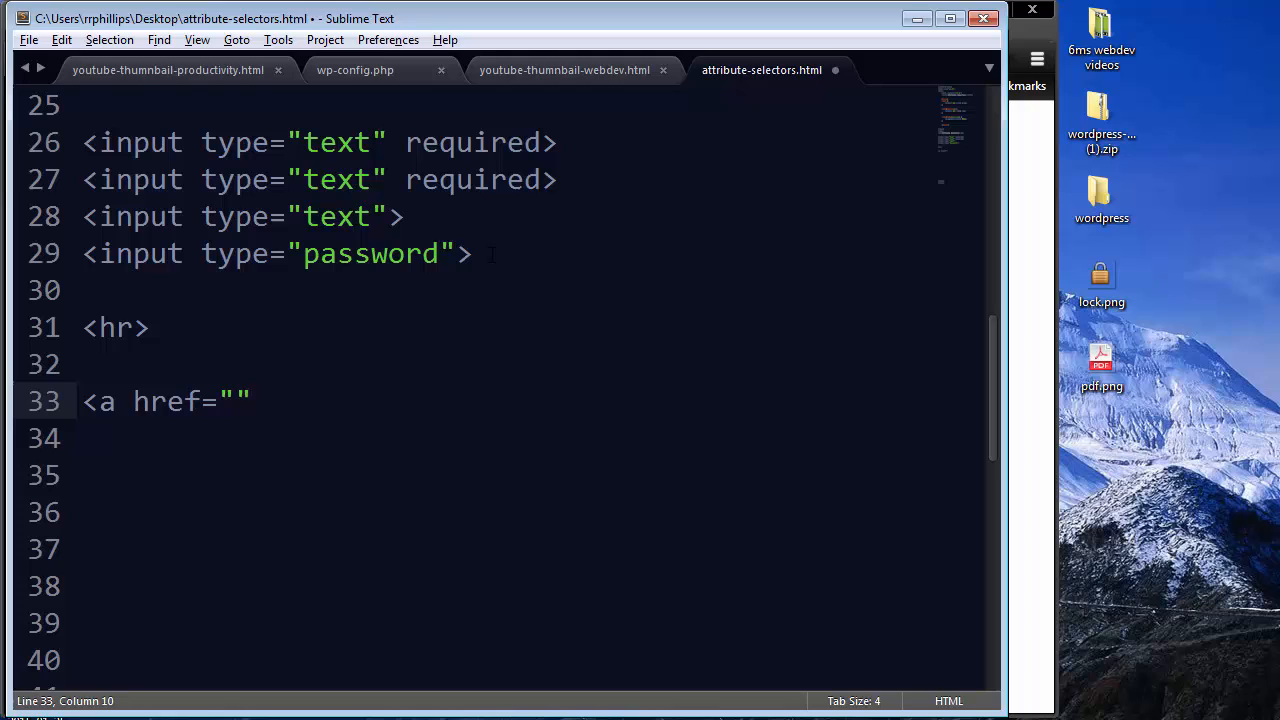
{"action": "type", "text": "http"}
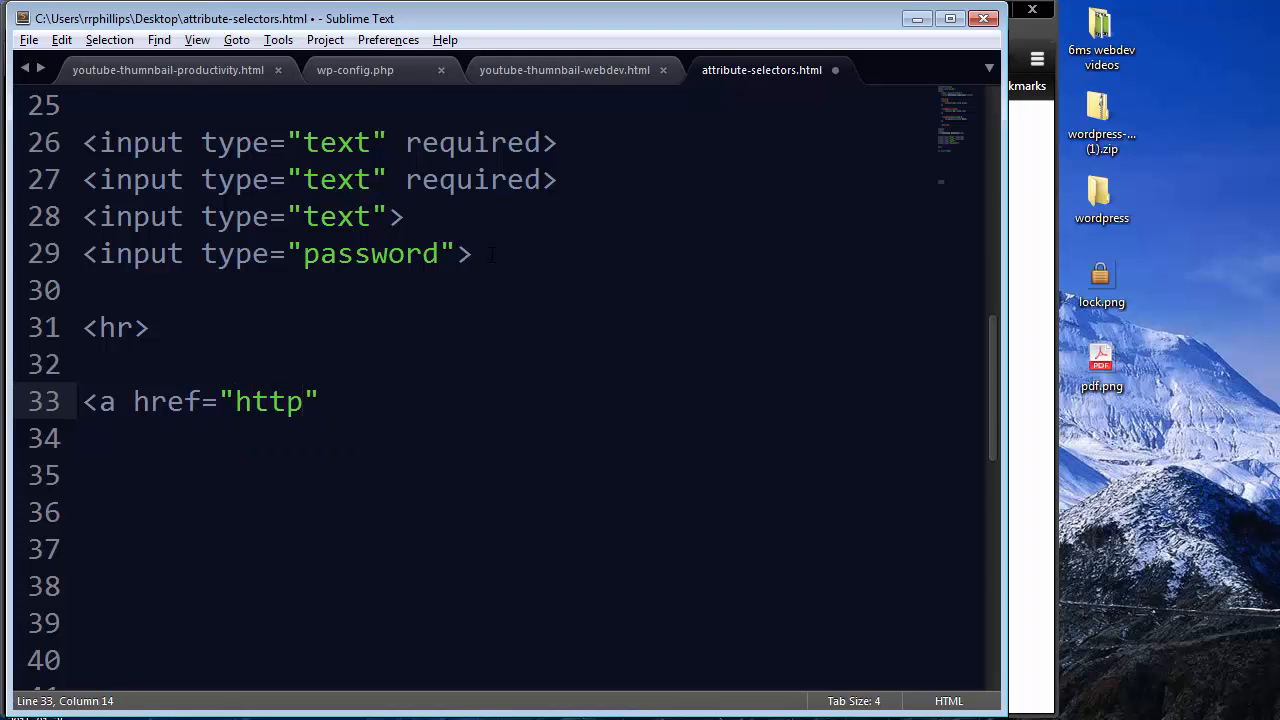
{"action": "type", "text": "s://www.securesite.com/\">vi"}
{"action": "left_click", "coordinate": [534, 476]}
{"action": "type", "text": "<"}
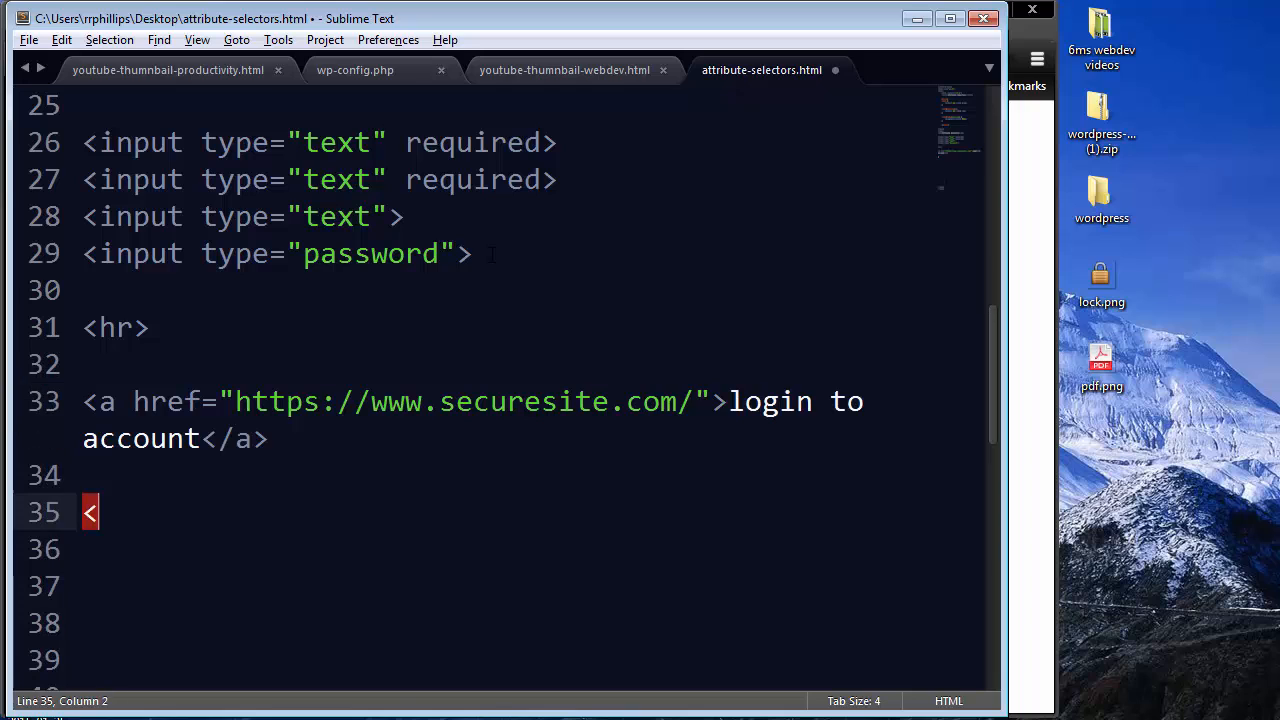
Add the template.pdf 'download the resume template' link and <br><br> line breaks
{"action": "type", "text": "a href=\"\""}
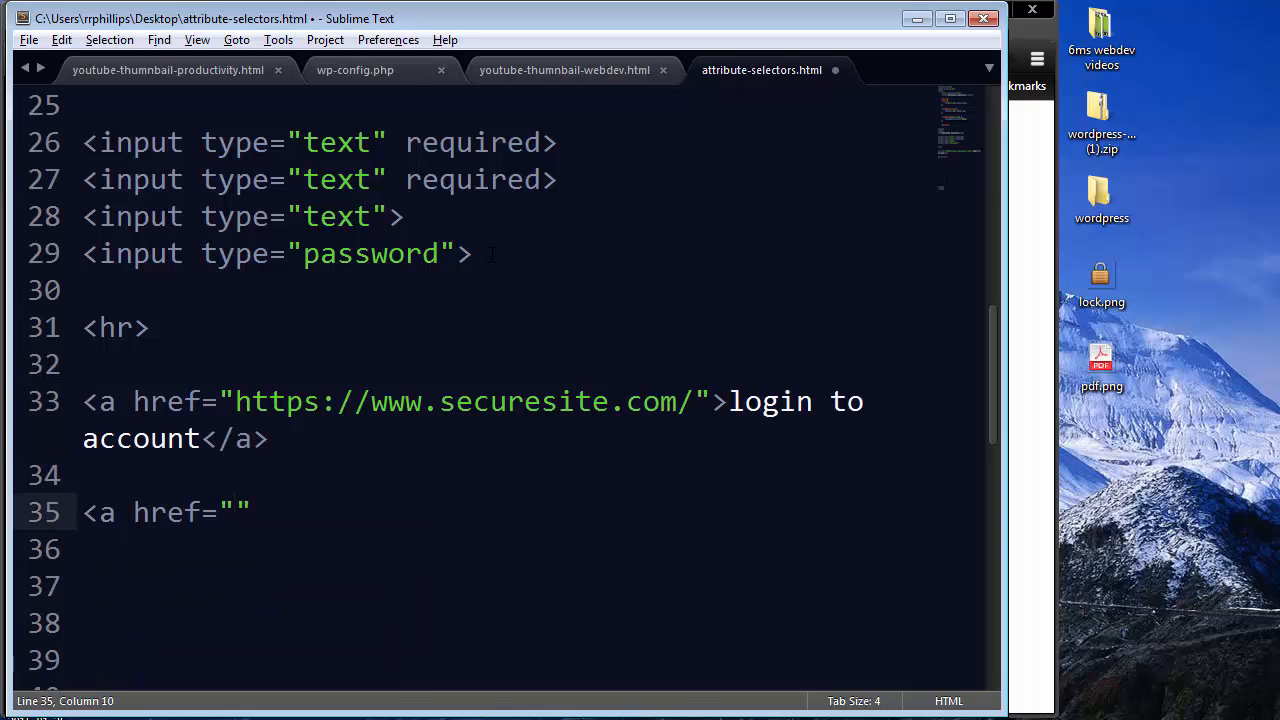
{"action": "type", "text": "mysite.com/downloads/template.pdf"}
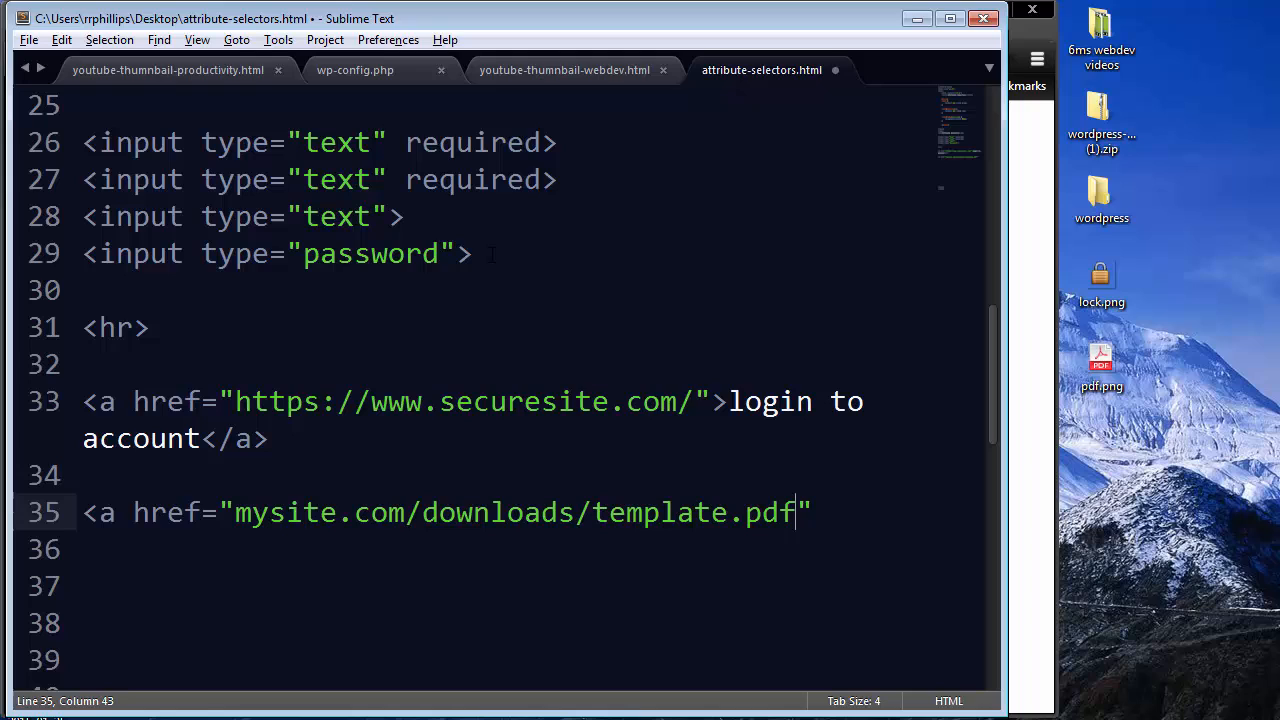
{"action": "type", "text": ">dow"}
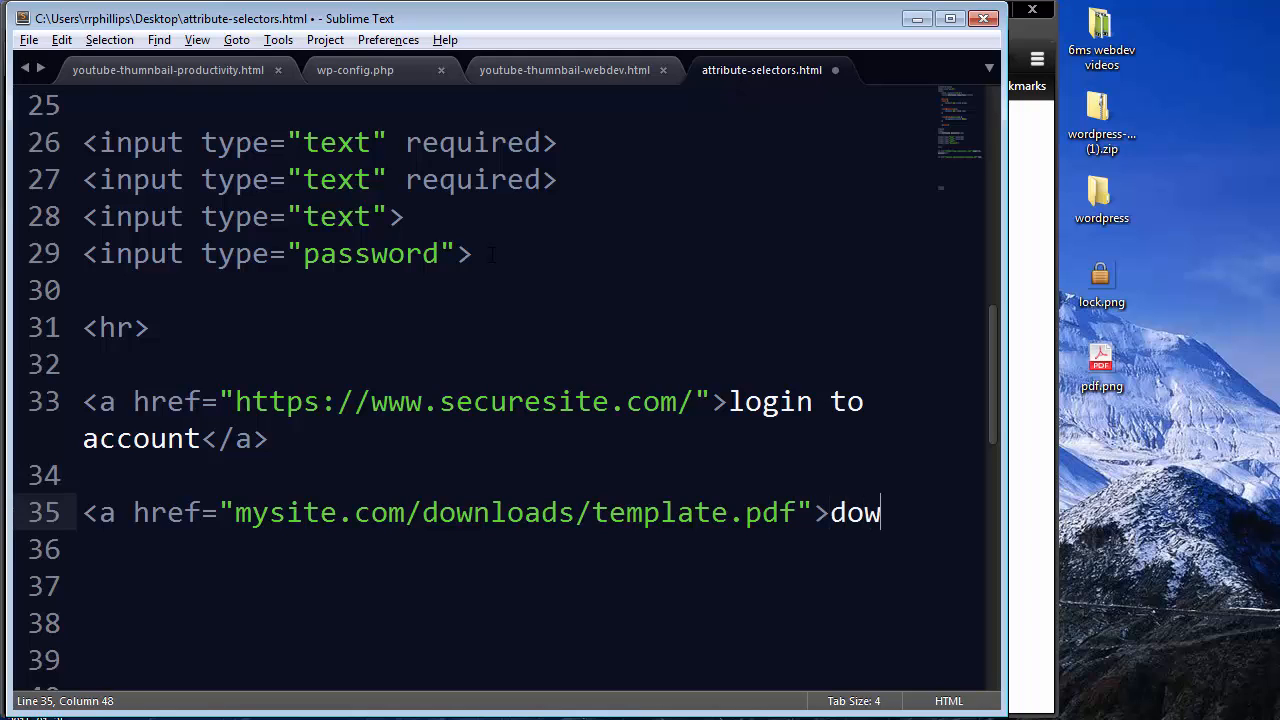
{"action": "type", "text": "nload the resume template</a>"}
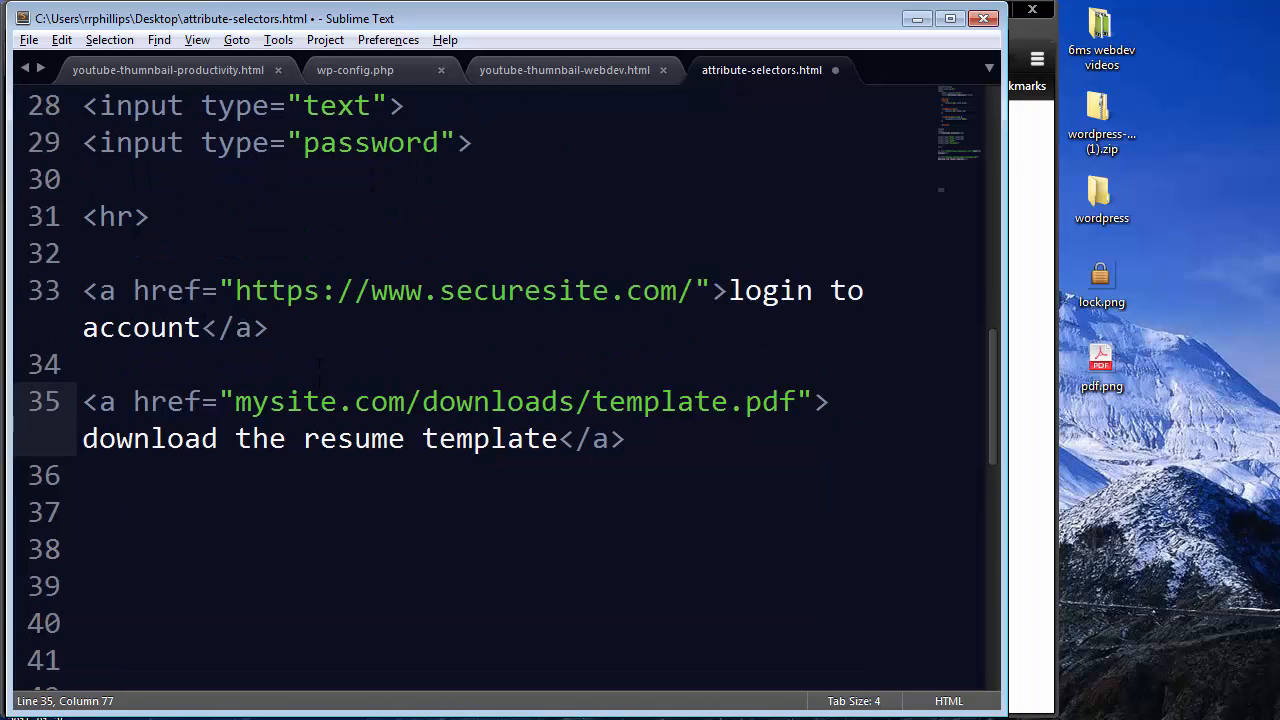
{"action": "double_click", "coordinate": [277, 290]}
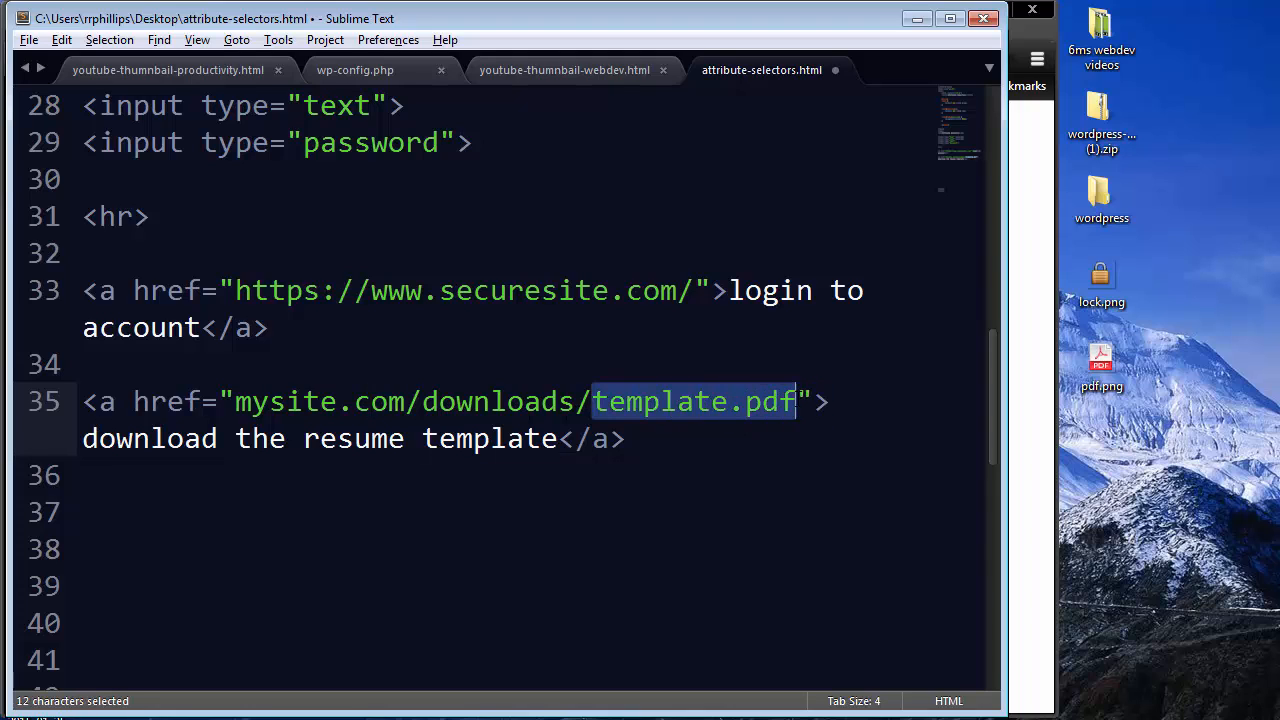
{"action": "mouse_move", "coordinate": [770, 425]}
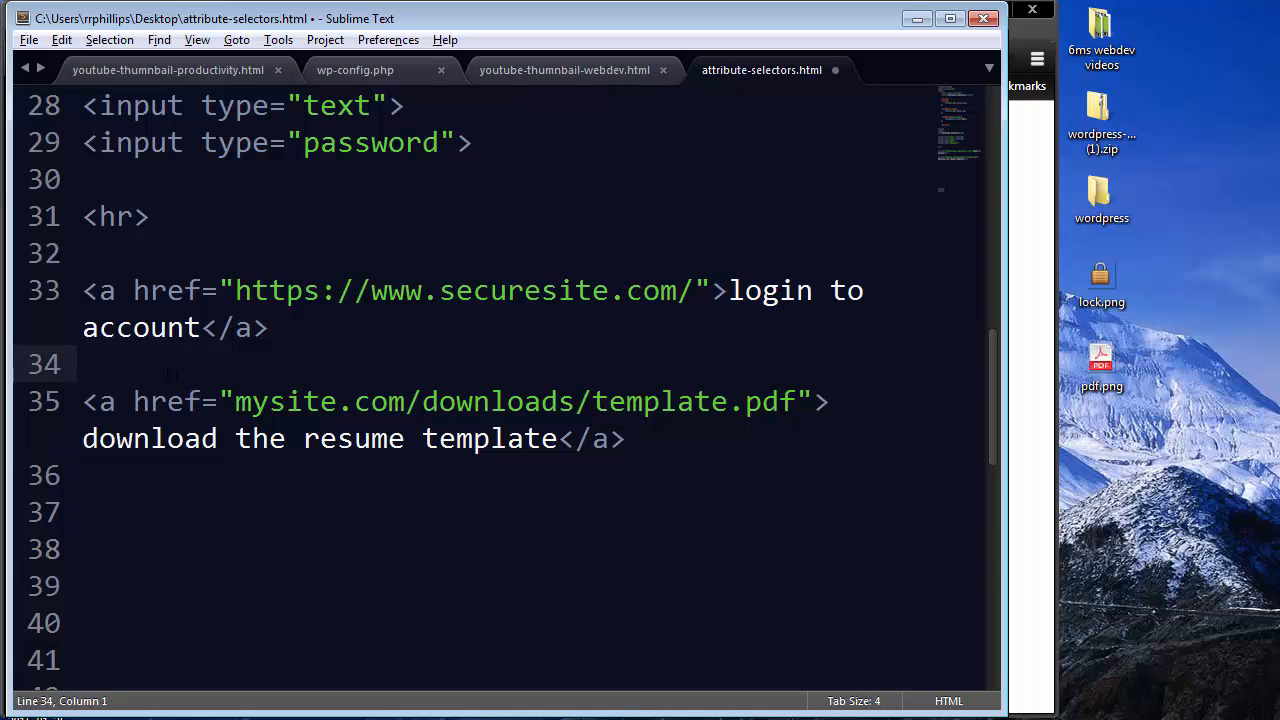
{"action": "type", "text": "<br><br>"}
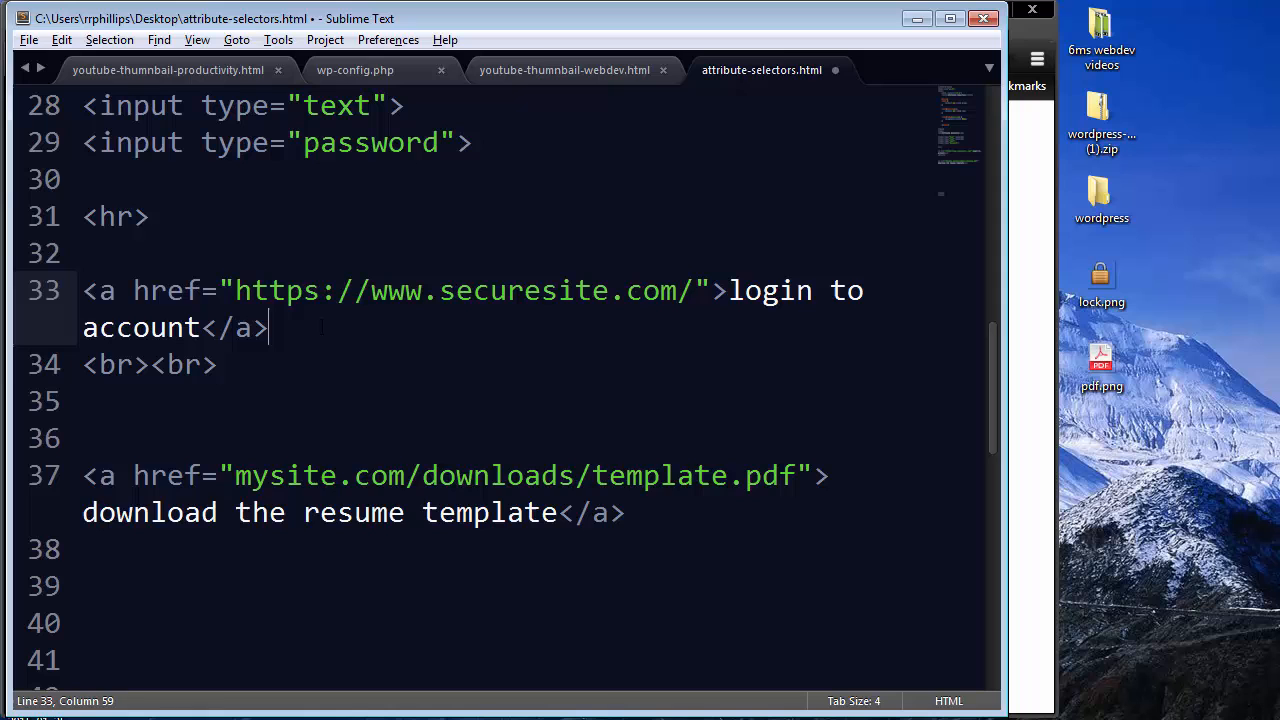
Start a new a[href^='https'] style rule with empty braces
{"action": "scroll", "scroll_direction": "up", "scroll_amount": 3}
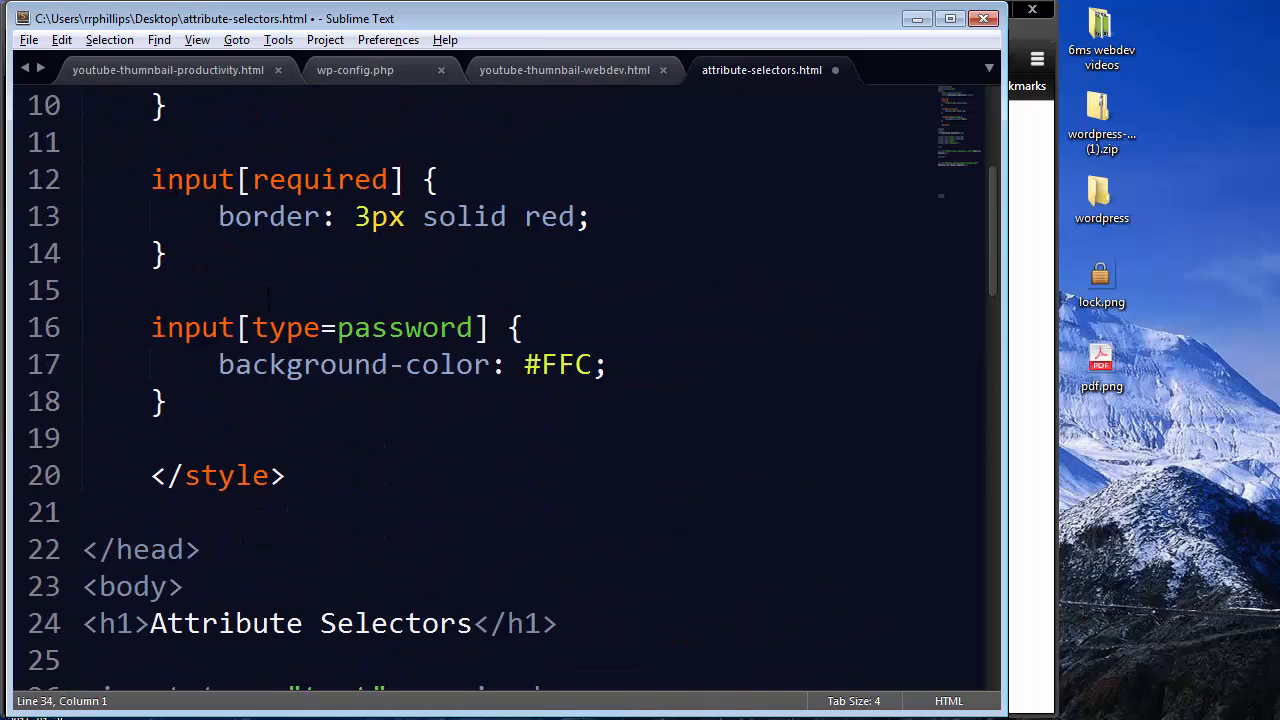
{"action": "scroll", "scroll_direction": "down", "scroll_amount": 3}
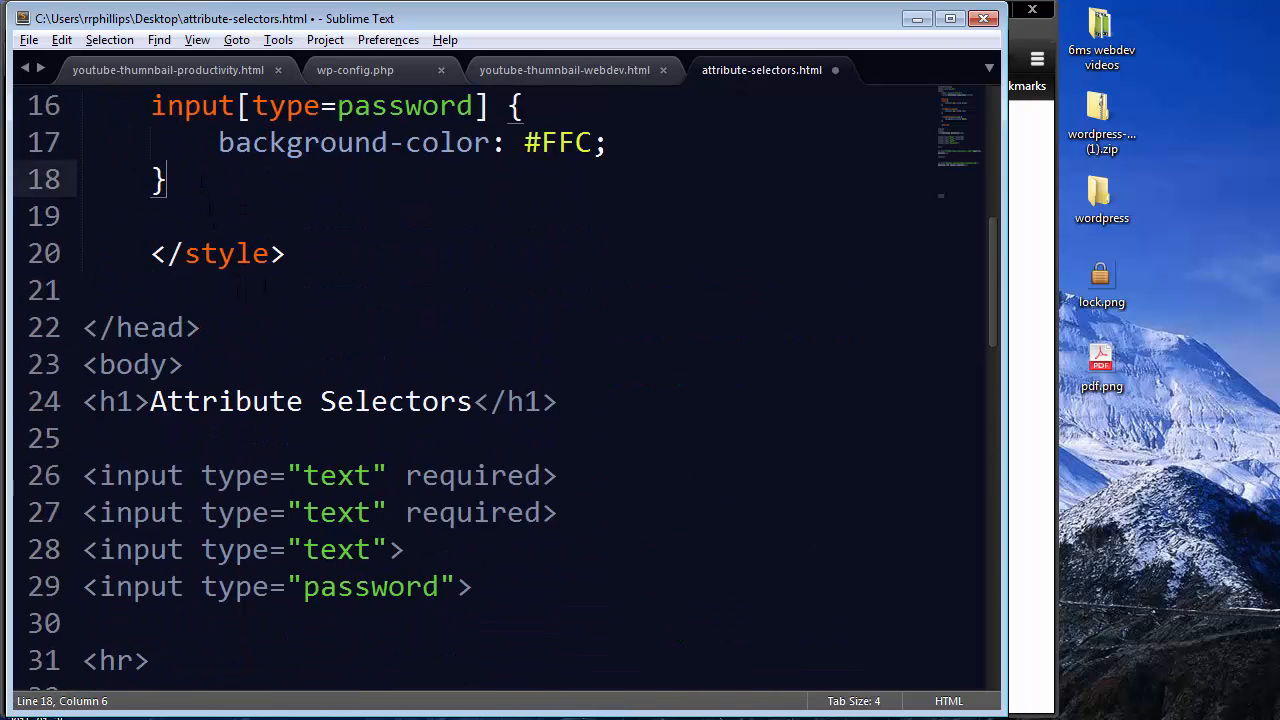
{"action": "key", "text": "Enter"}
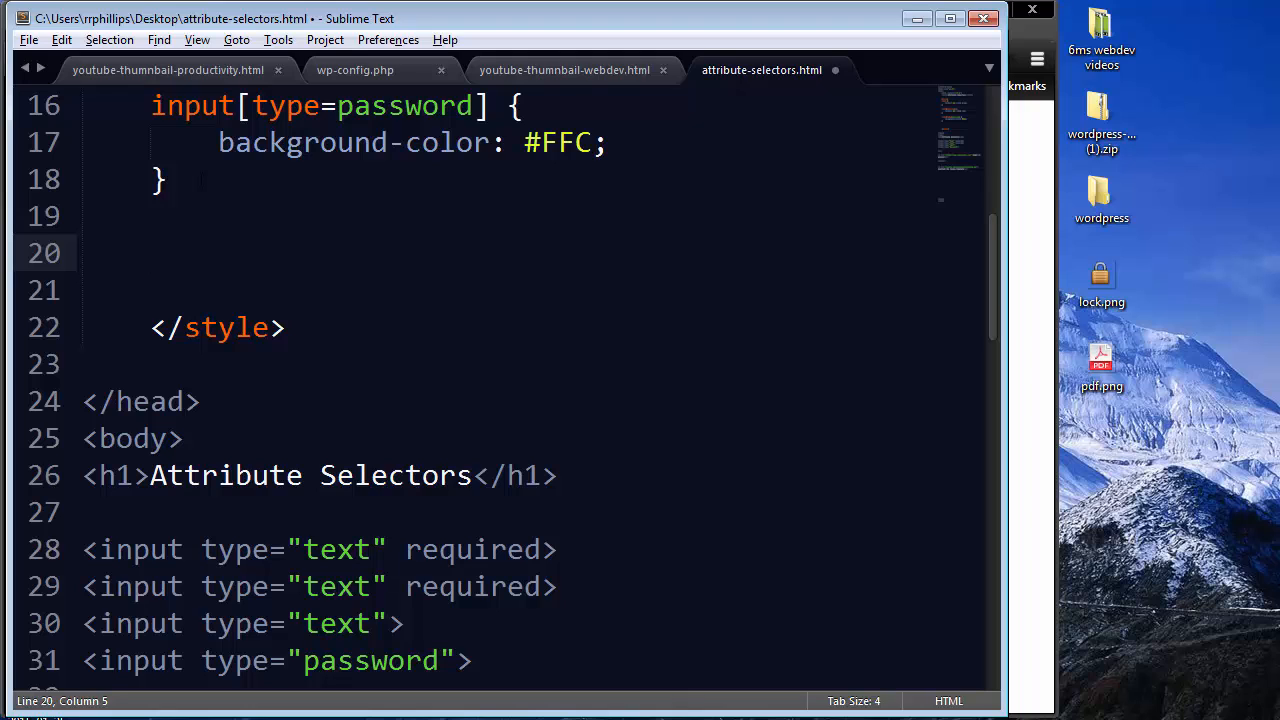
{"action": "type", "text": "a[]"}
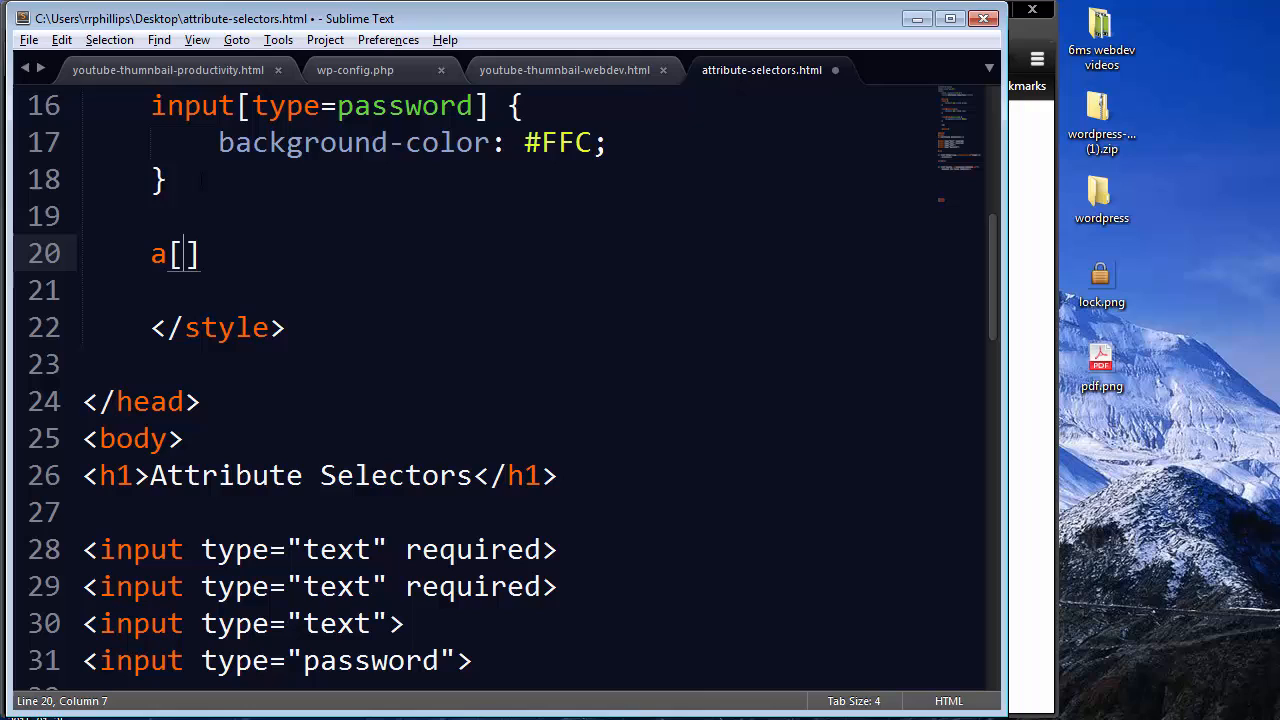
{"action": "type", "text": "href"}
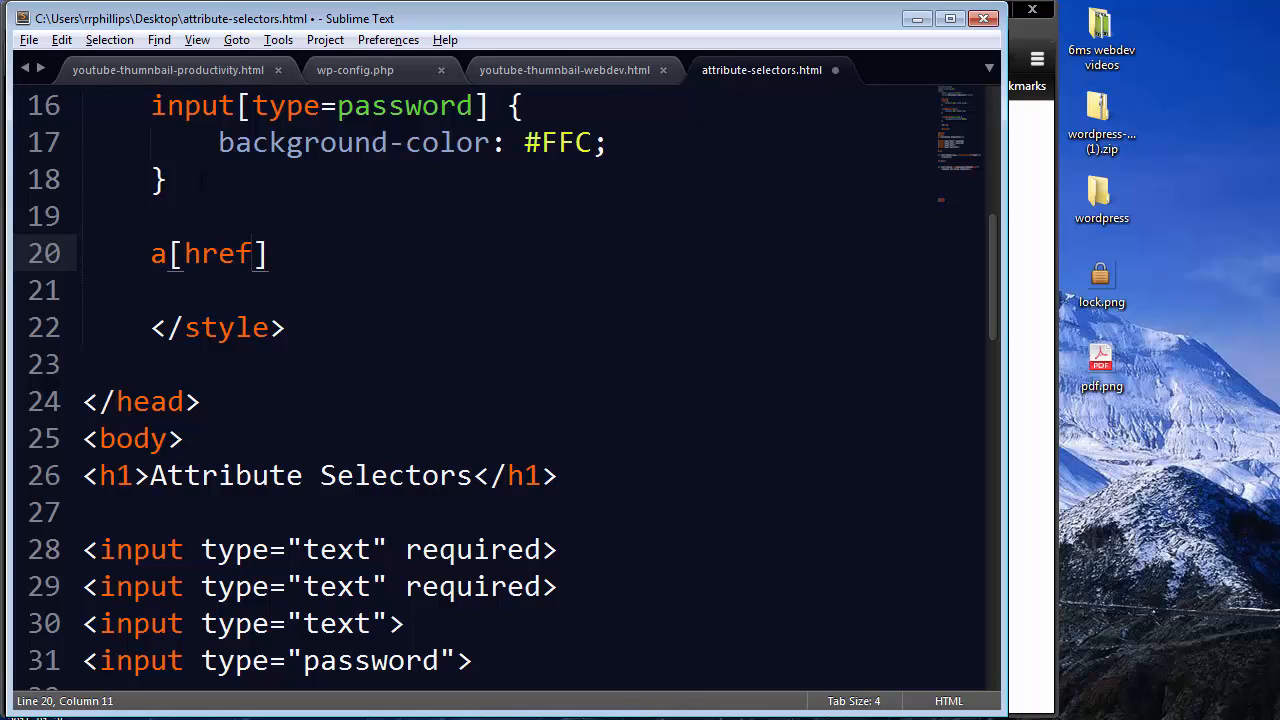
{"action": "type", "text": "^="}
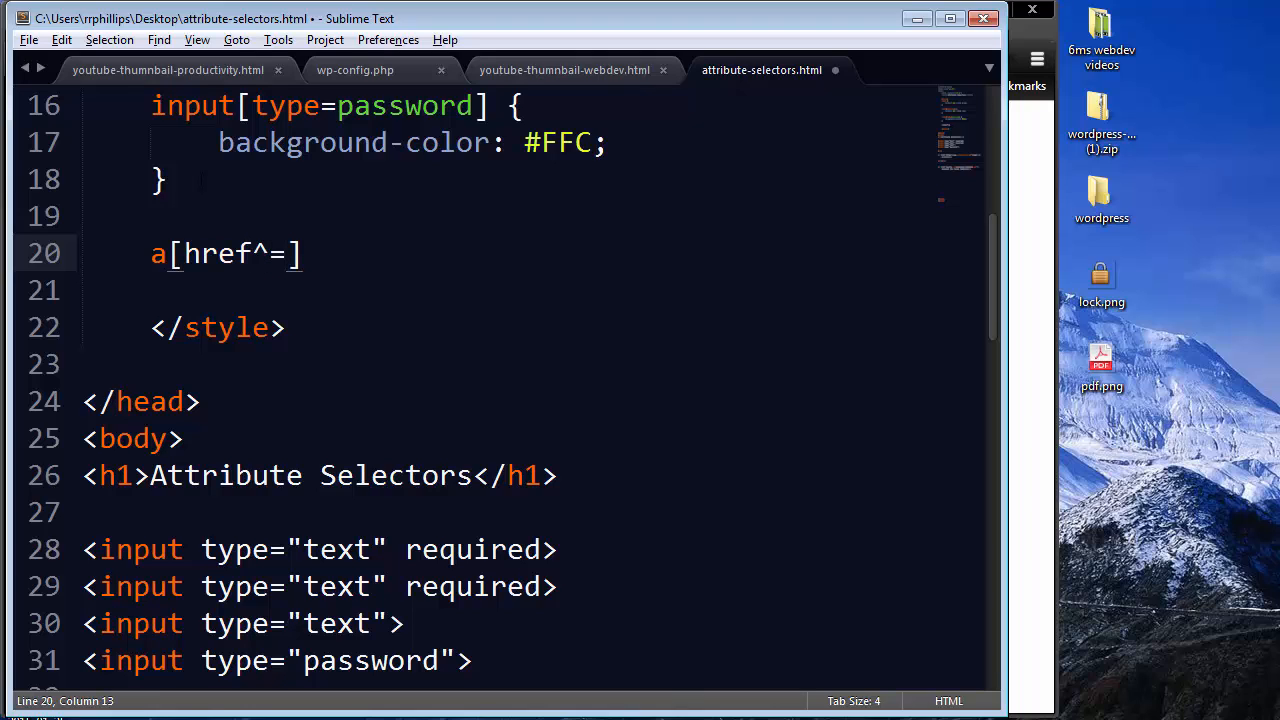
{"action": "type", "text": "'http'"}
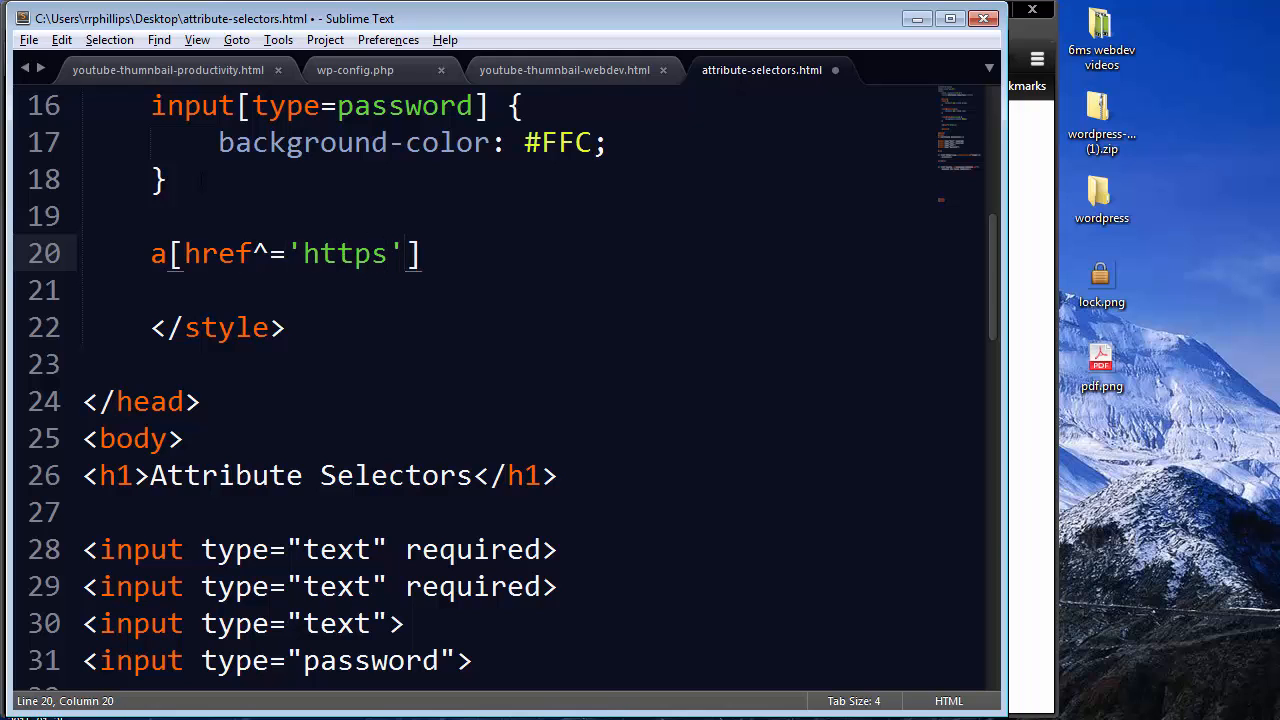
{"action": "type", "text": "{}"}
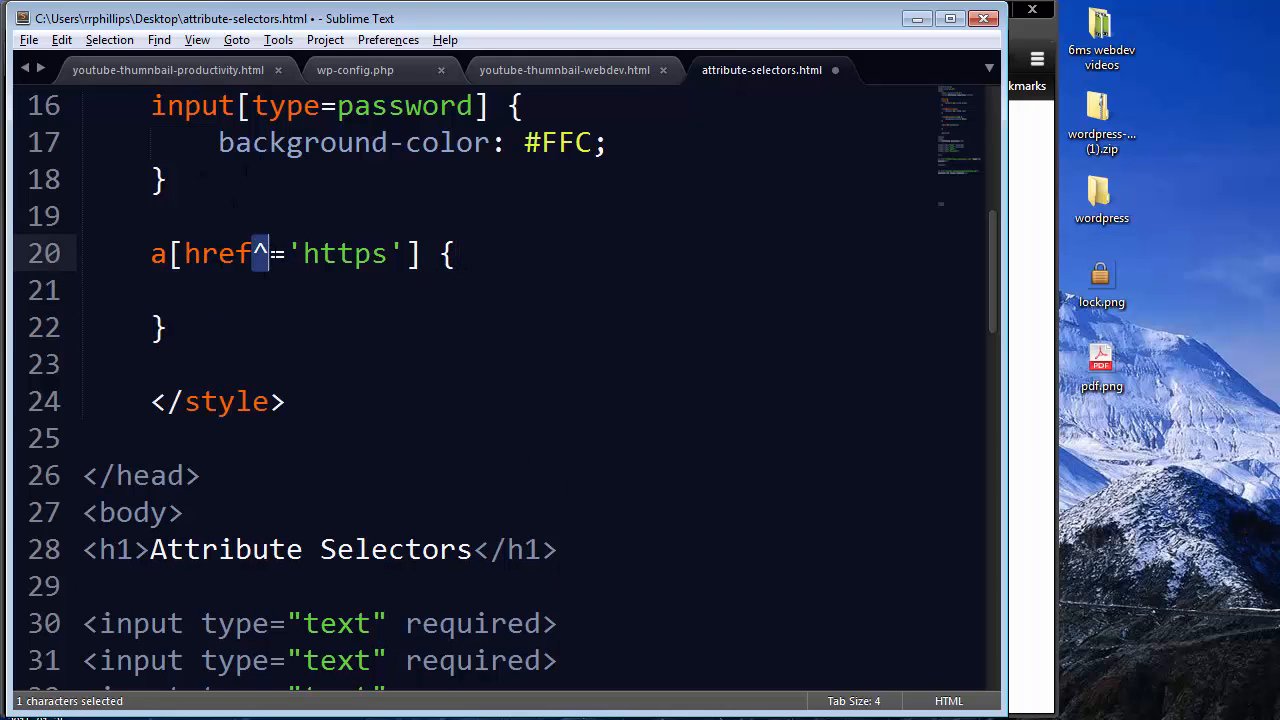
Set the https rule's background-image to url(lock.png)
{"action": "left_click", "coordinate": [217, 290]}
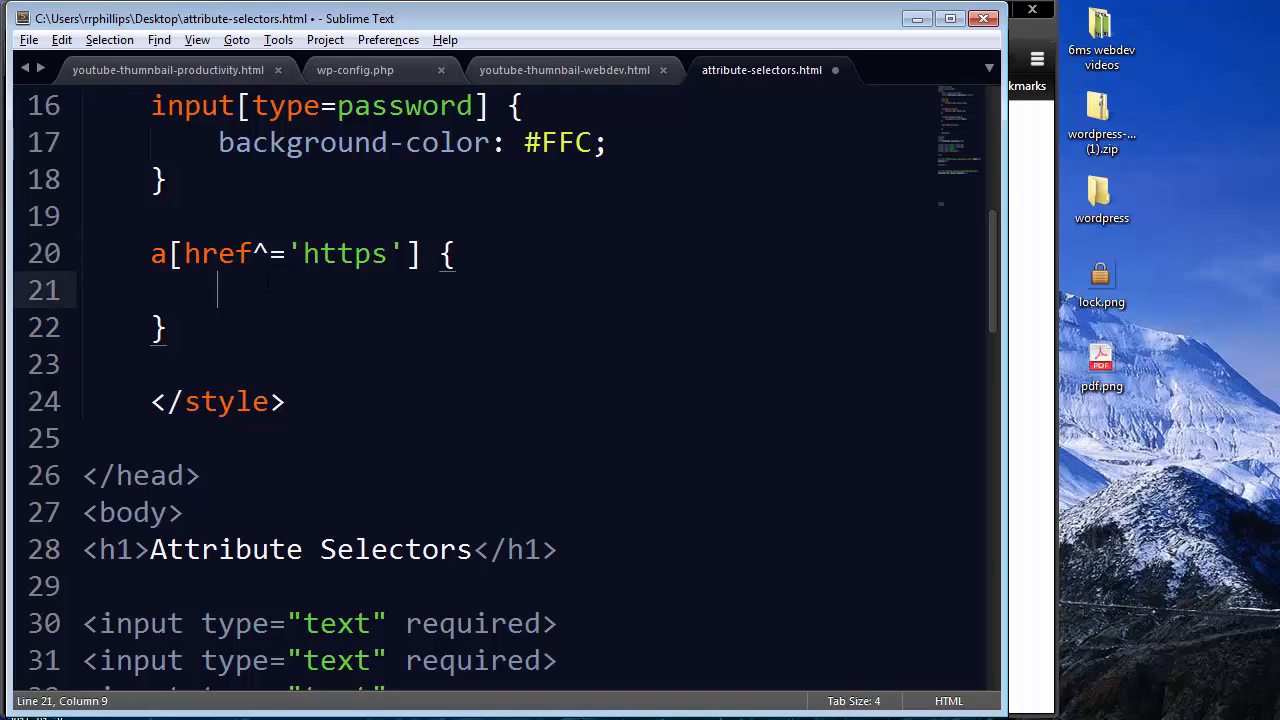
{"action": "type", "text": "background-image: ;"}
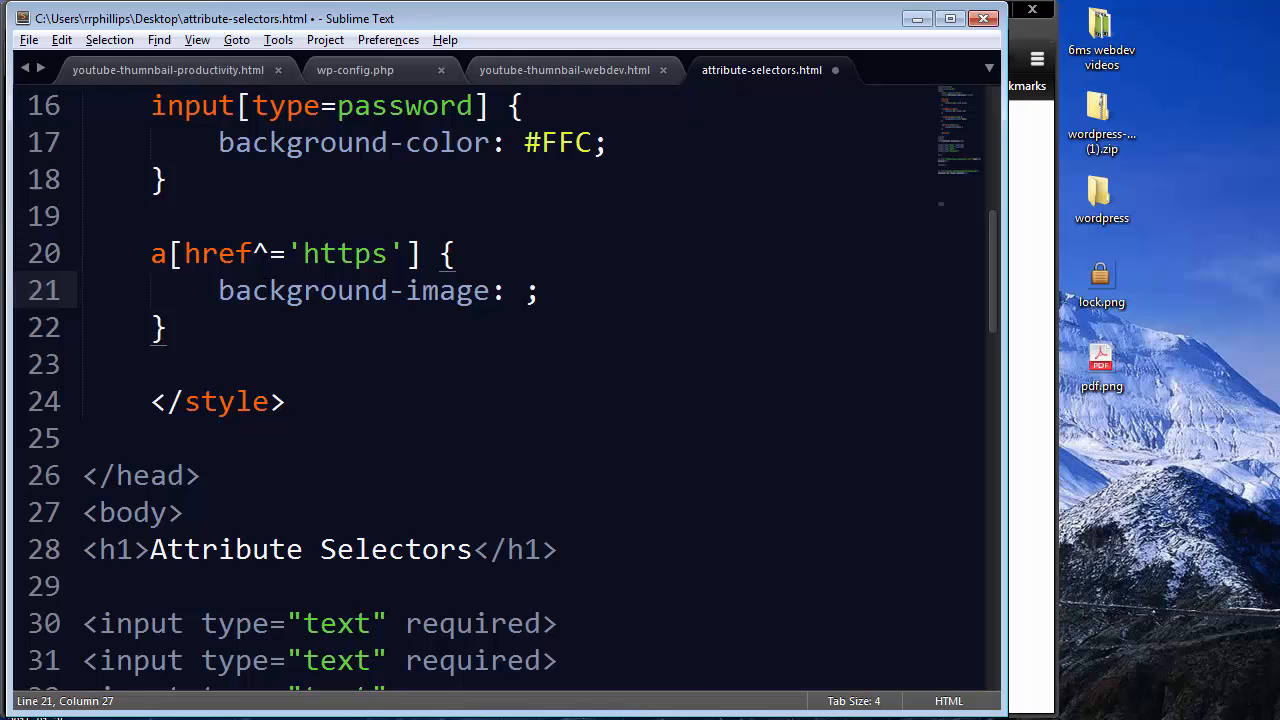
{"action": "type", "text": "url"}
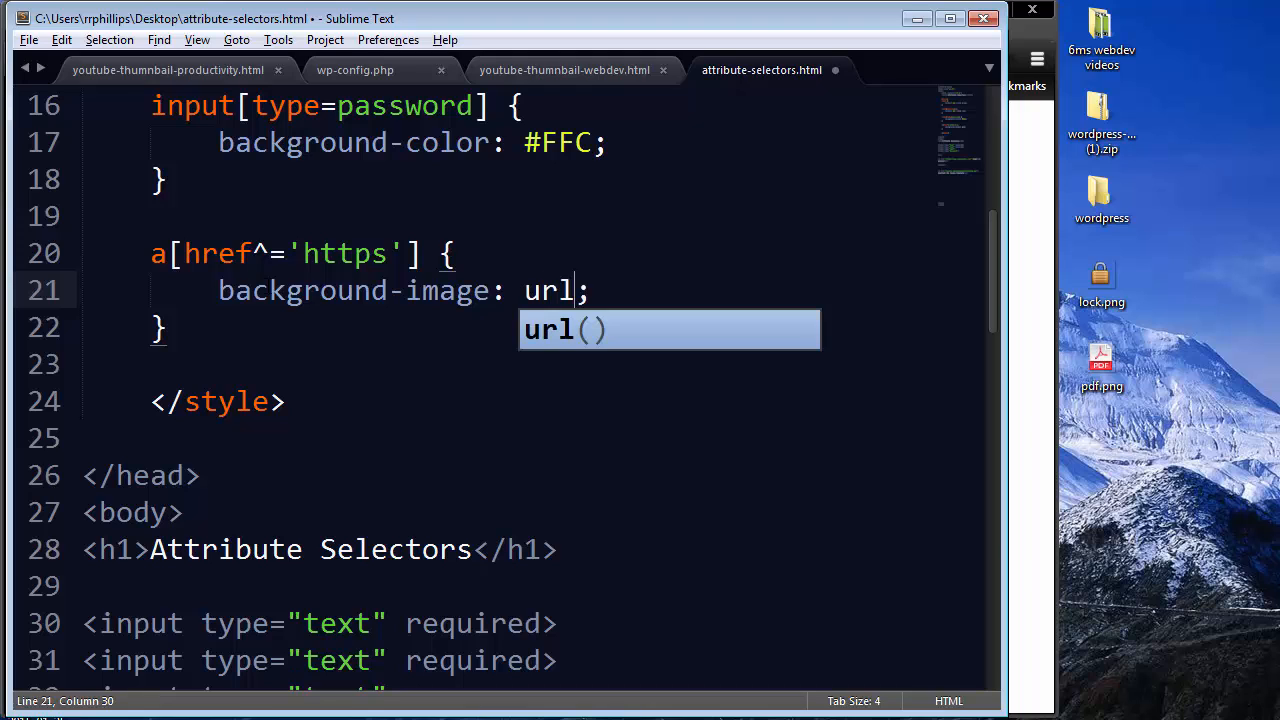
{"action": "type", "text": "(lock.png)"}
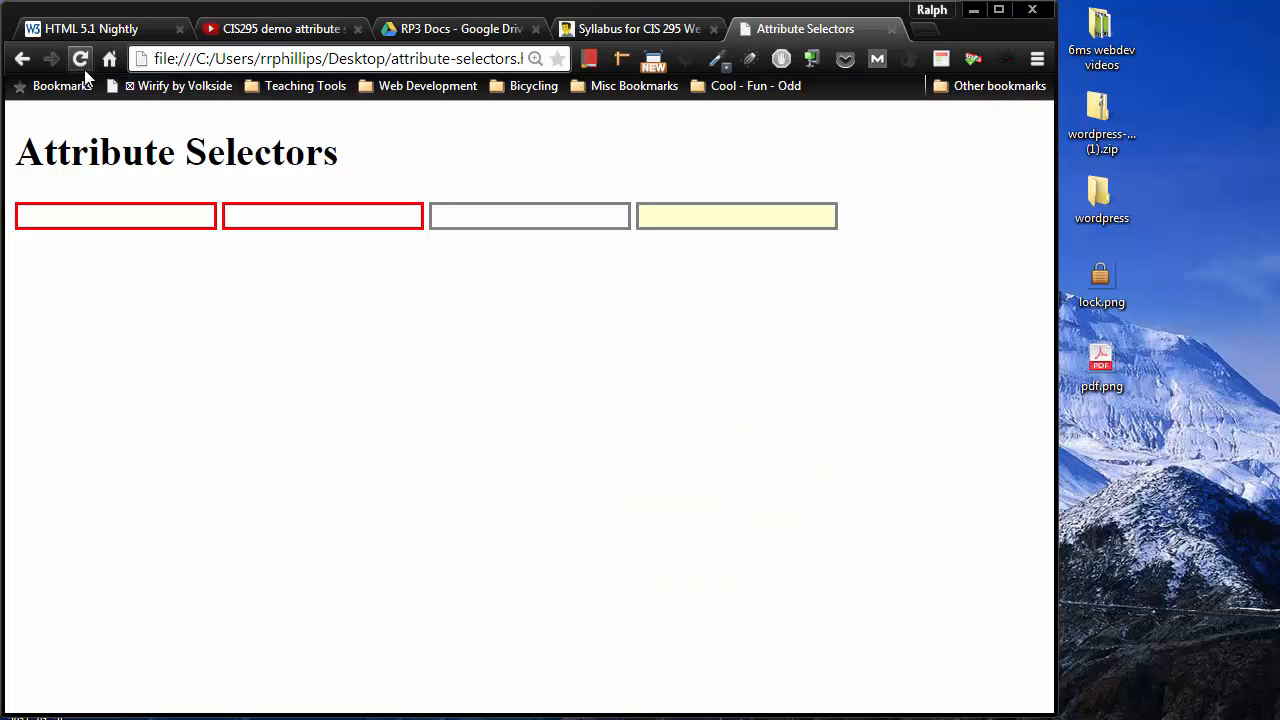
Reload attribute-selectors.html in Chrome to show the new links
{"action": "left_click", "coordinate": [80, 58]}
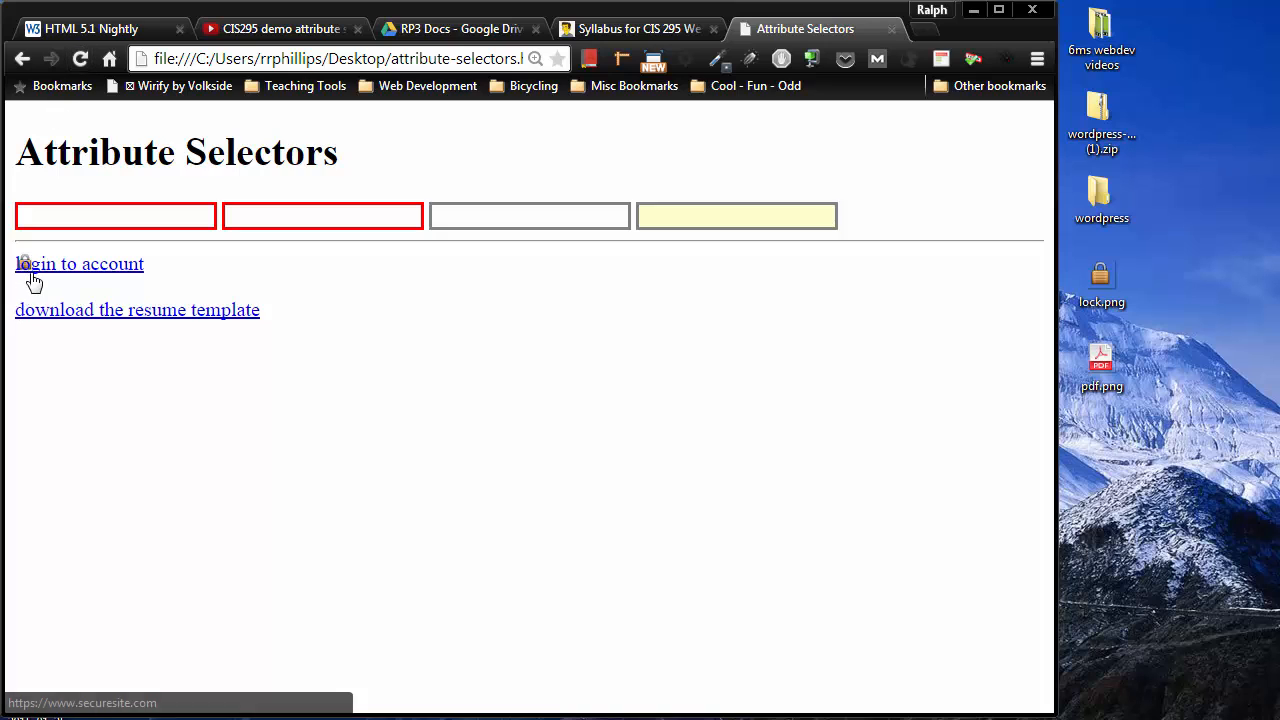
{"action": "mouse_move", "coordinate": [143, 289]}
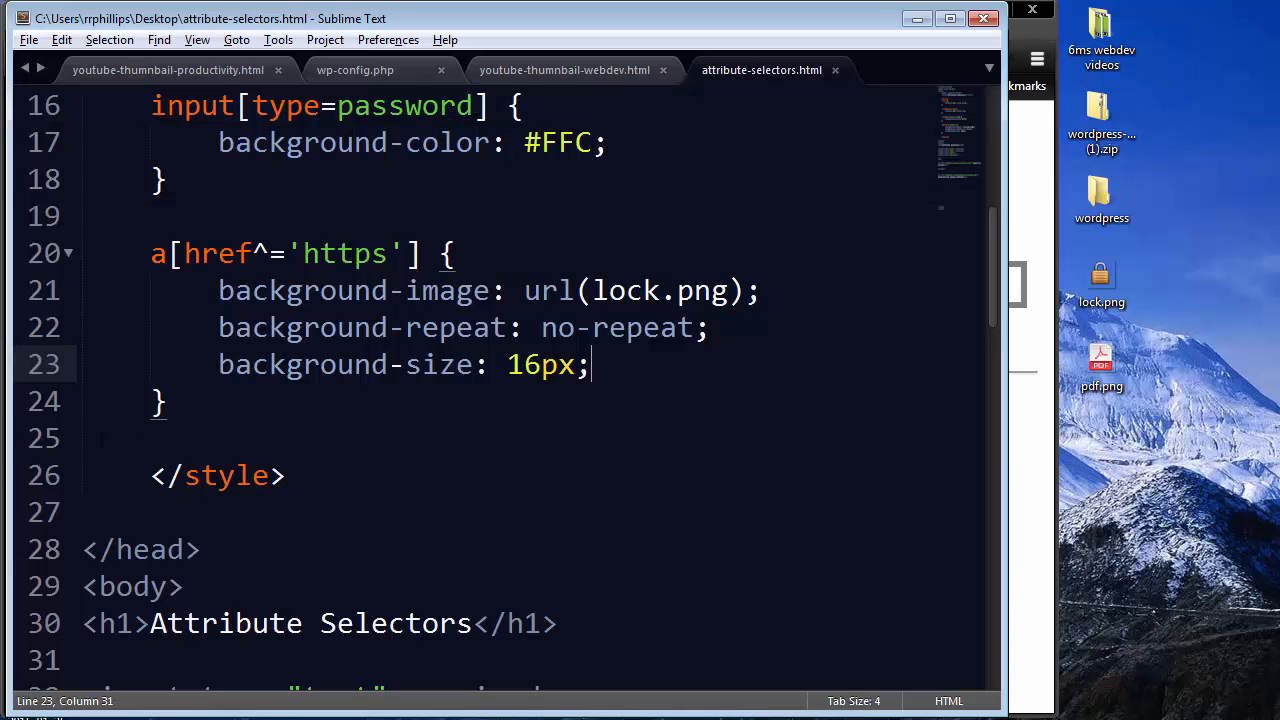
Add padding-left: 20px and background-position: 0 to the https link rule
{"action": "key", "text": "enter"}
{"action": "type", "text": "padding-left: ;"}
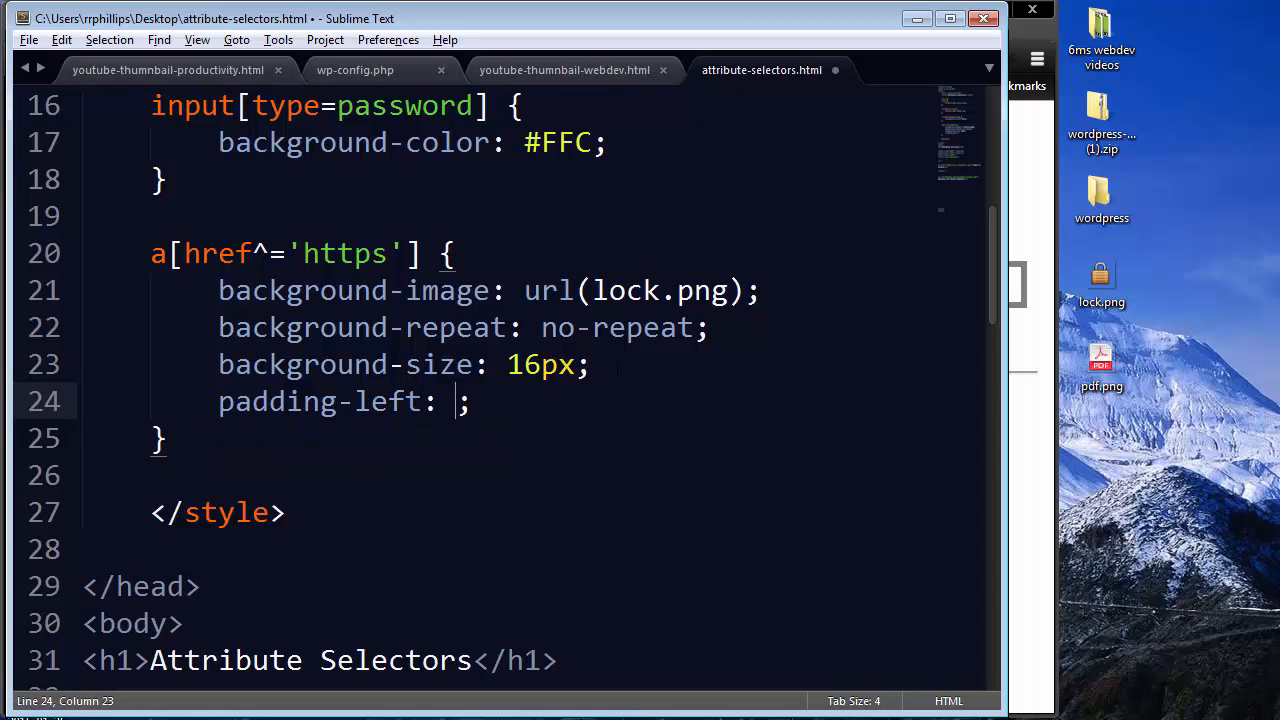
{"action": "type", "text": "20px"}
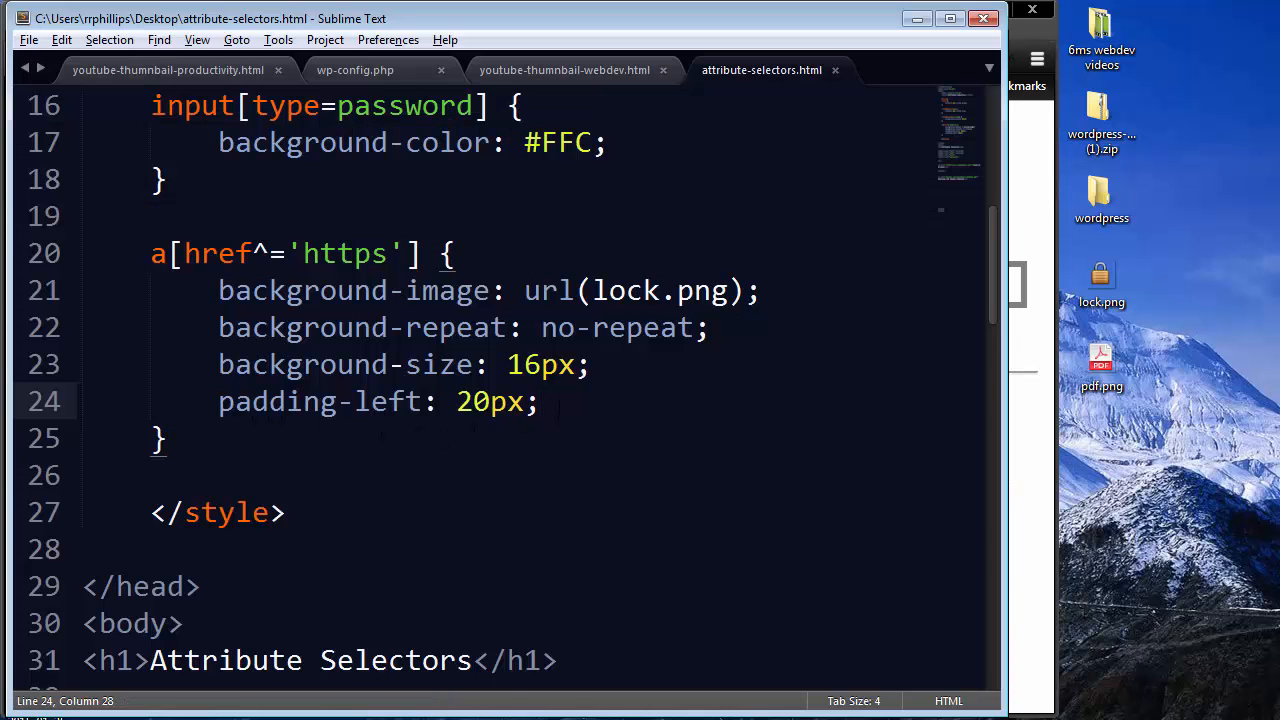
{"action": "type", "text": "background-position: 0;"}
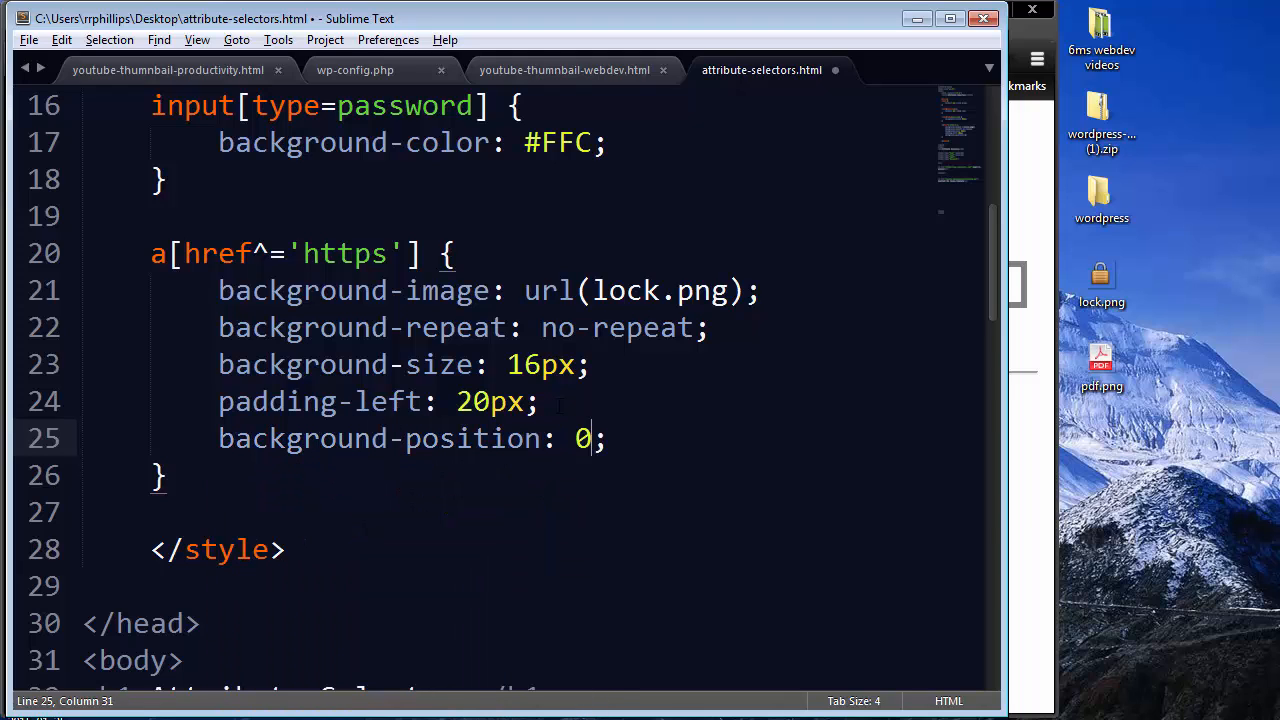
{"action": "type", "text": "%"}
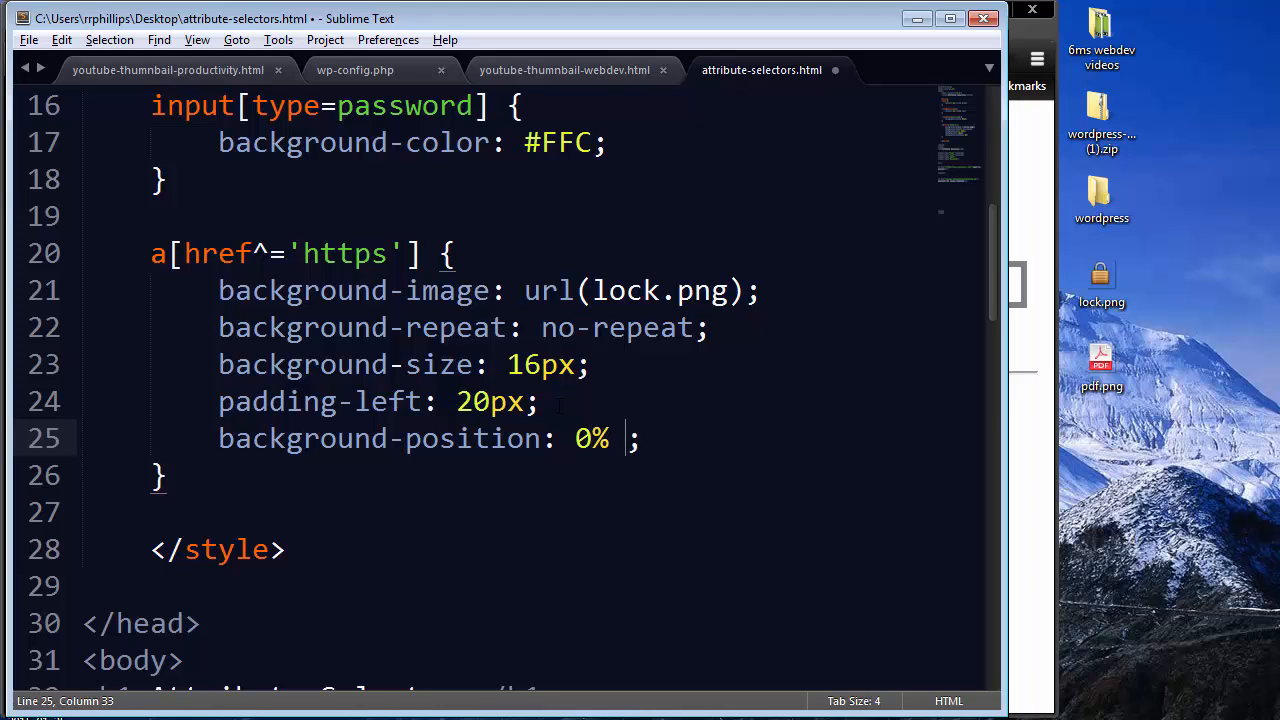
{"action": "key", "text": "BackSpace"}
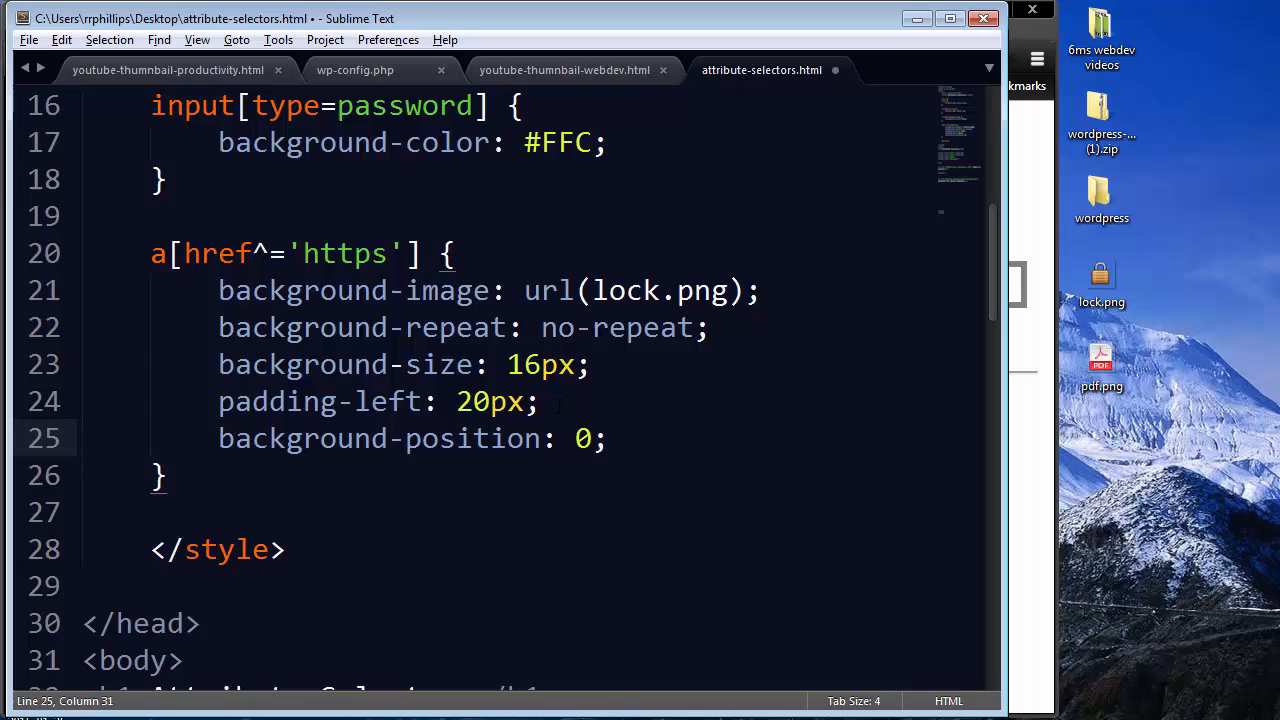
{"action": "type", "text": "px"}
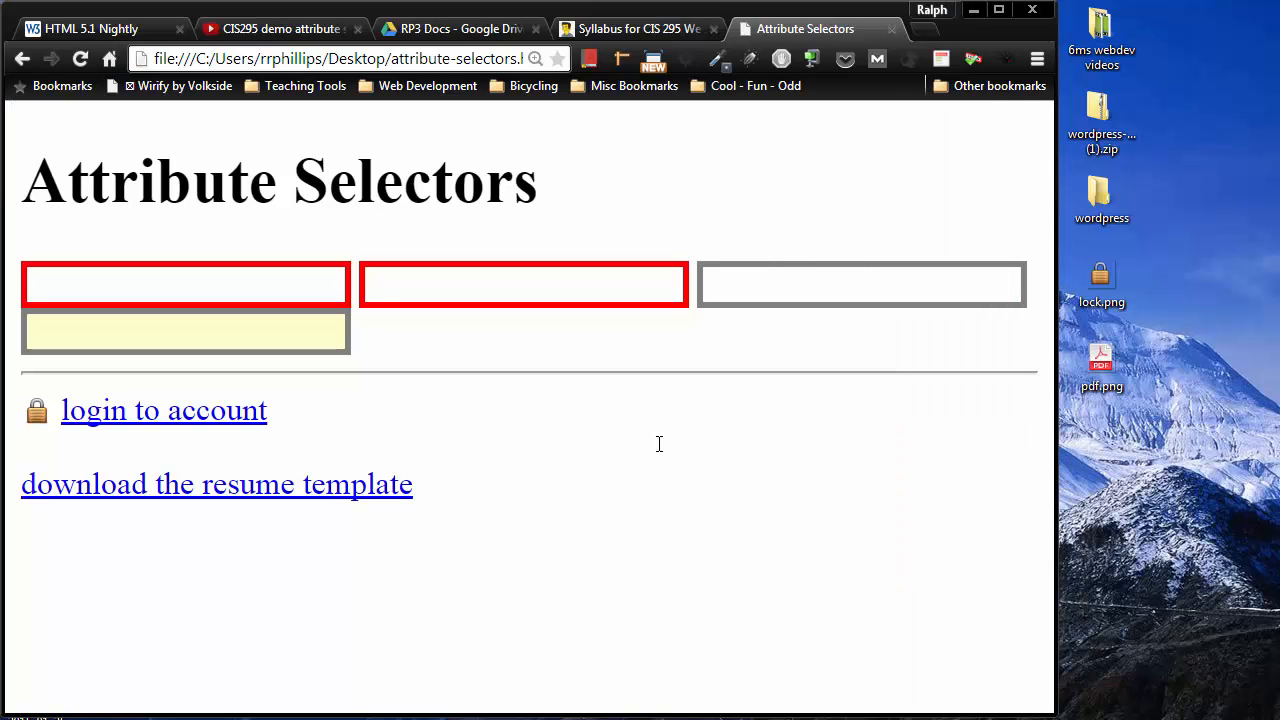
{"action": "mouse_move", "coordinate": [50, 420]}
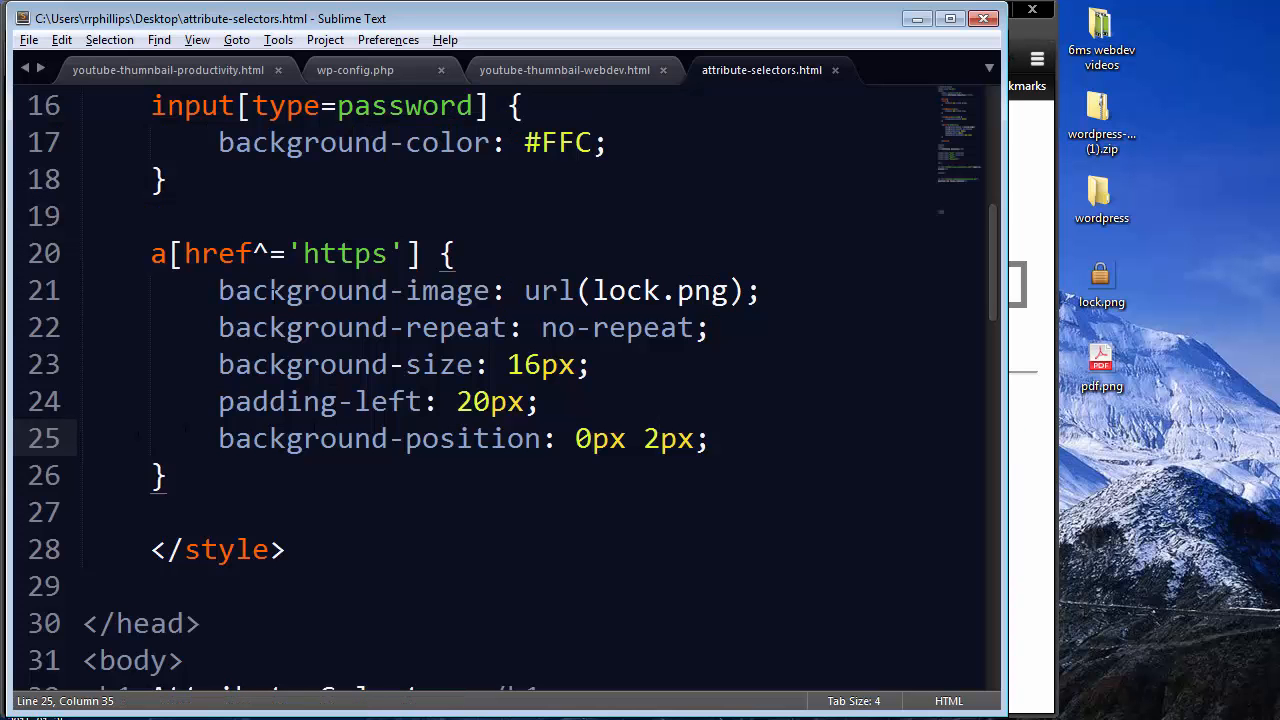
Select the entire a[href^='https'] rule so it can be duplicated
{"action": "left_click_drag", "start_coordinate": [150, 253], "coordinate": [170, 475]}
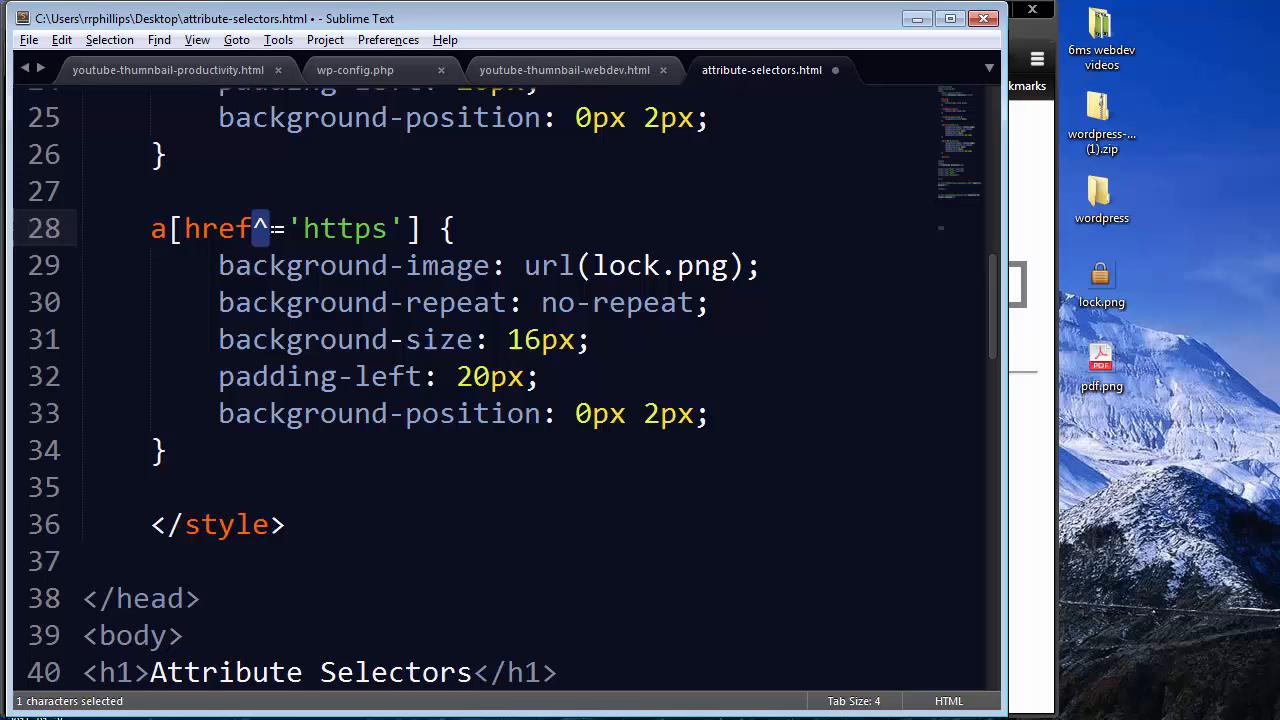
Change the copied selector to a[href$='.pdf'] and its image from lock to pdf
{"action": "type", "text": "$"}
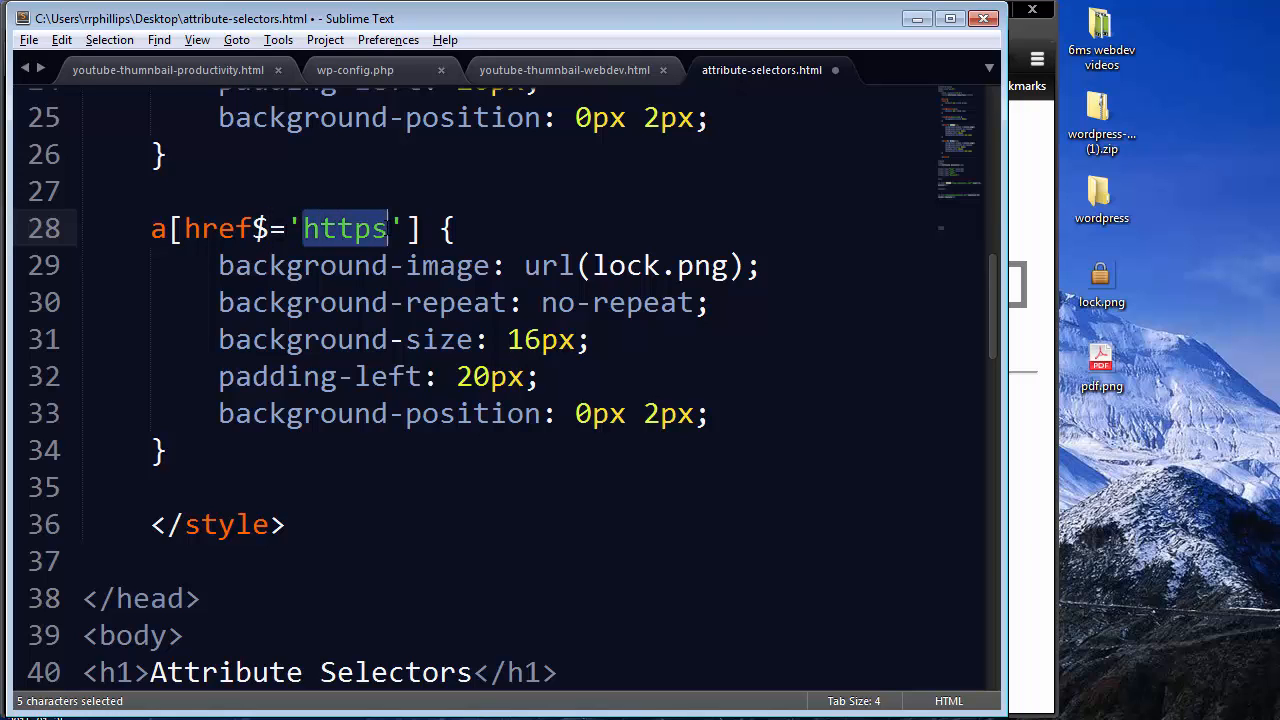
{"action": "type", "text": ".pdf"}
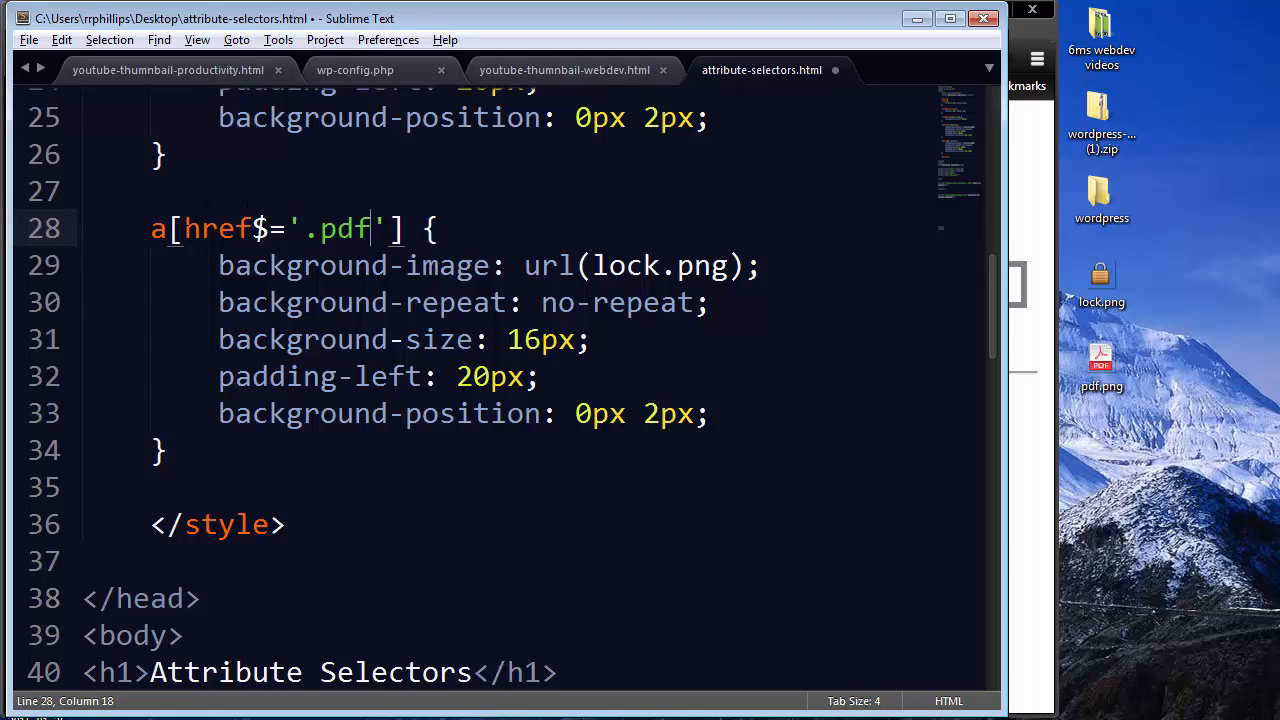
{"action": "left_click_drag", "start_coordinate": [256, 228], "coordinate": [288, 228]}
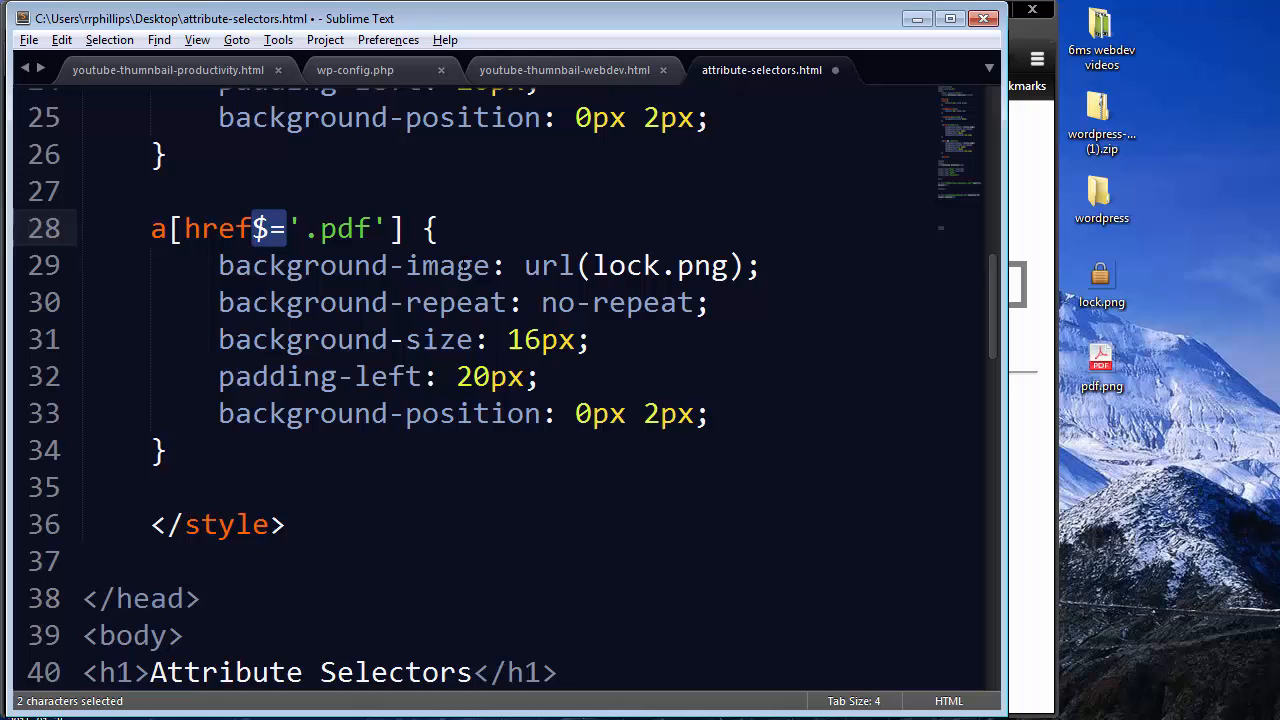
{"action": "double_click", "coordinate": [625, 265]}
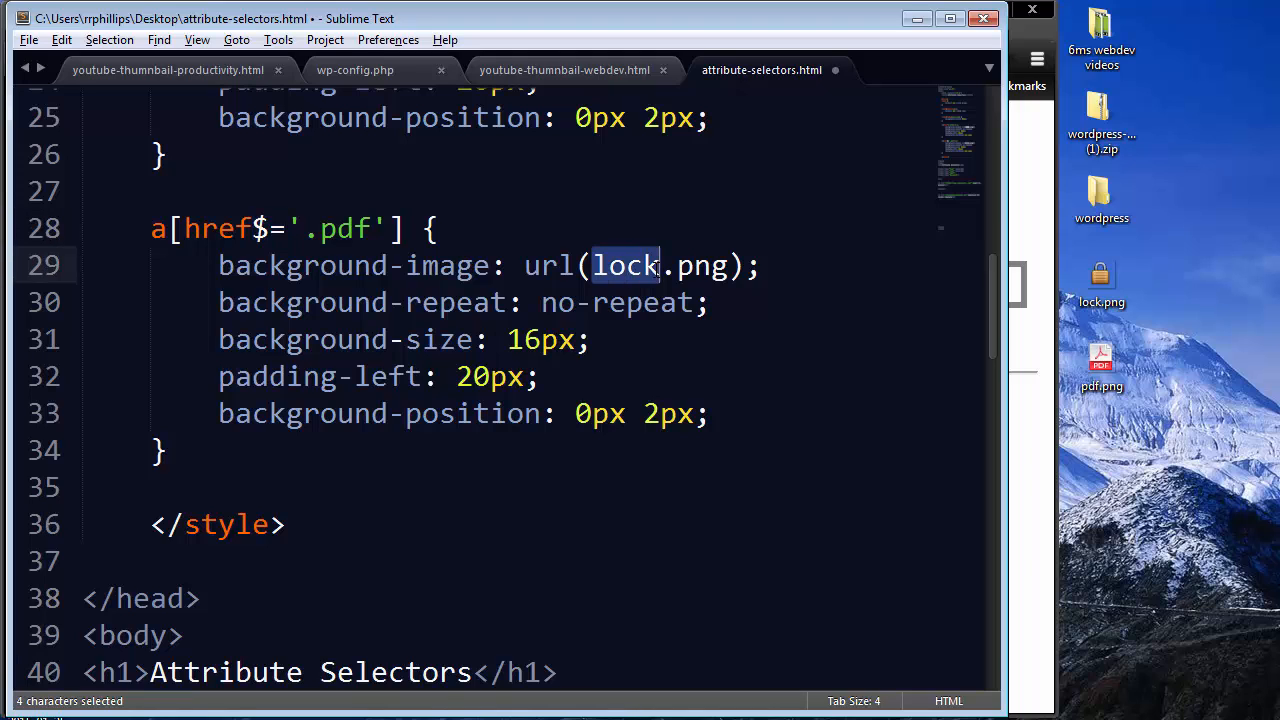
{"action": "type", "text": "pdf"}
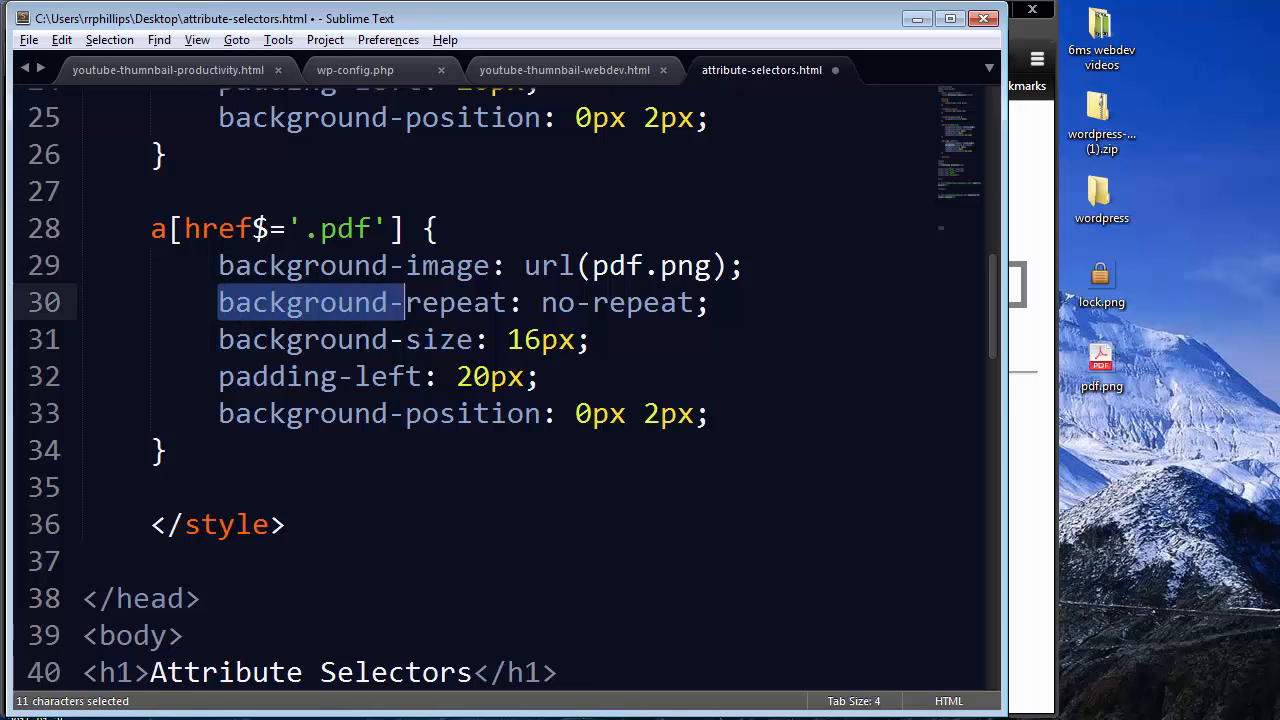
Review the reused repeat, size and padding declarations, then check the Chrome preview
{"action": "left_click_drag", "start_coordinate": [405, 302], "coordinate": [590, 339]}
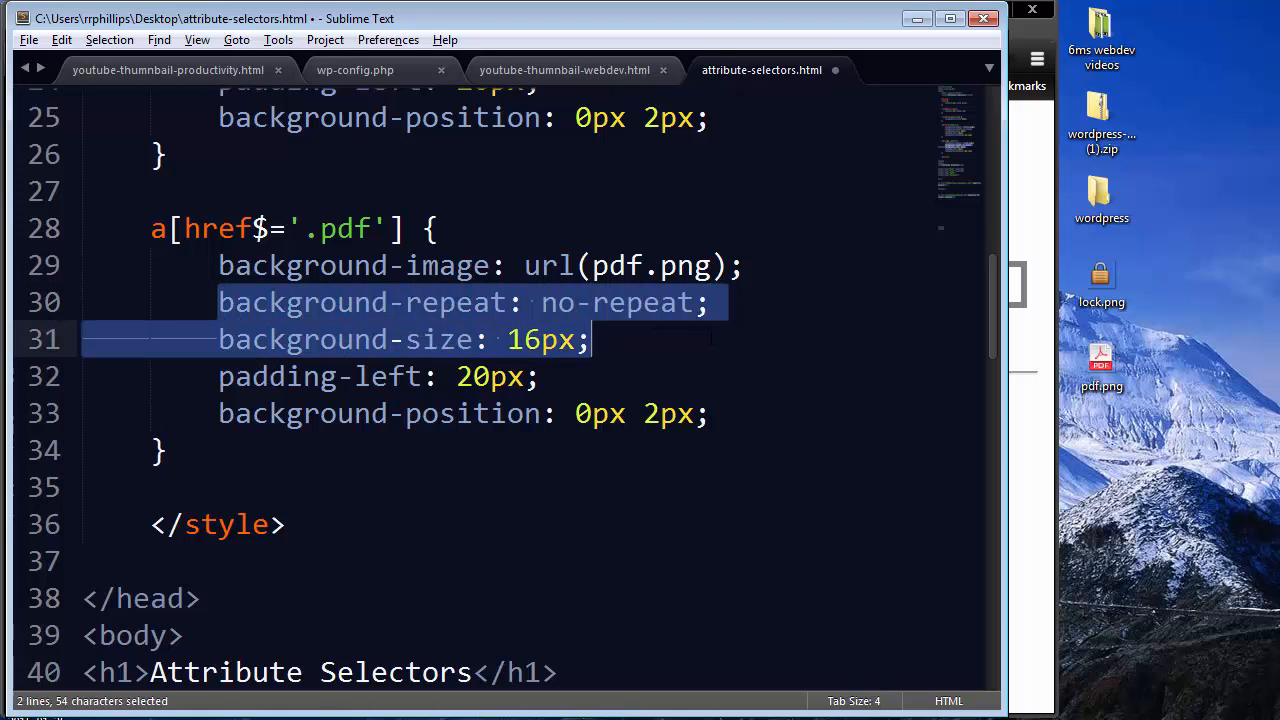
{"action": "left_click_drag", "start_coordinate": [590, 339], "coordinate": [537, 376]}
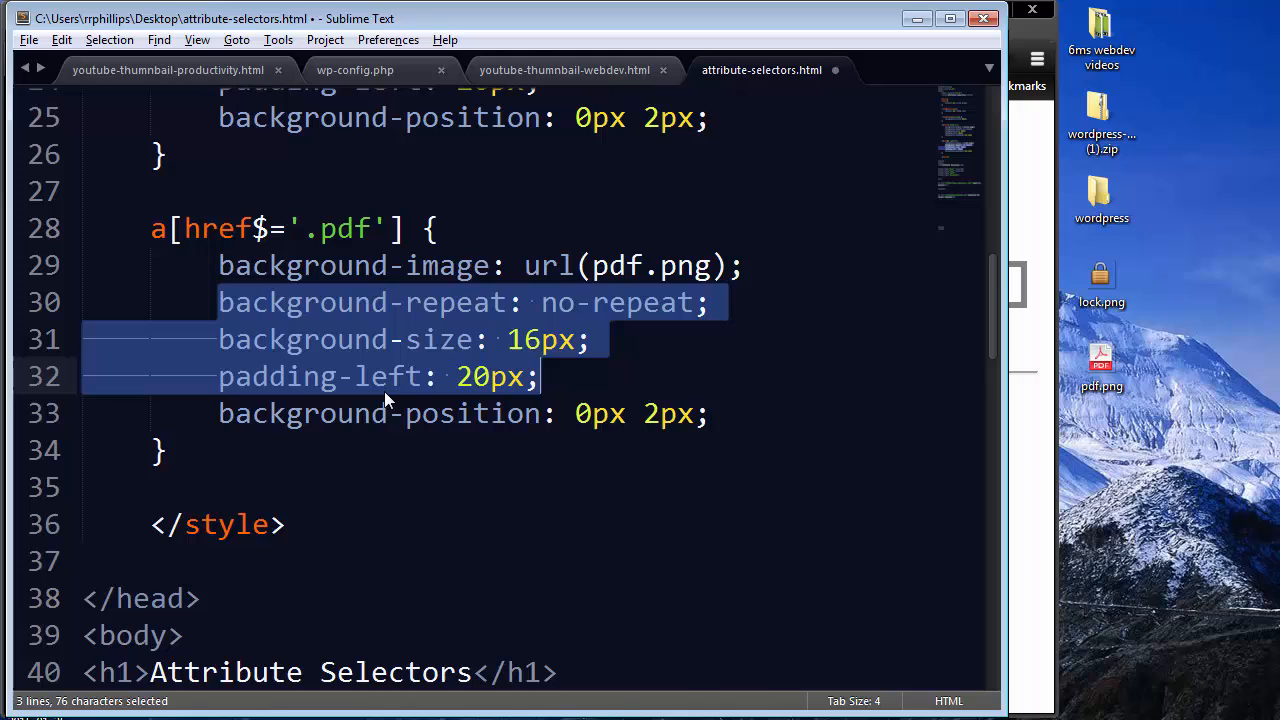
{"action": "left_click", "coordinate": [537, 376]}
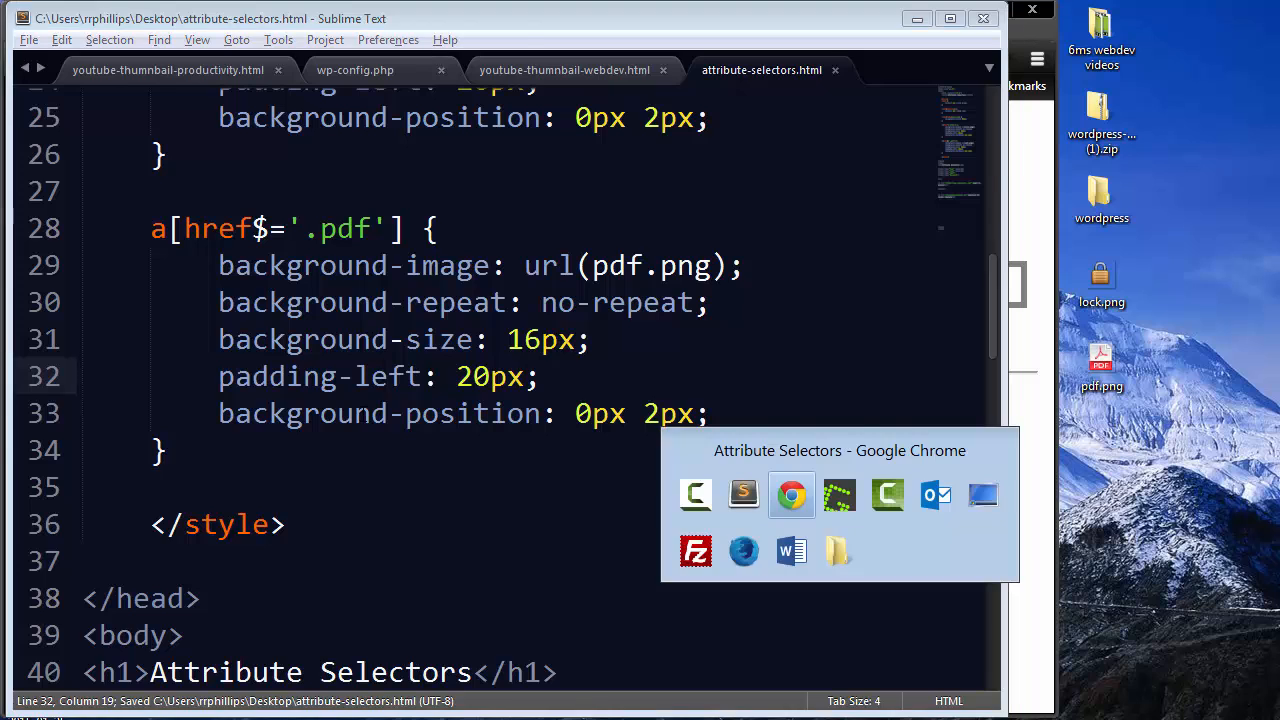
{"action": "left_click", "coordinate": [791, 495]}
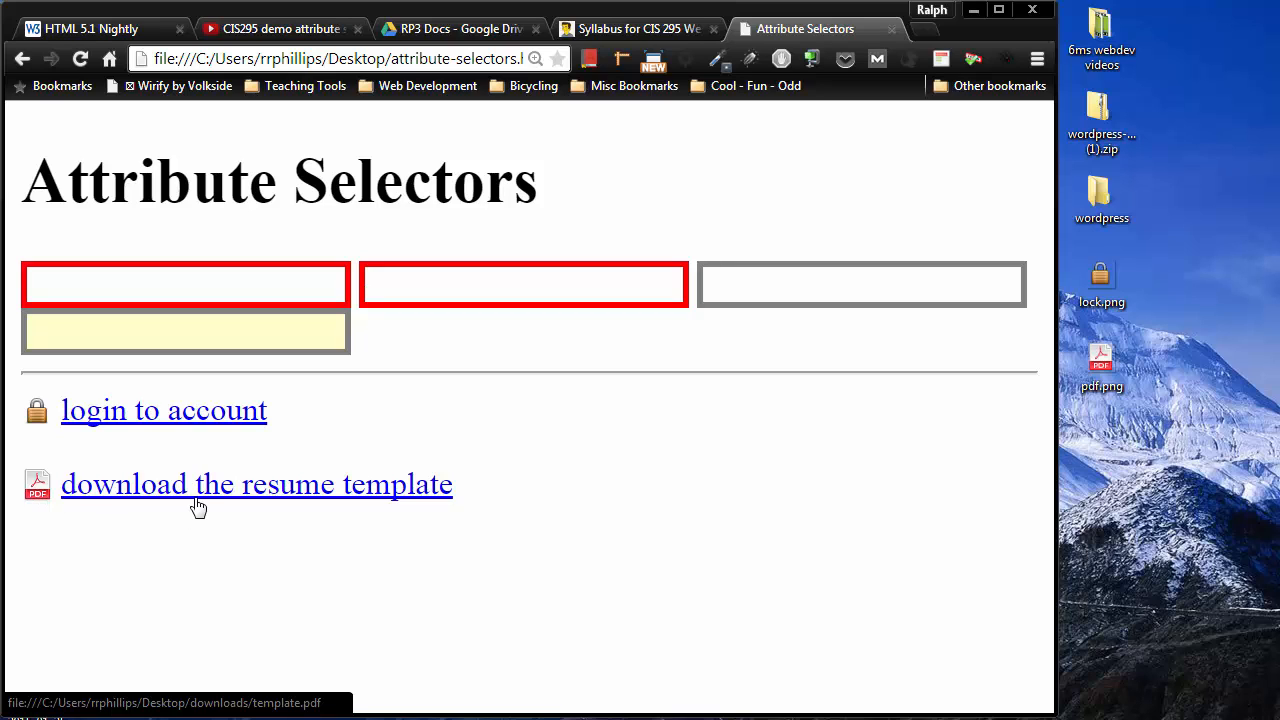
{"action": "mouse_move", "coordinate": [191, 521]}
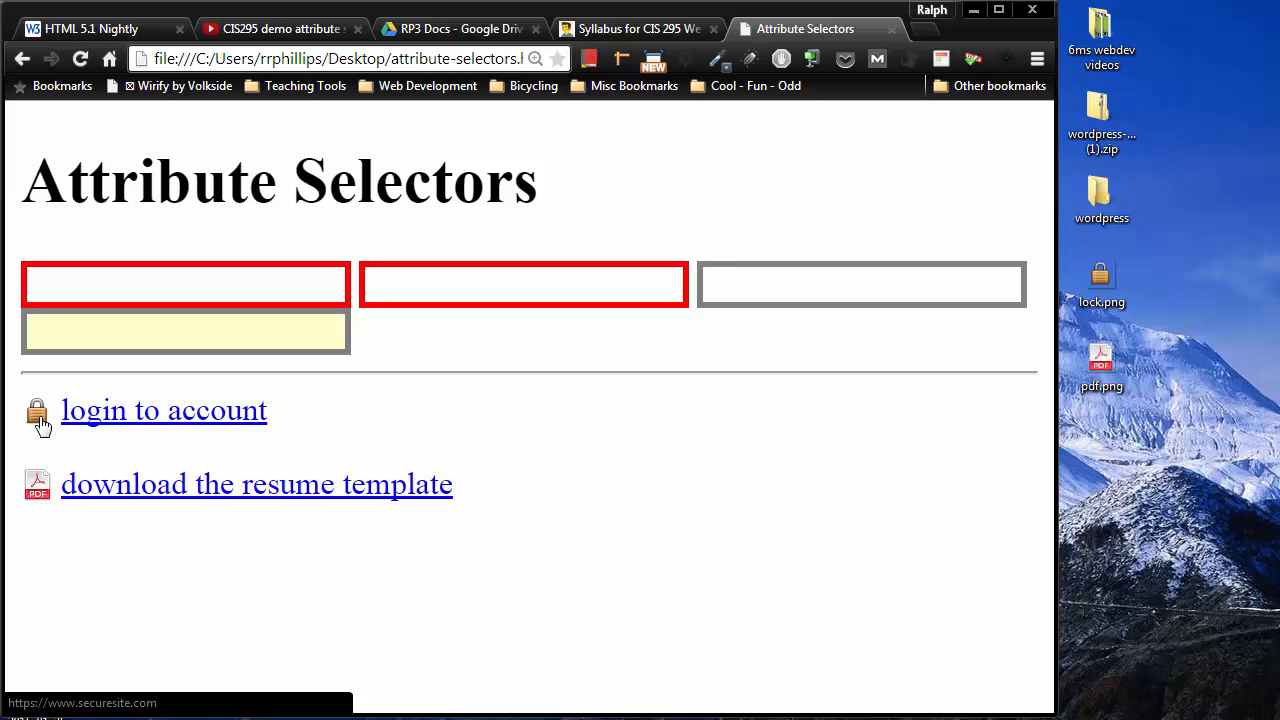
{"action": "mouse_move", "coordinate": [158, 428]}
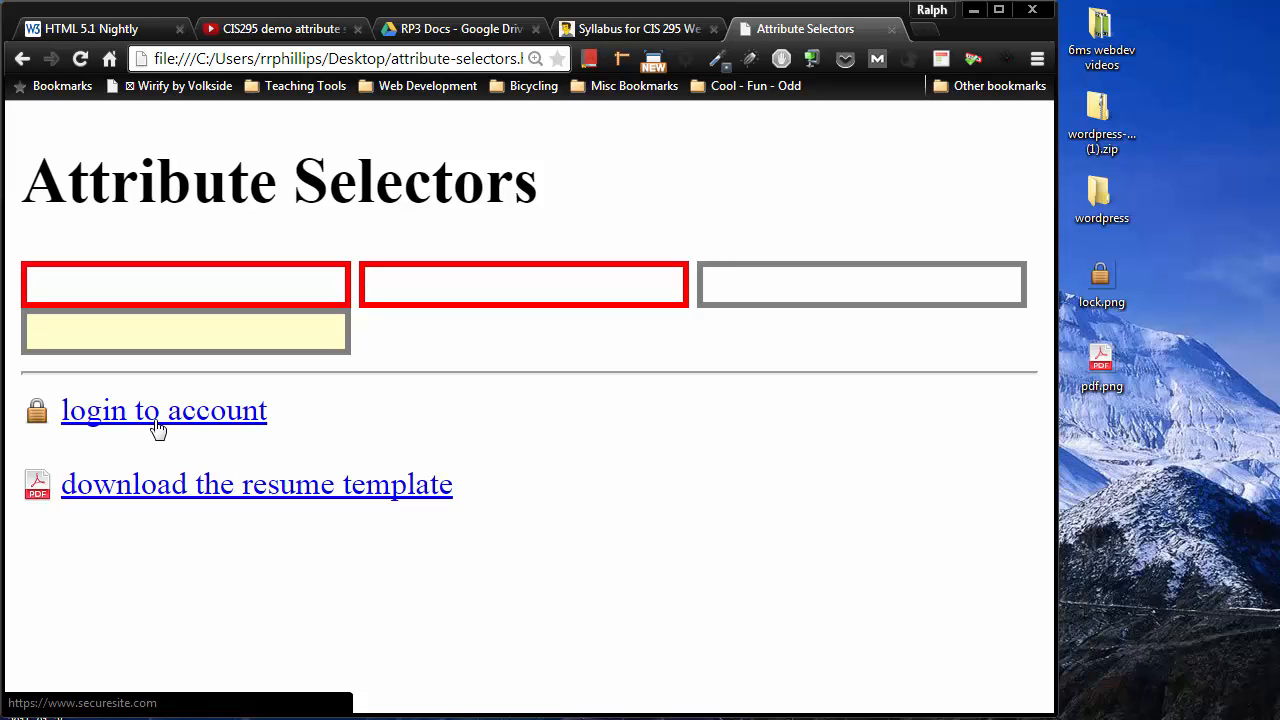